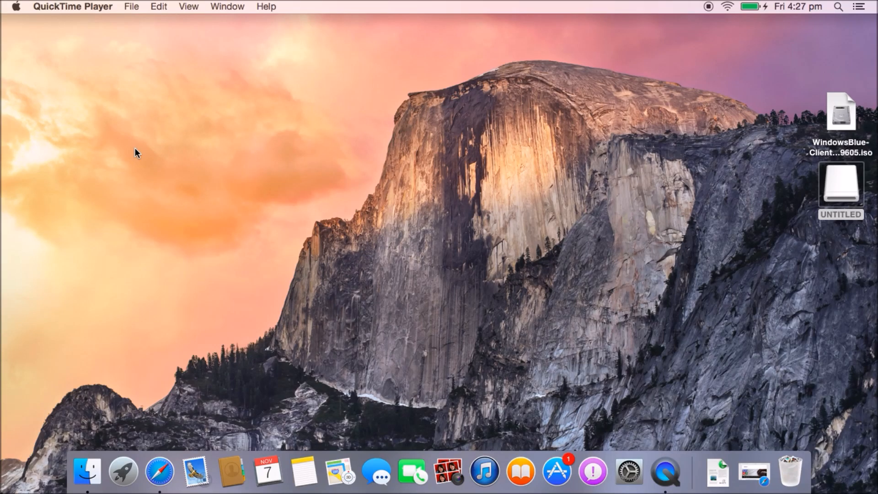
{"action": "mouse_move", "coordinate": [536, 76]}
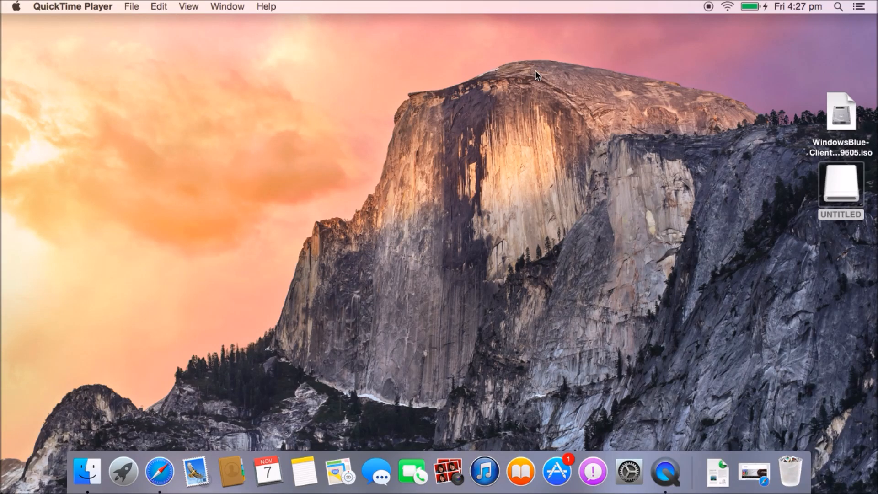
Check the Windows Blue ISO file and UNTITLED drive on the desktop, then launch Safari.
{"action": "left_click", "coordinate": [840, 112]}
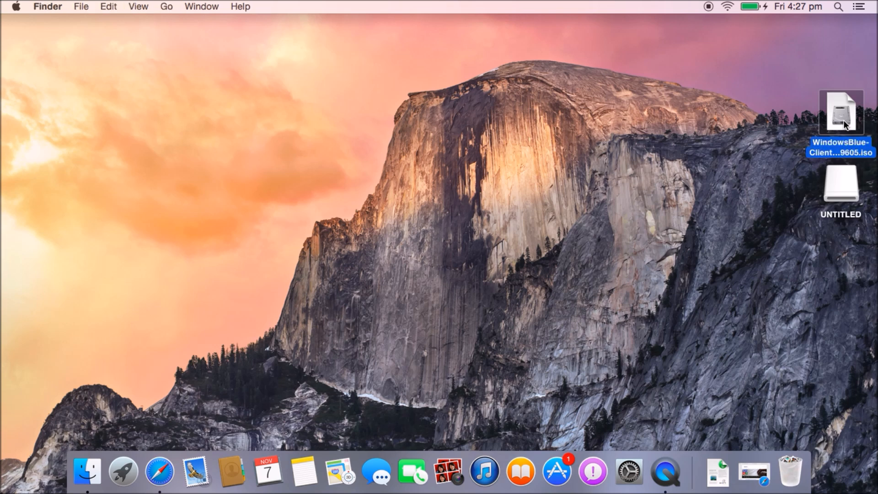
{"action": "mouse_move", "coordinate": [806, 203]}
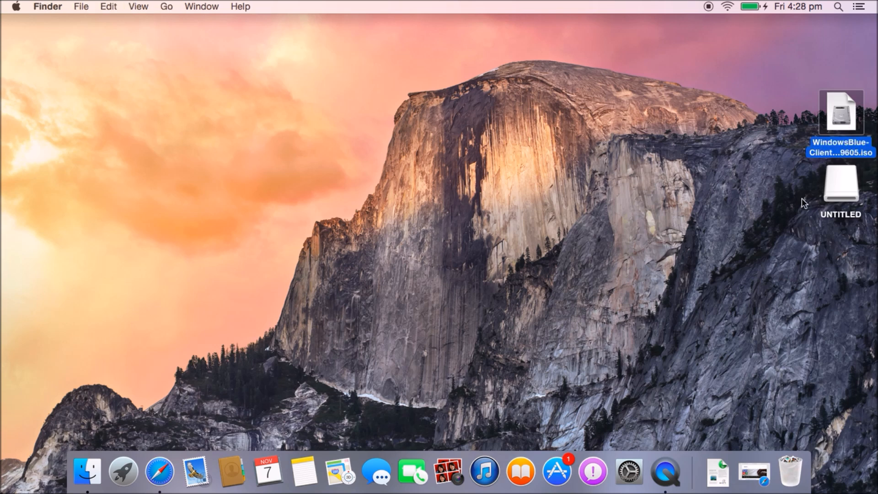
{"action": "mouse_move", "coordinate": [849, 189]}
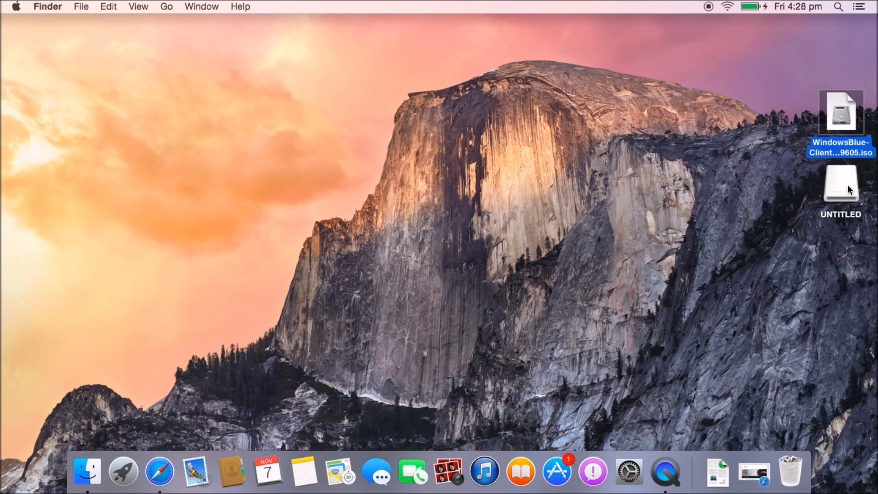
{"action": "right_click", "coordinate": [841, 185]}
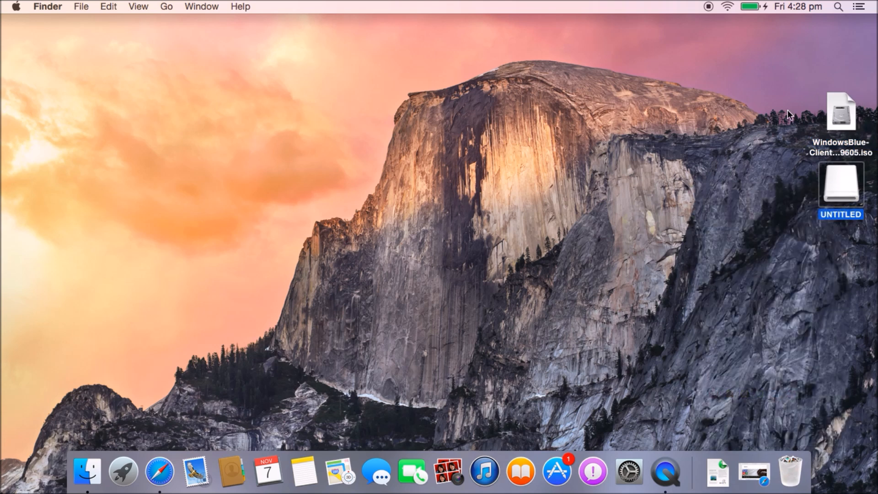
{"action": "left_click", "coordinate": [841, 112]}
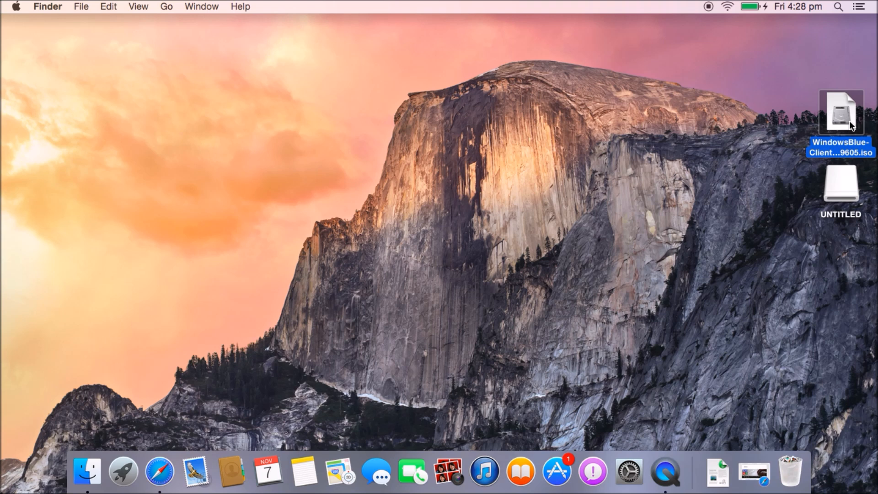
{"action": "mouse_move", "coordinate": [696, 125]}
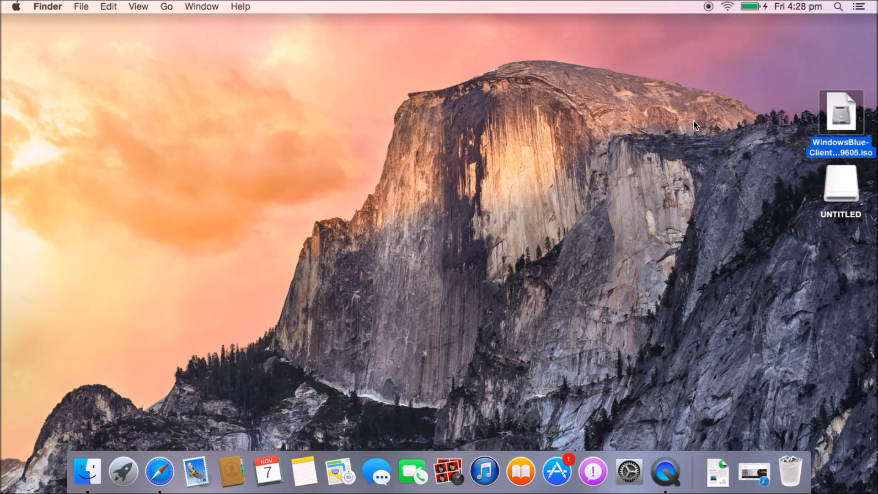
{"action": "left_click", "coordinate": [158, 471]}
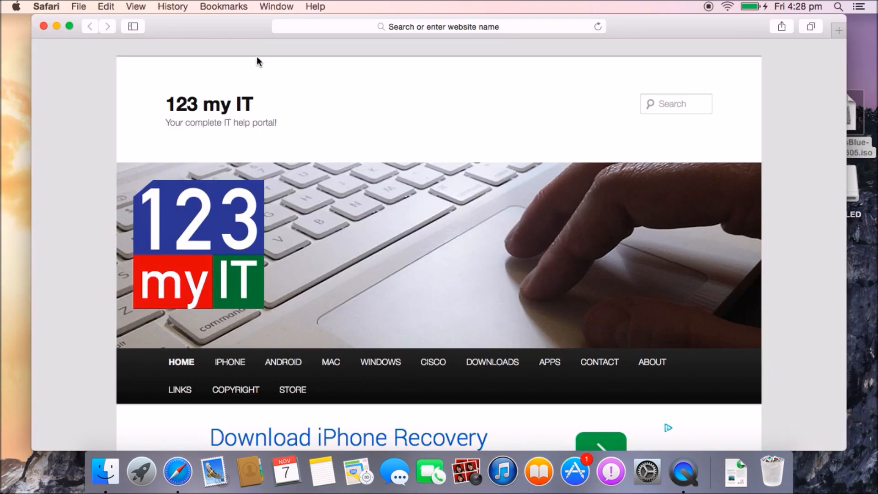
{"action": "mouse_move", "coordinate": [218, 32]}
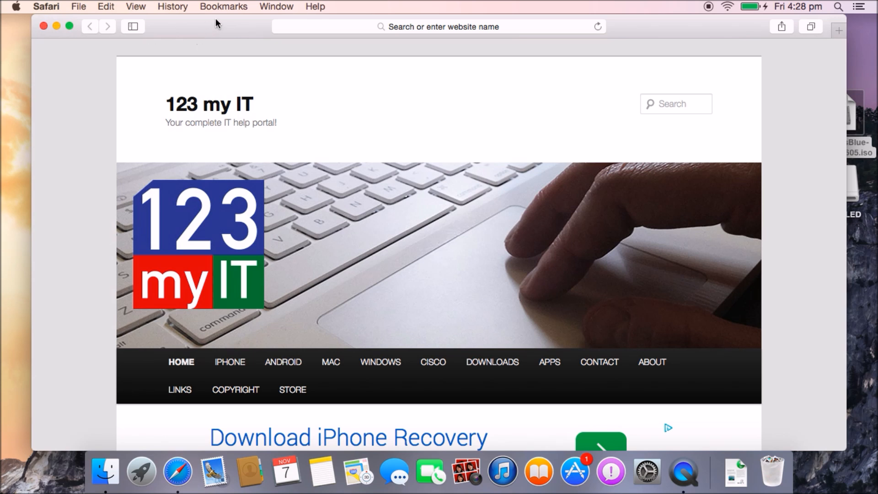
{"action": "mouse_move", "coordinate": [128, 73]}
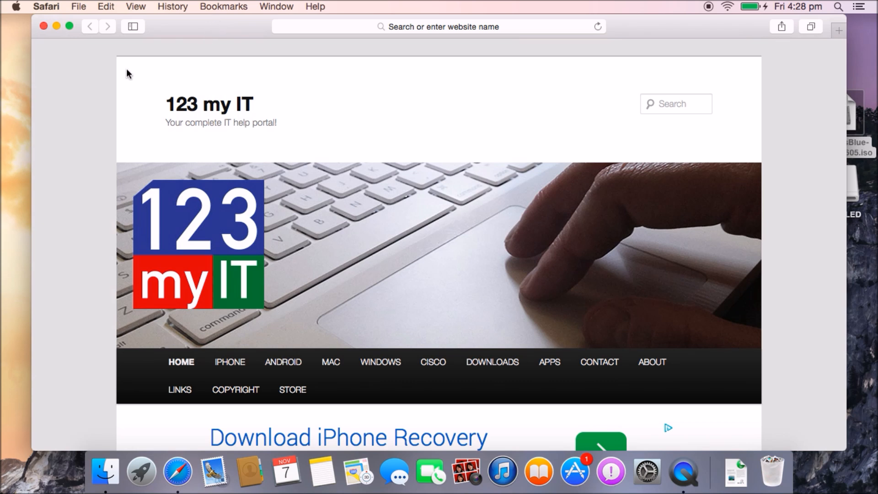
{"action": "mouse_move", "coordinate": [209, 37]}
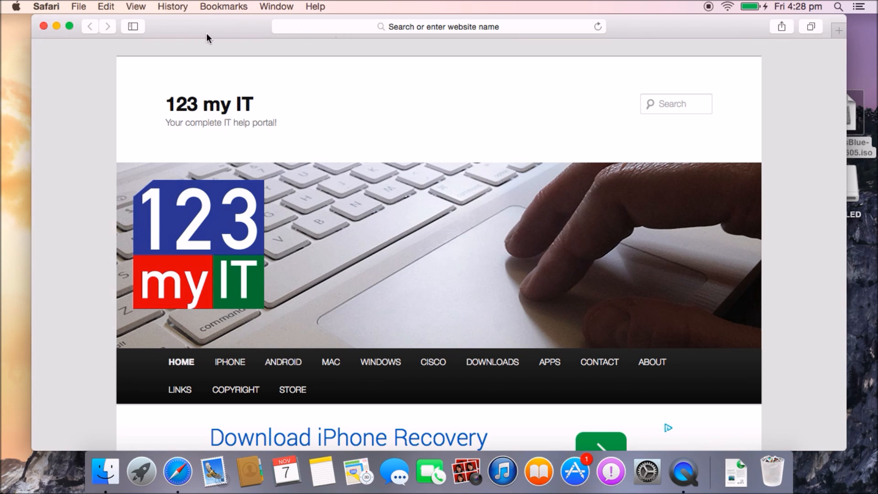
{"action": "mouse_move", "coordinate": [230, 111]}
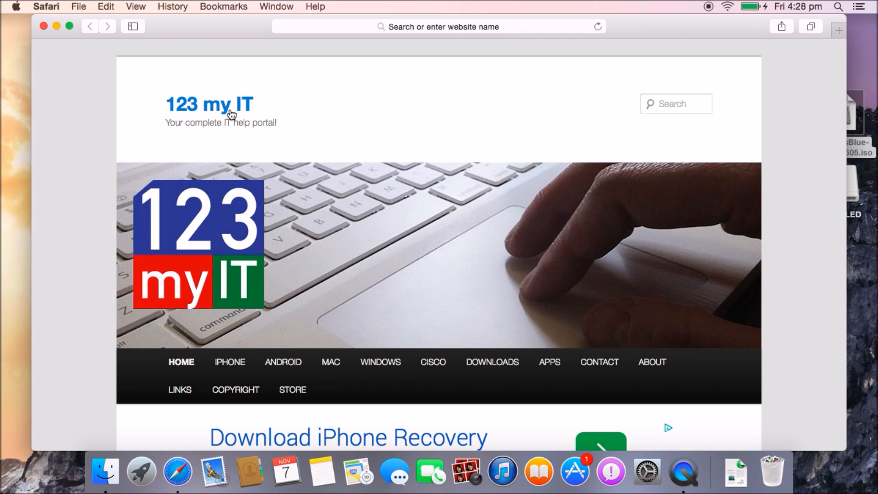
{"action": "mouse_move", "coordinate": [492, 363]}
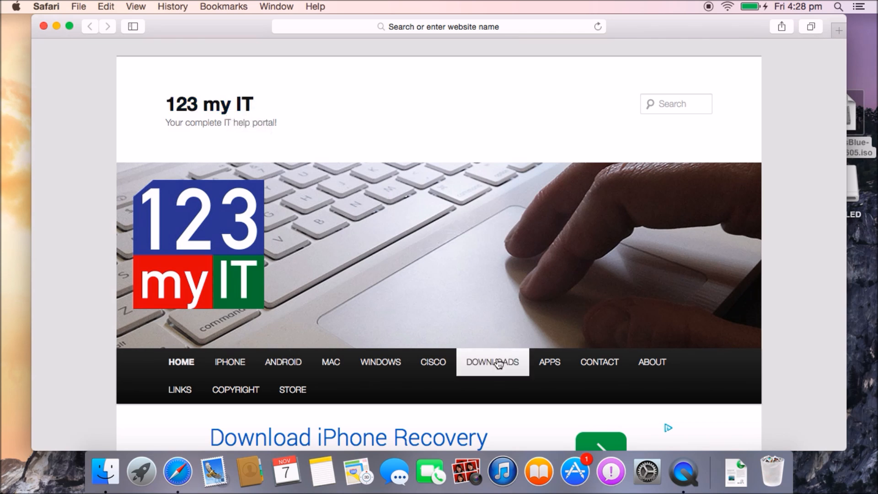
Go to the site's Downloads page and scroll to the Windows 8.1 Blue Preview download links.
{"action": "left_click", "coordinate": [492, 363]}
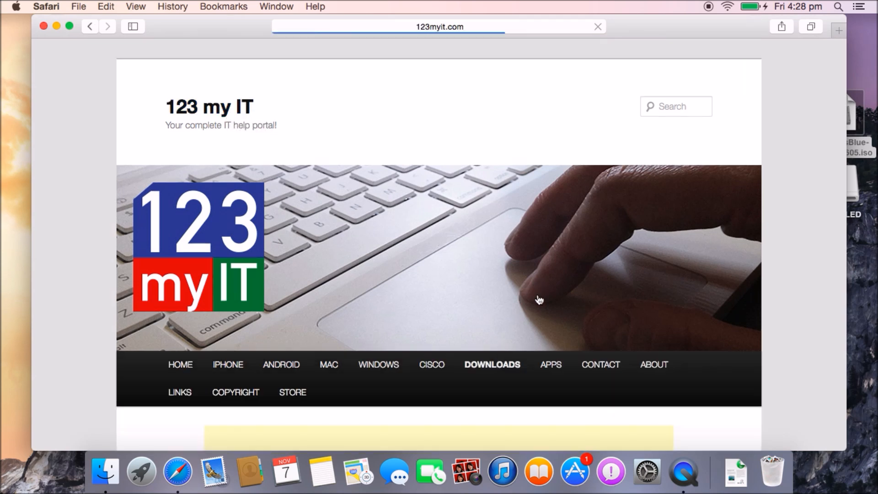
{"action": "left_click", "coordinate": [491, 365]}
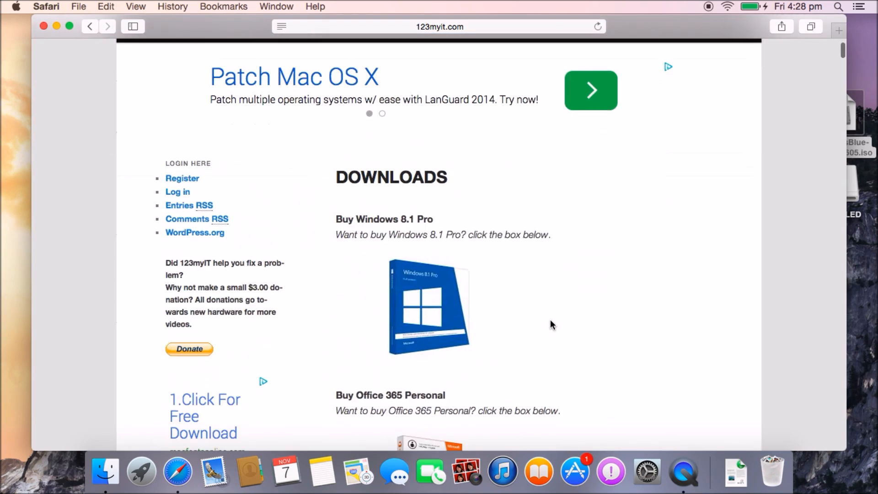
{"action": "scroll", "scroll_direction": "down", "scroll_amount": 3}
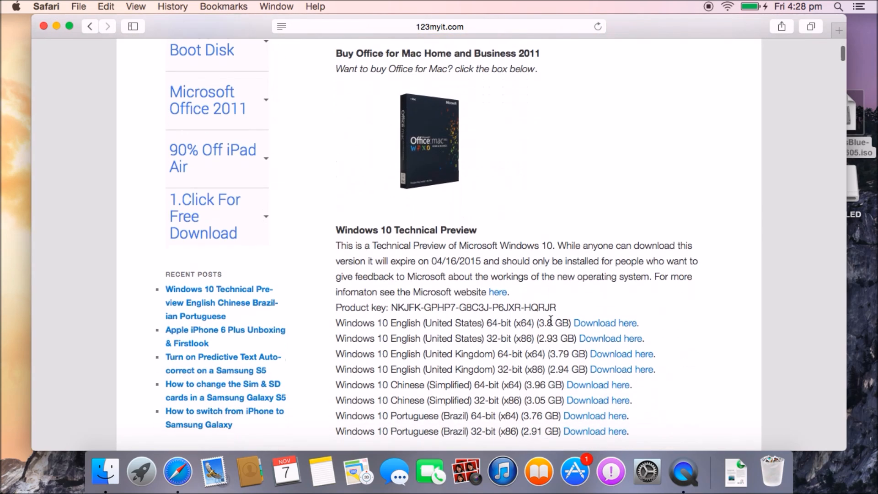
{"action": "scroll", "scroll_direction": "down", "scroll_amount": 3}
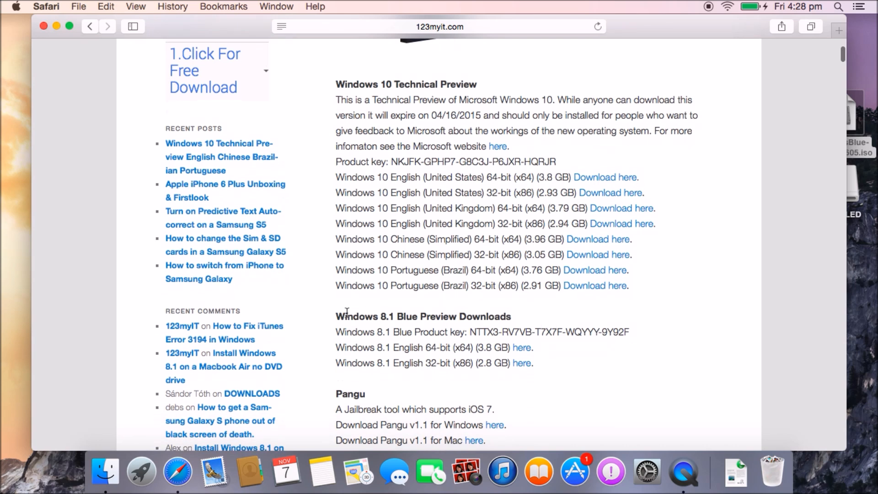
{"action": "mouse_move", "coordinate": [515, 364]}
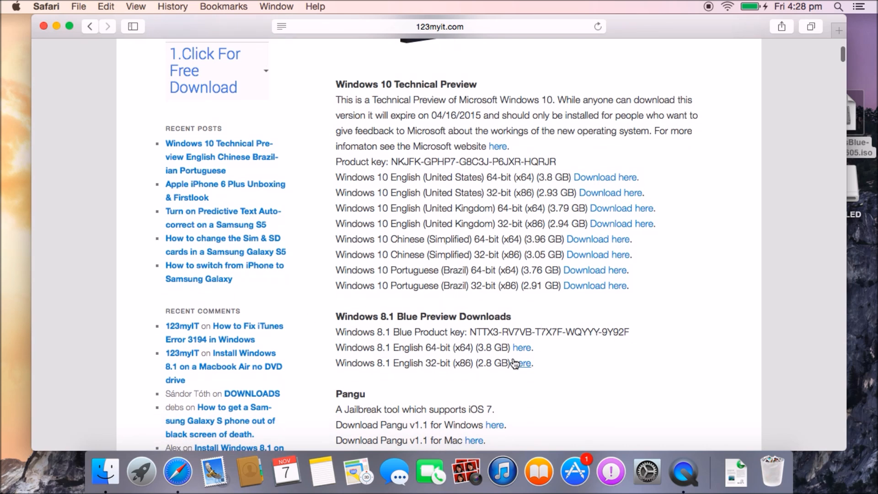
{"action": "mouse_move", "coordinate": [619, 335]}
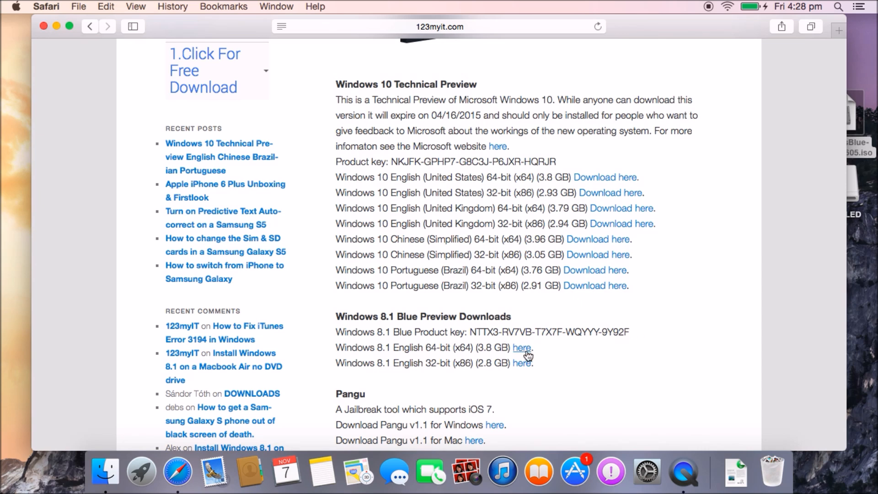
{"action": "mouse_move", "coordinate": [438, 366]}
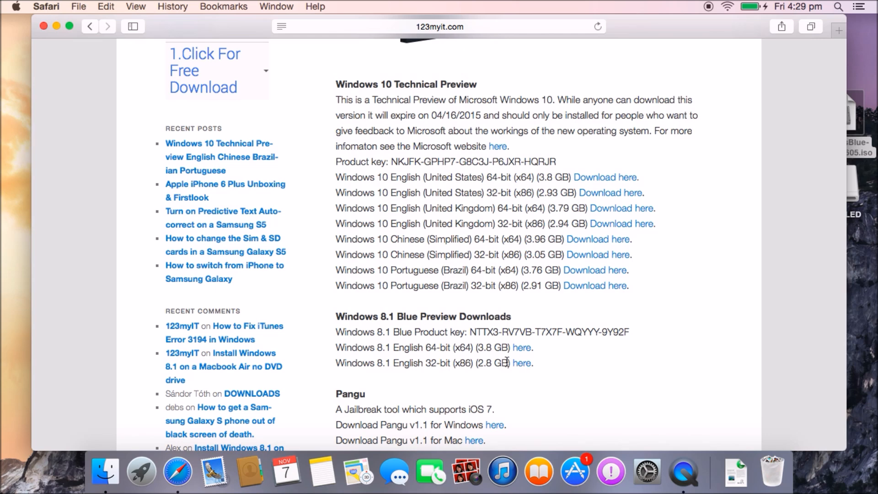
{"action": "mouse_move", "coordinate": [621, 208]}
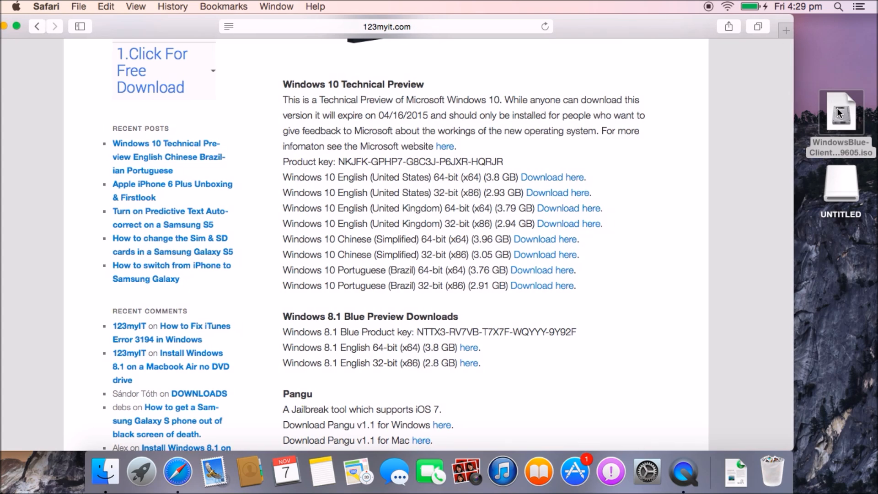
{"action": "mouse_move", "coordinate": [324, 5]}
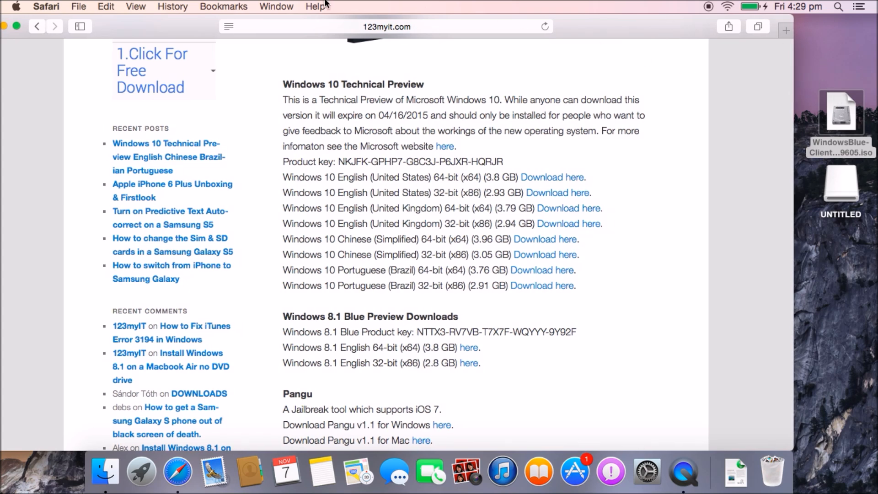
Scroll the Downloads page back up to the 123 my IT header and site menu.
{"action": "left_click", "coordinate": [840, 185]}
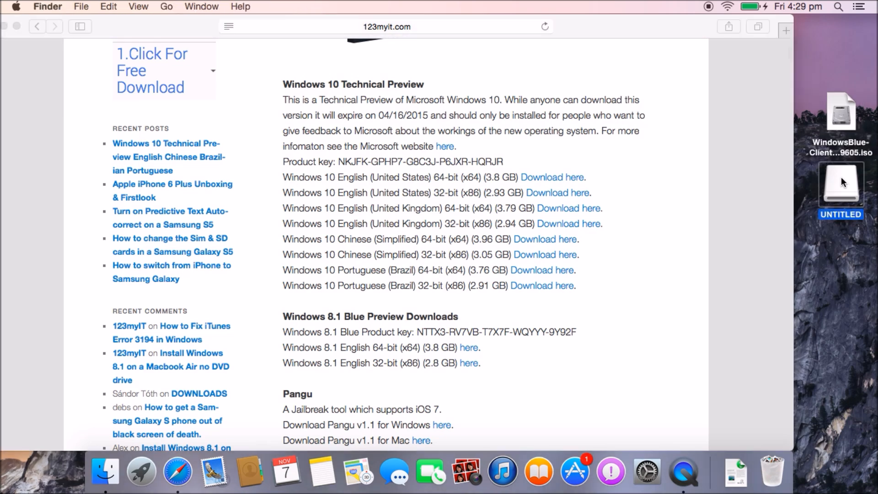
{"action": "mouse_move", "coordinate": [503, 188]}
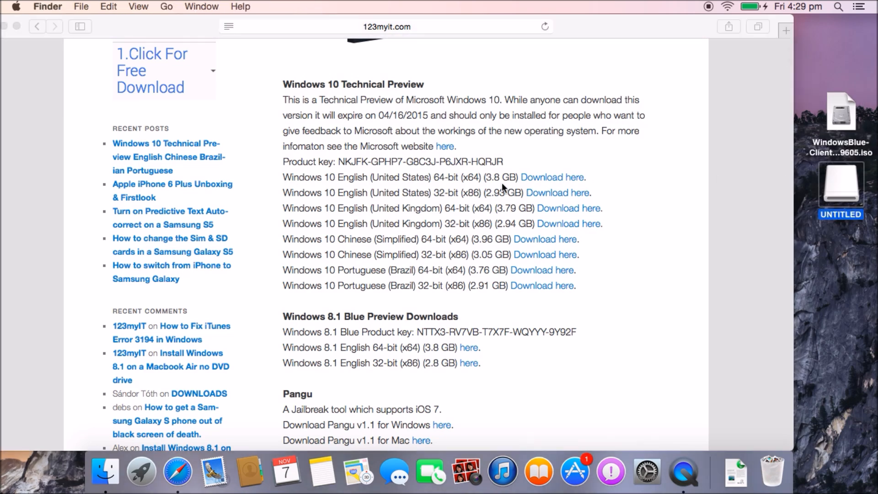
{"action": "scroll", "scroll_direction": "up", "scroll_amount": 3}
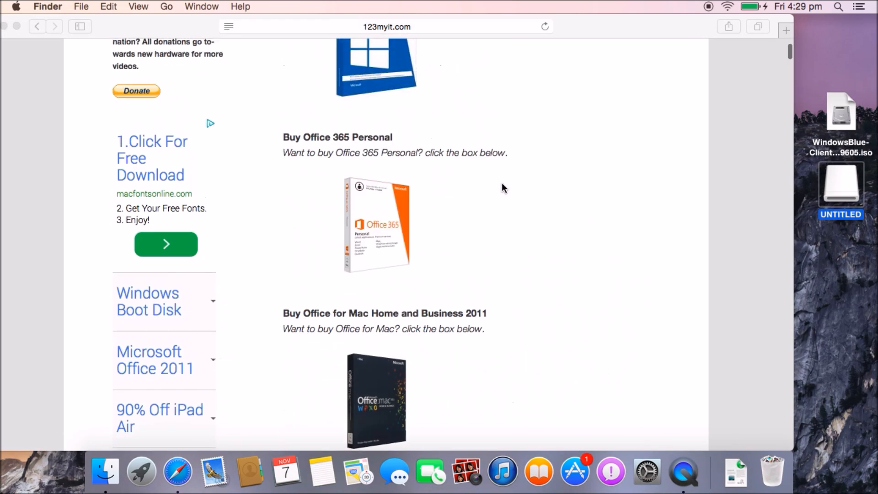
{"action": "scroll", "scroll_direction": "up", "scroll_amount": 3}
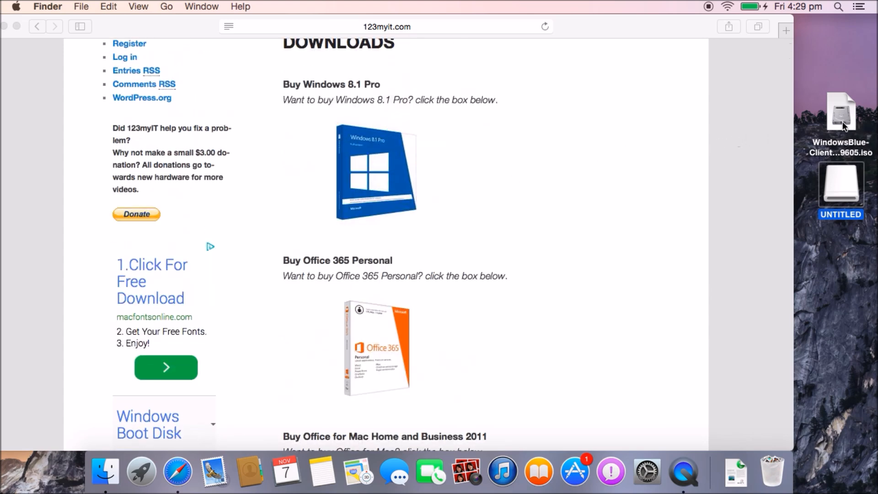
{"action": "scroll", "scroll_direction": "up", "scroll_amount": 3}
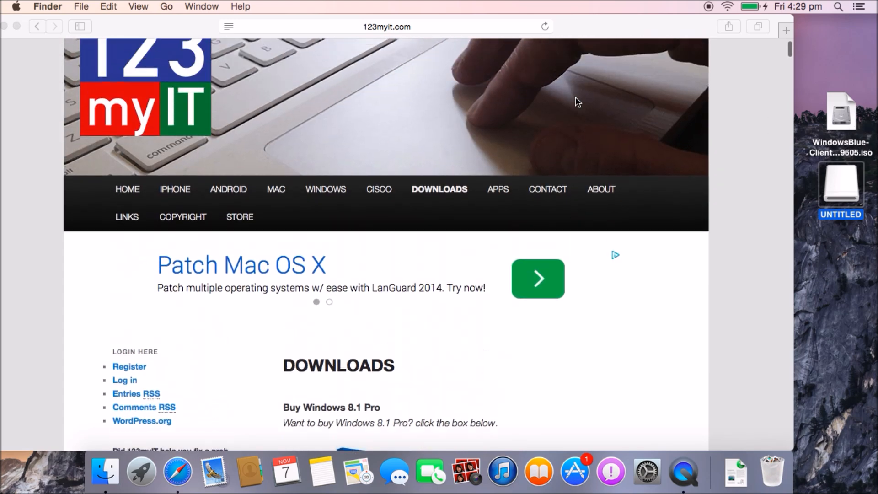
{"action": "scroll", "scroll_direction": "up", "scroll_amount": 3}
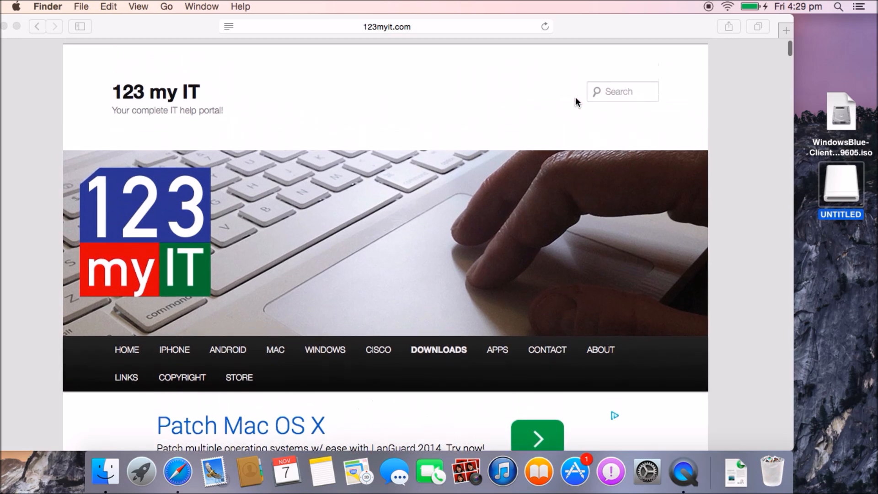
{"action": "scroll", "scroll_direction": "down", "scroll_amount": 3}
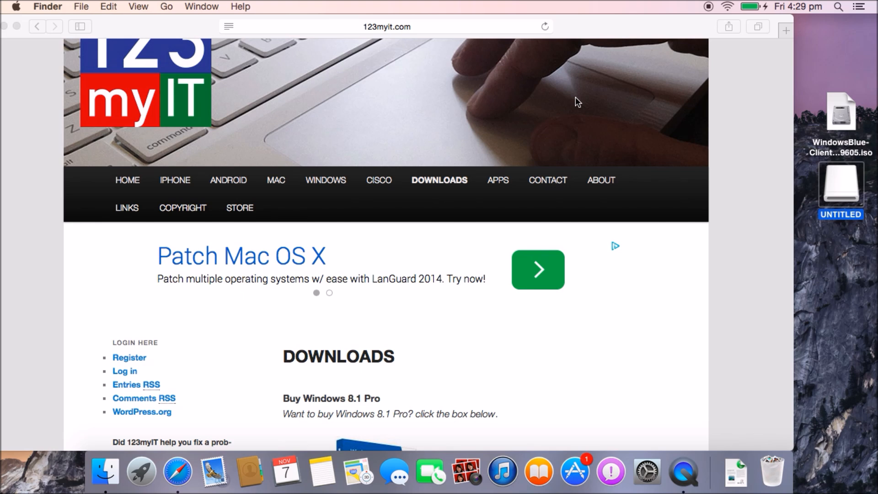
{"action": "mouse_move", "coordinate": [346, 127]}
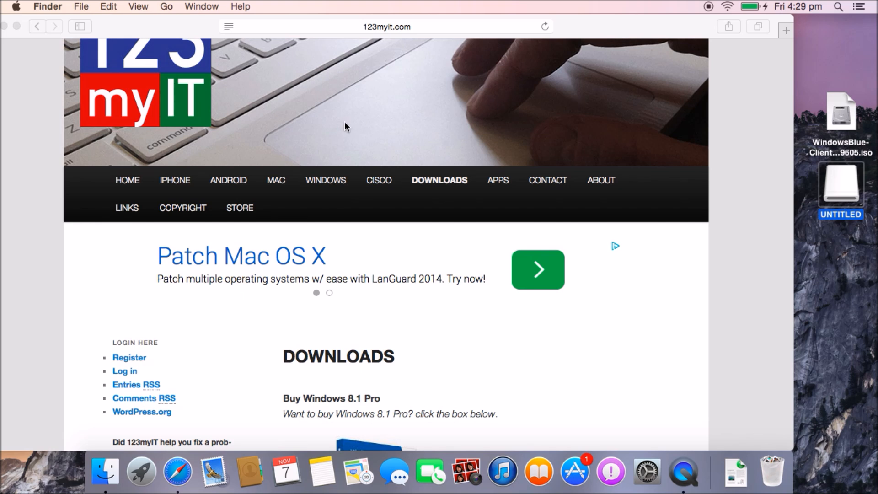
{"action": "mouse_move", "coordinate": [295, 190]}
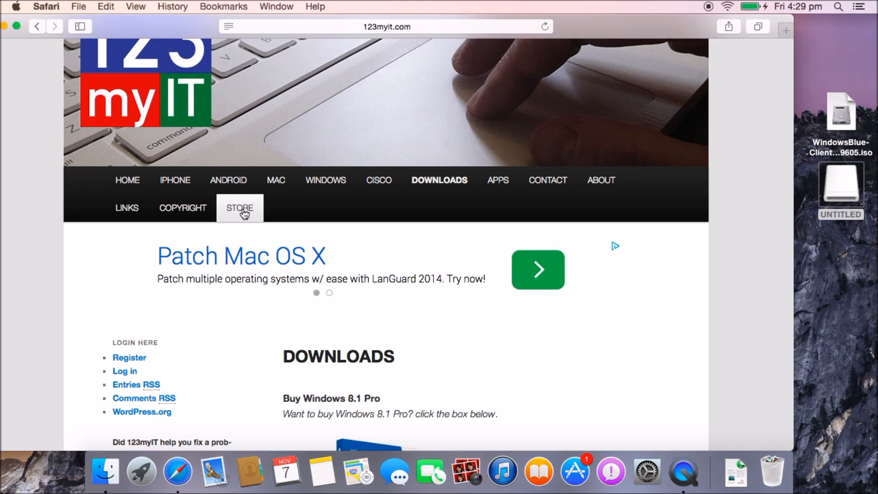
Scroll through the Store's Microsoft Windows 8.1 edition listings and back to the top.
{"action": "scroll", "scroll_direction": "up", "scroll_amount": 3}
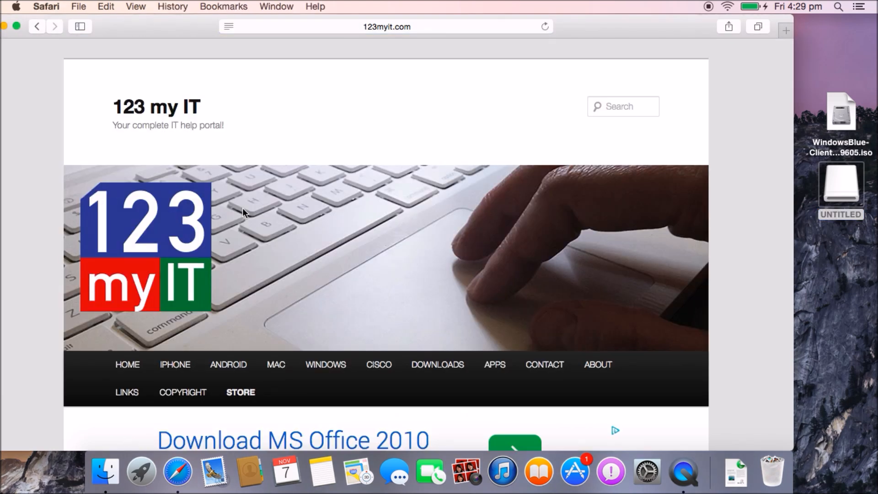
{"action": "scroll", "scroll_direction": "down", "scroll_amount": 3}
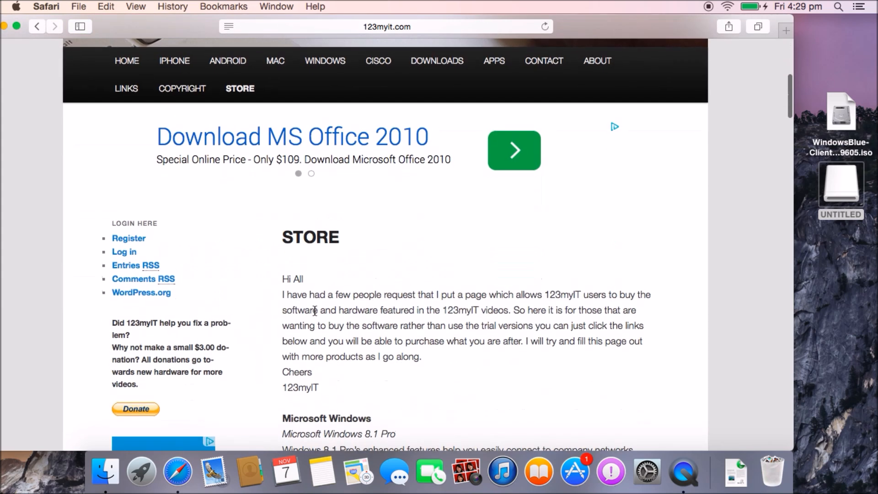
{"action": "scroll", "scroll_direction": "down", "scroll_amount": 3}
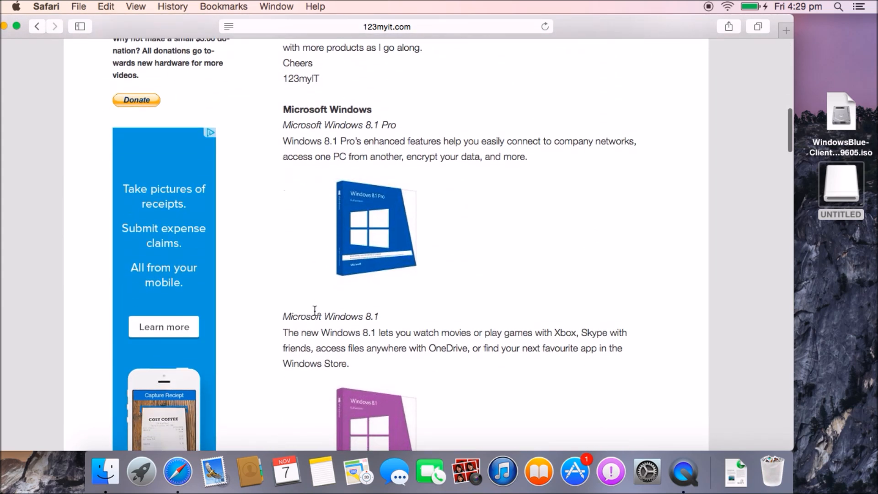
{"action": "scroll", "scroll_direction": "down", "scroll_amount": 3}
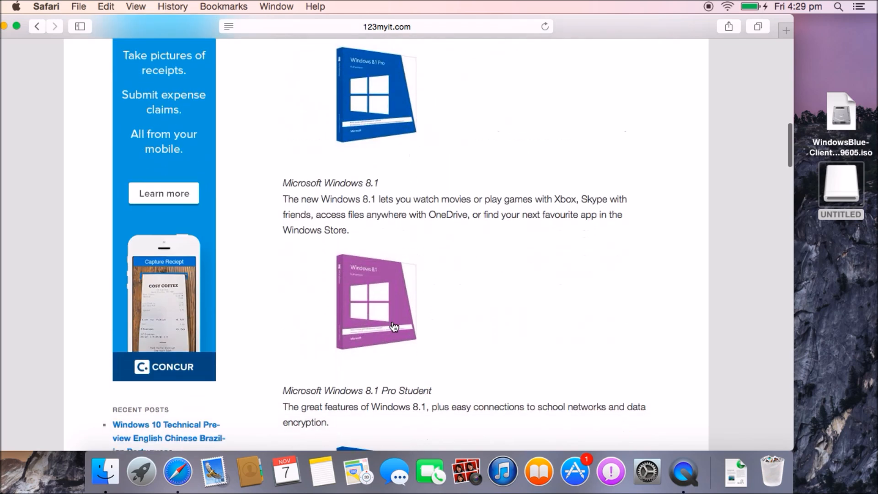
{"action": "scroll", "scroll_direction": "down", "scroll_amount": 3}
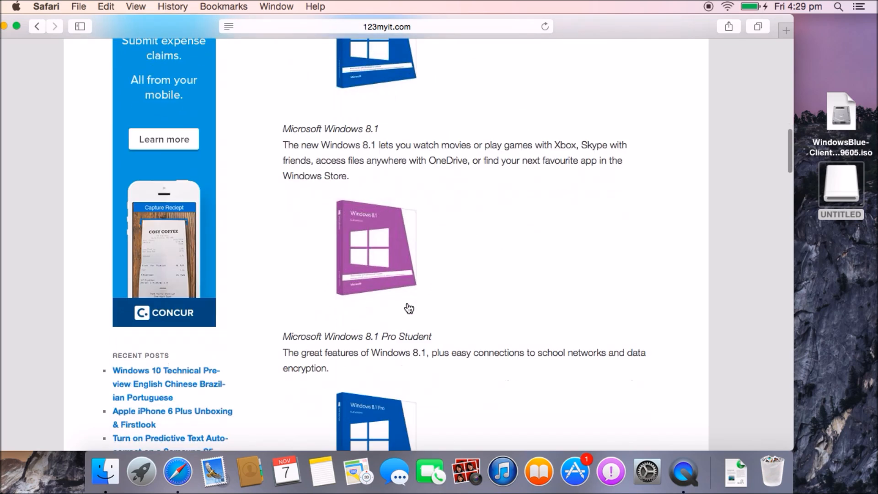
{"action": "scroll", "scroll_direction": "down", "scroll_amount": 3}
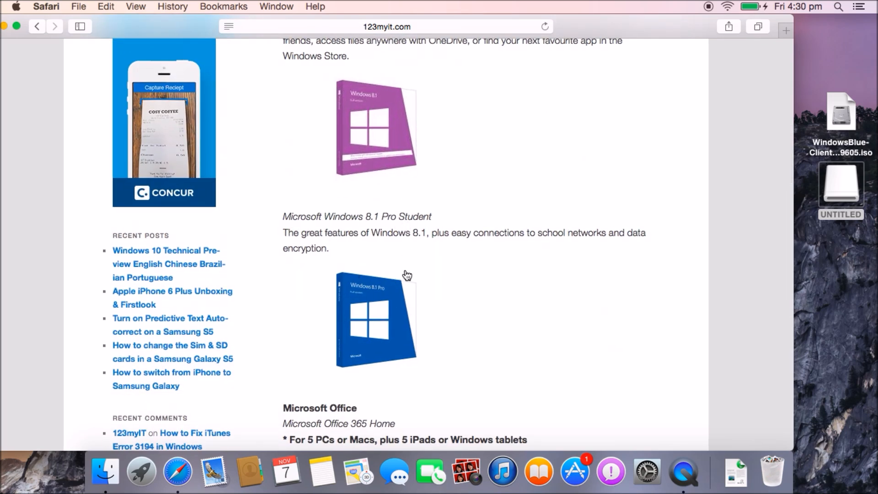
{"action": "scroll", "scroll_direction": "down", "scroll_amount": 3}
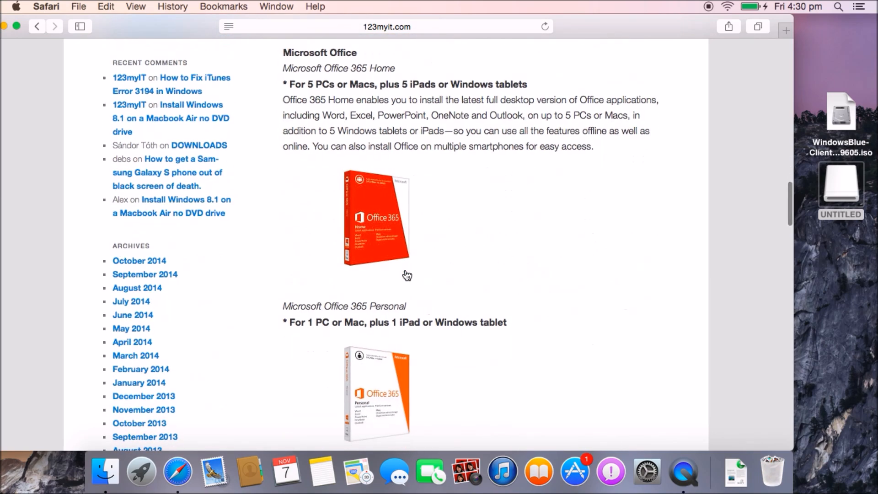
{"action": "scroll", "scroll_direction": "up", "scroll_amount": 3}
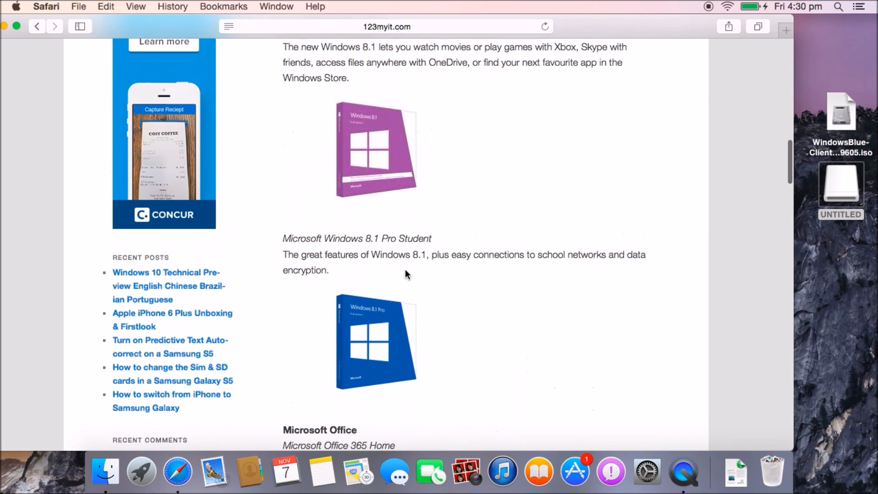
{"action": "scroll", "scroll_direction": "up", "scroll_amount": 3}
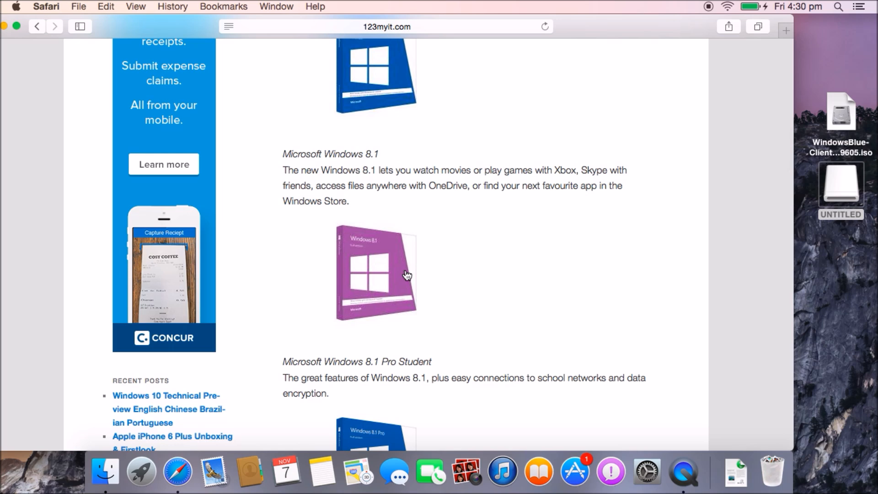
{"action": "scroll", "scroll_direction": "up", "scroll_amount": 3}
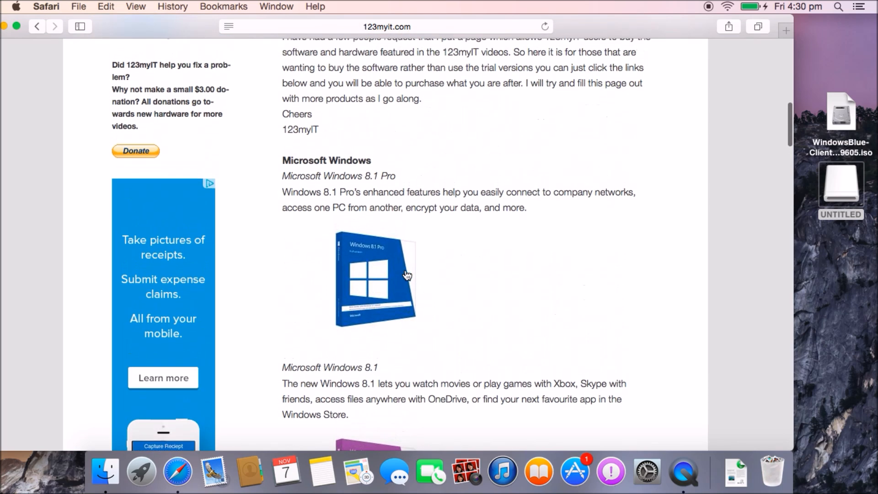
{"action": "scroll", "scroll_direction": "down", "scroll_amount": 3}
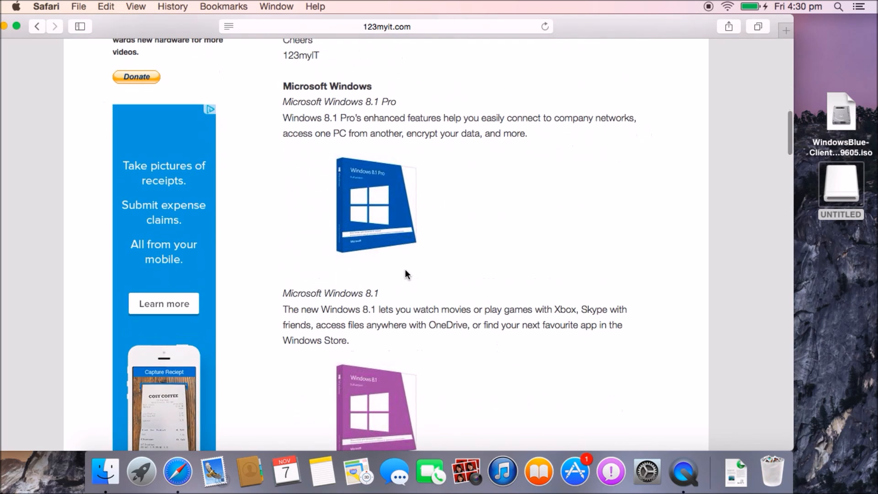
{"action": "mouse_move", "coordinate": [397, 105]}
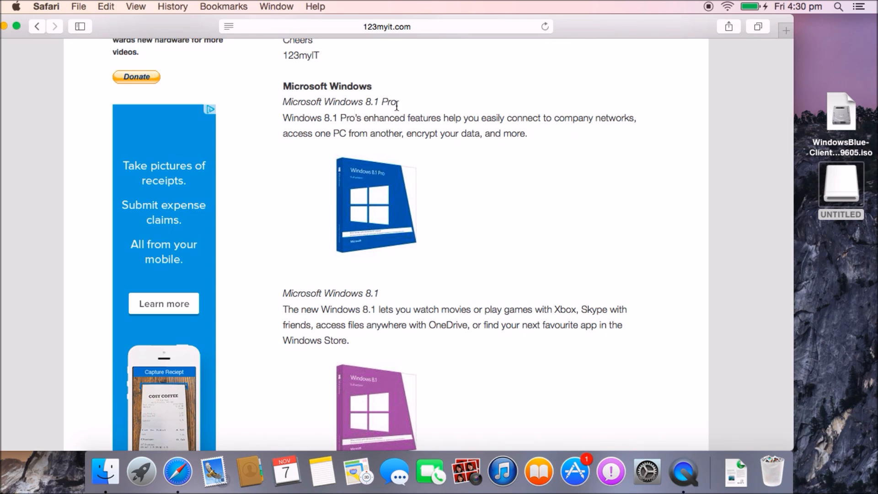
{"action": "scroll", "scroll_direction": "down", "scroll_amount": 3}
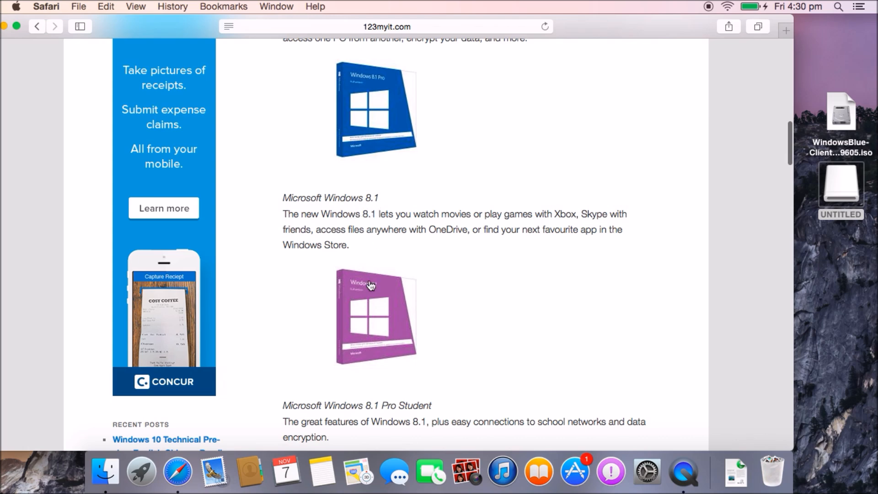
{"action": "scroll", "scroll_direction": "down", "scroll_amount": 3}
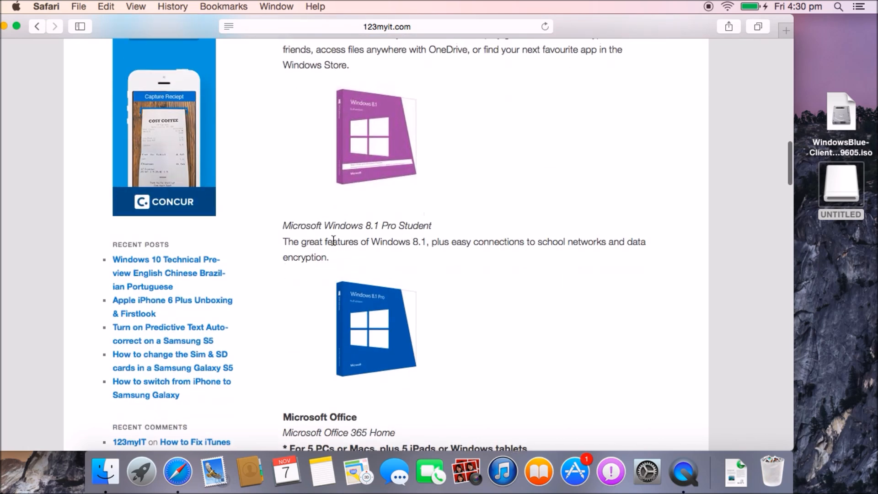
{"action": "scroll", "scroll_direction": "up", "scroll_amount": 3}
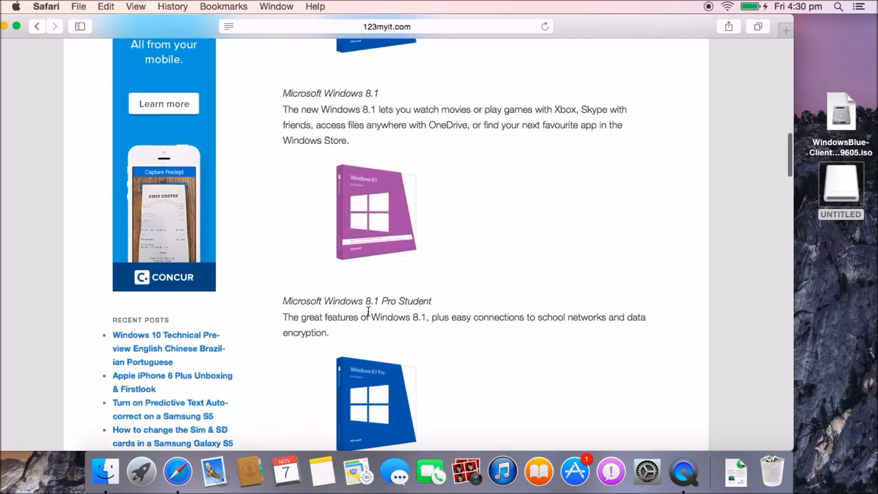
{"action": "scroll", "scroll_direction": "up", "scroll_amount": 3}
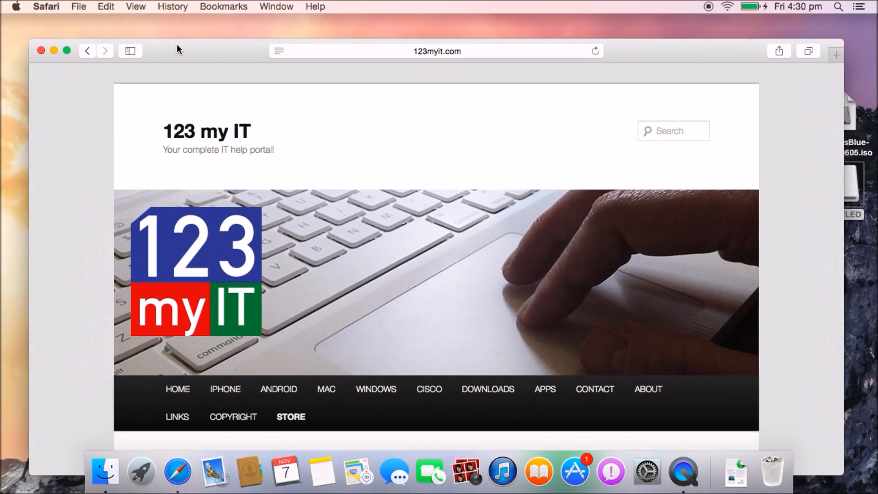
Put Safari away and launch Boot Camp Assistant from a Spotlight search for 'boot'.
{"action": "left_click", "coordinate": [41, 50]}
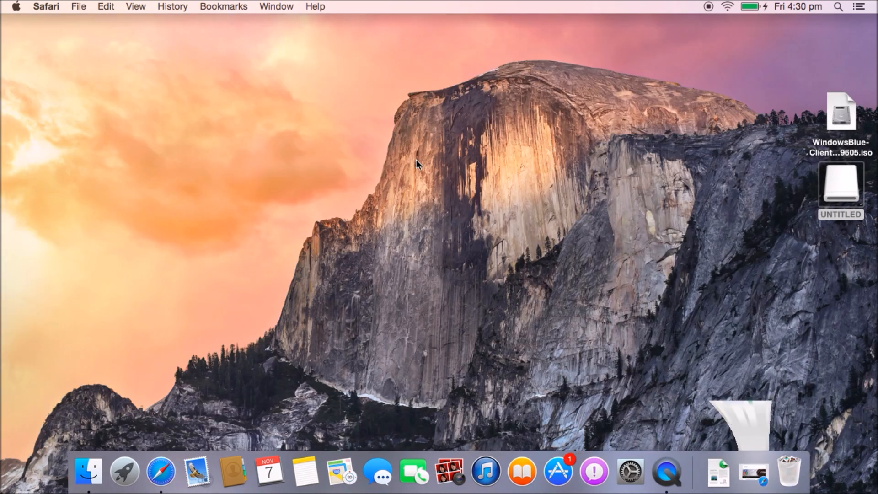
{"action": "mouse_move", "coordinate": [589, 153]}
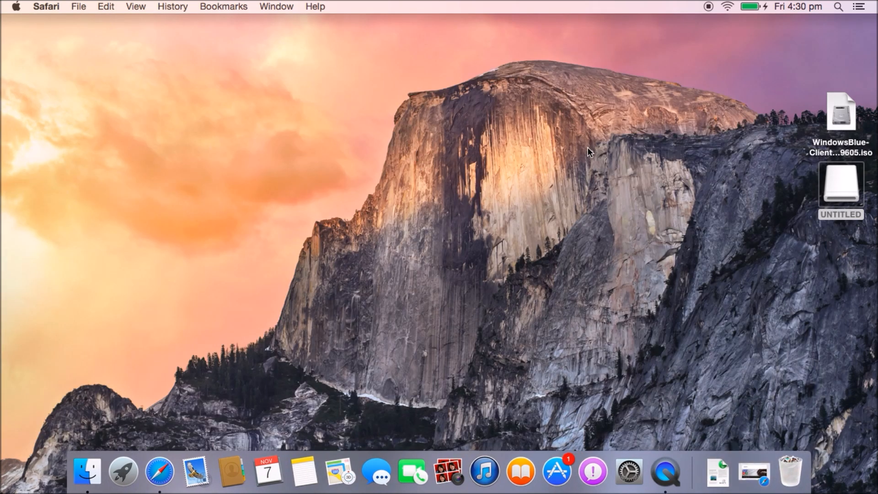
{"action": "mouse_move", "coordinate": [721, 63]}
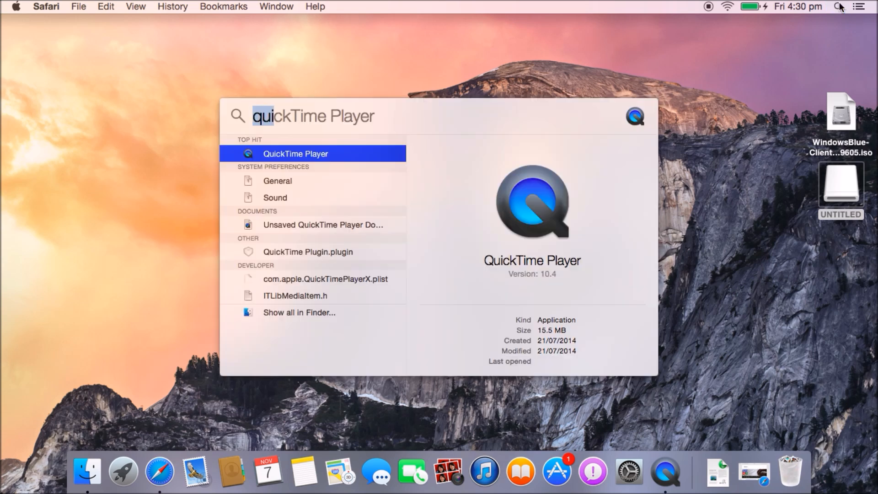
{"action": "type", "text": "boot"}
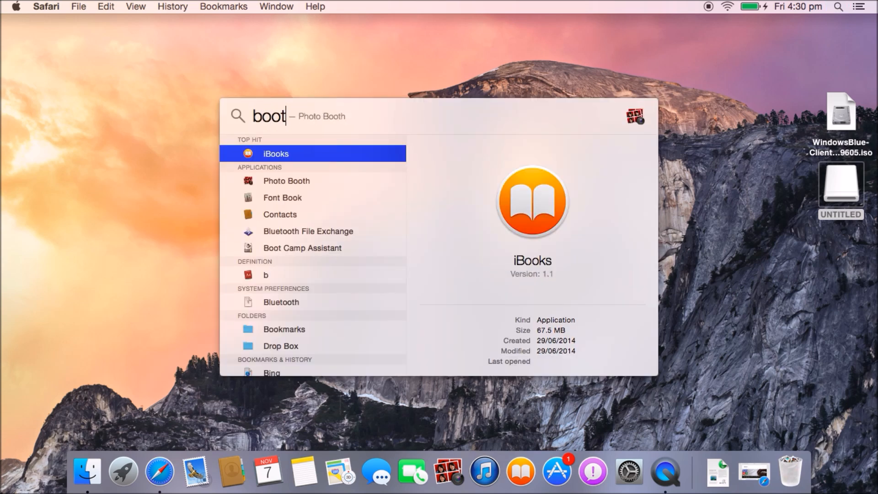
{"action": "key", "text": "escape"}
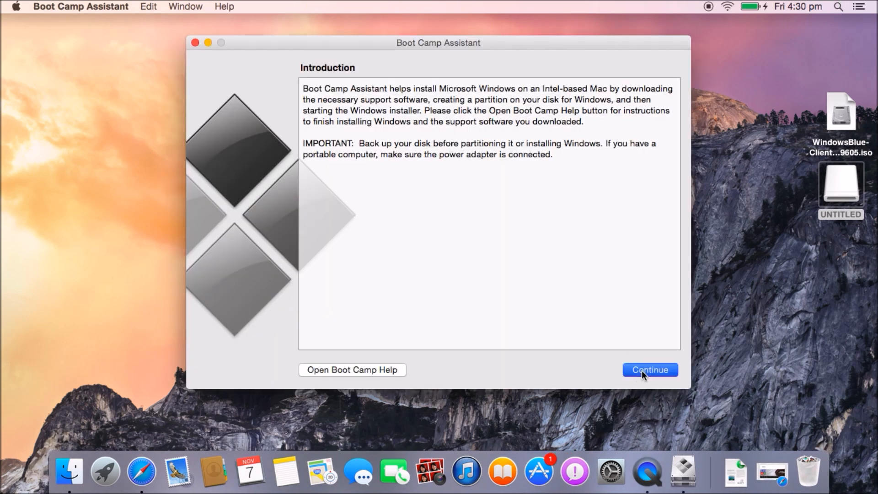
Continue past the Introduction to the Select Tasks screen with all three tasks checked.
{"action": "left_click", "coordinate": [650, 369]}
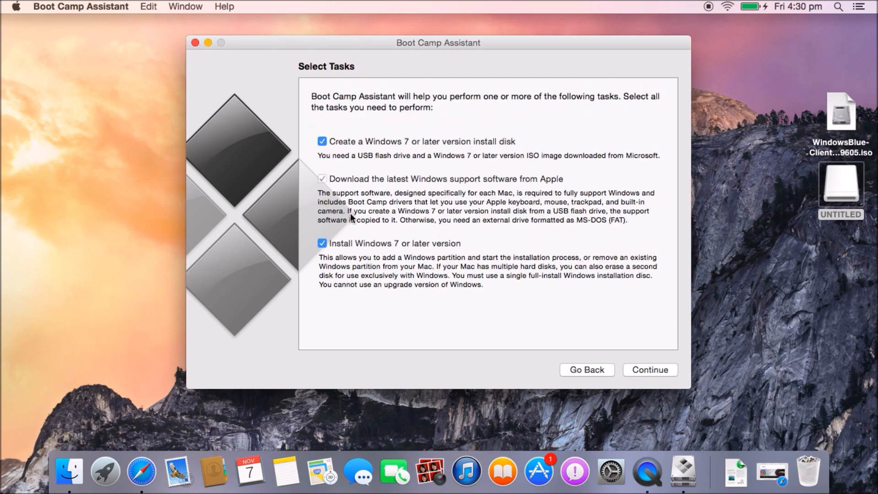
{"action": "mouse_move", "coordinate": [463, 101]}
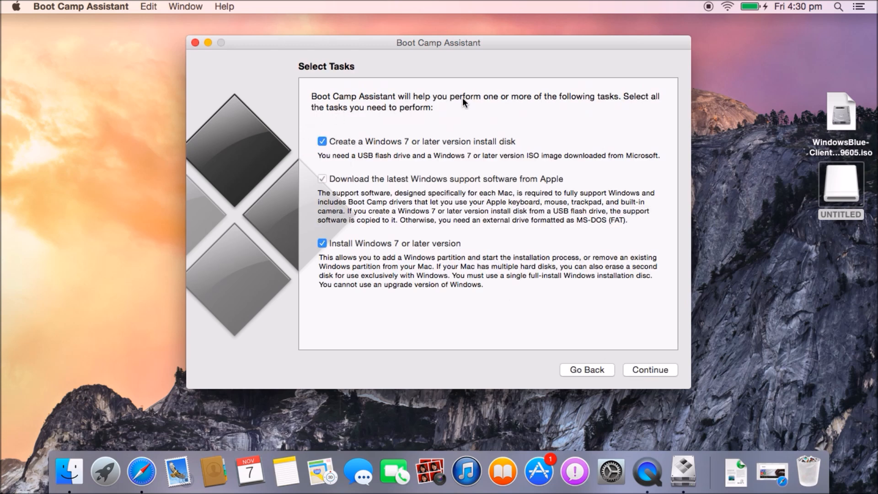
{"action": "mouse_move", "coordinate": [668, 99]}
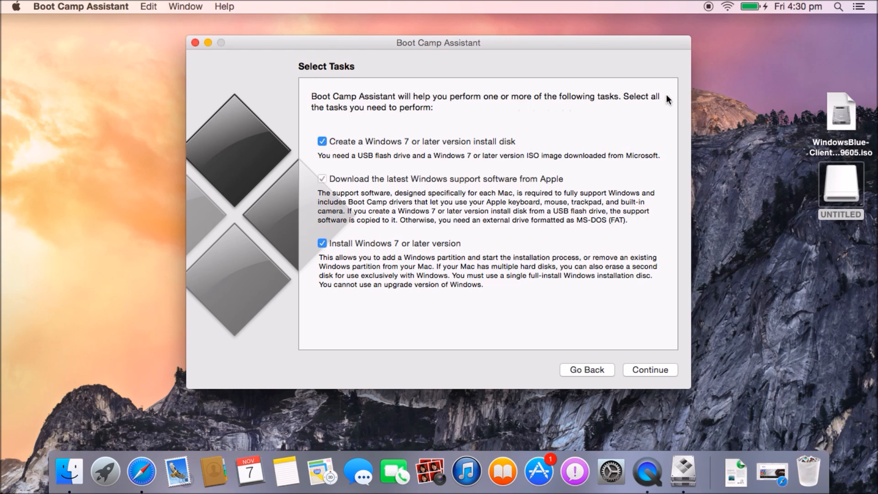
{"action": "mouse_move", "coordinate": [407, 136]}
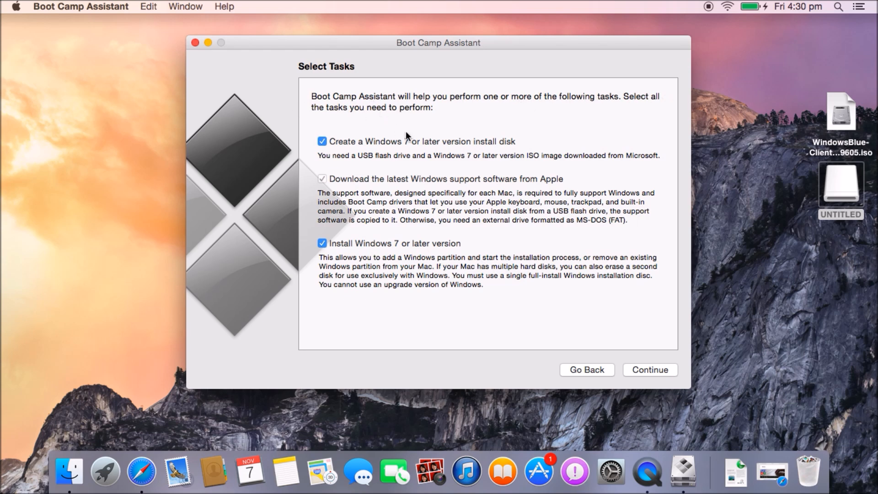
{"action": "mouse_move", "coordinate": [452, 136]}
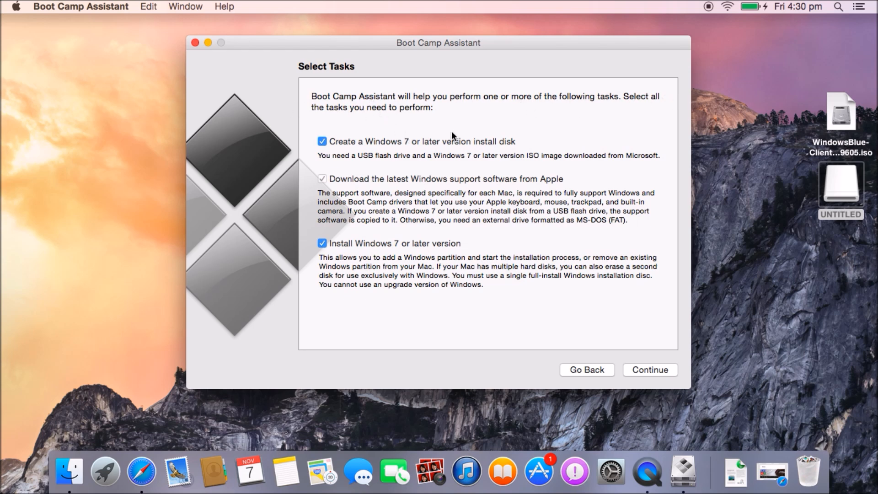
{"action": "mouse_move", "coordinate": [444, 141]}
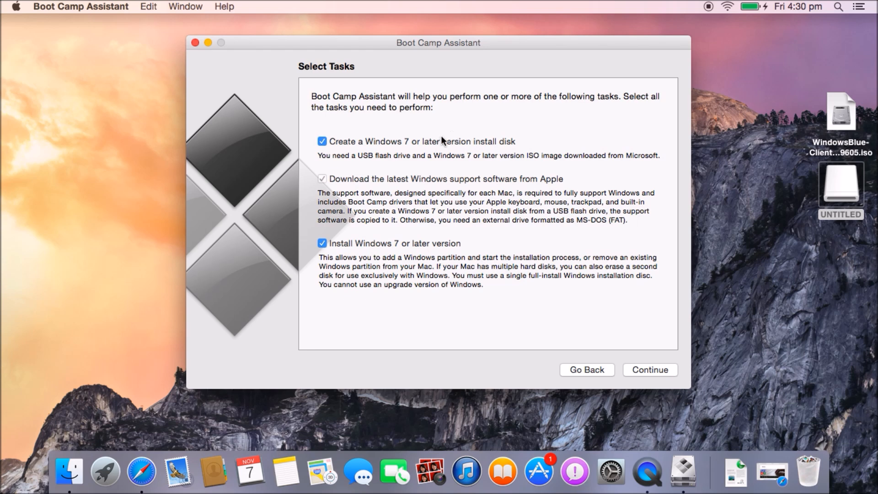
{"action": "left_click", "coordinate": [15, 7]}
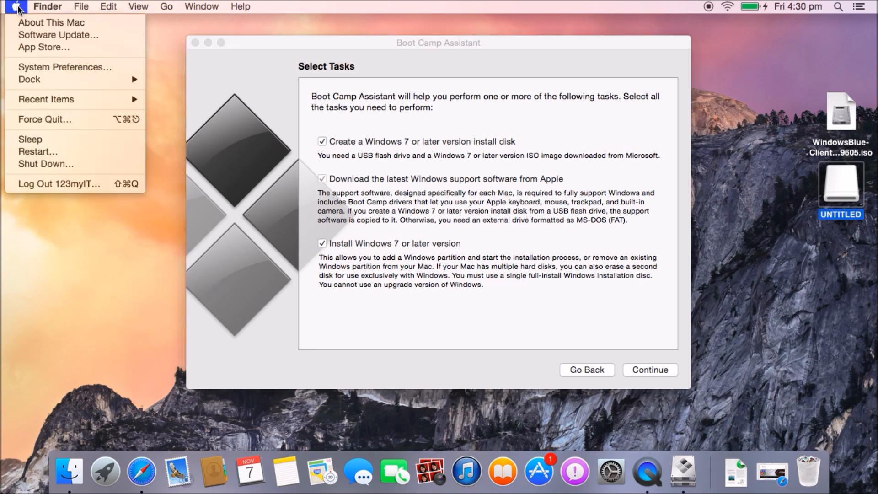
View About This Mac (OS X Yosemite 10.10, MacBook Air) and close the overview.
{"action": "left_click", "coordinate": [51, 22]}
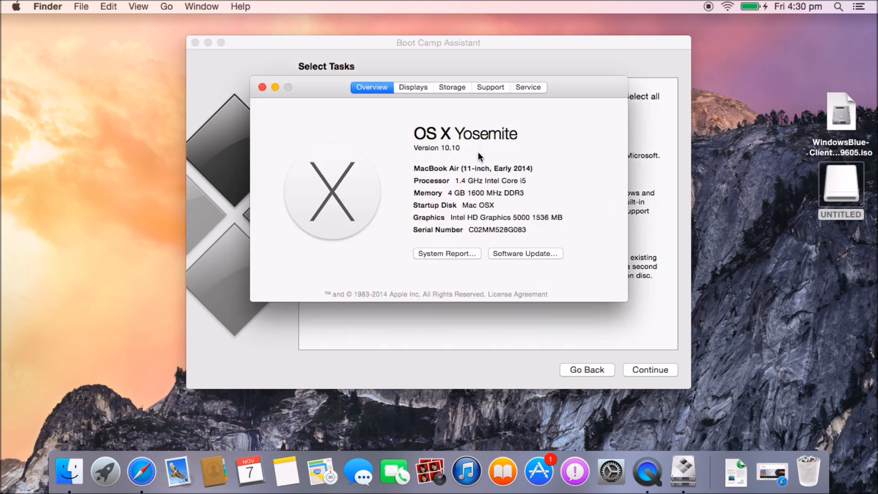
{"action": "mouse_move", "coordinate": [454, 181]}
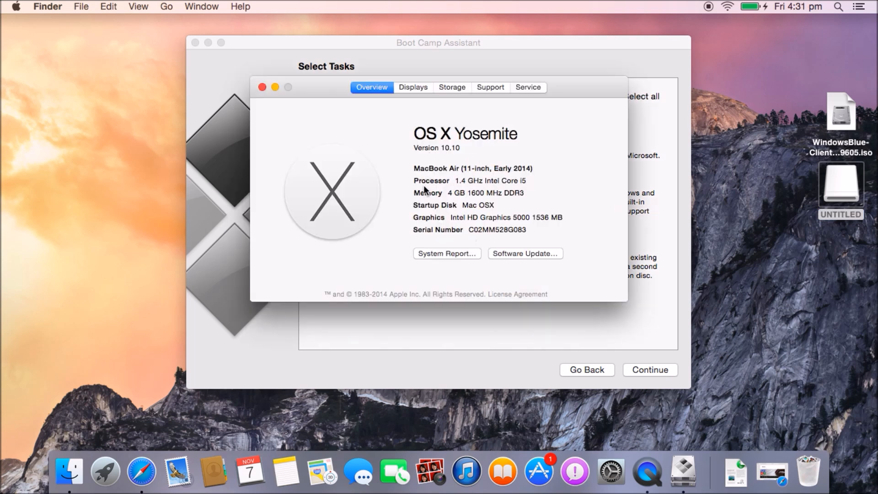
{"action": "mouse_move", "coordinate": [453, 143]}
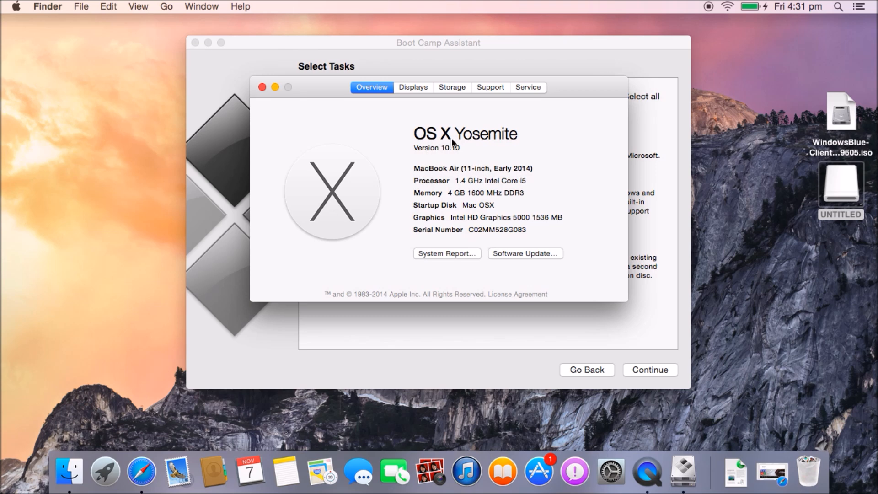
{"action": "mouse_move", "coordinate": [505, 205]}
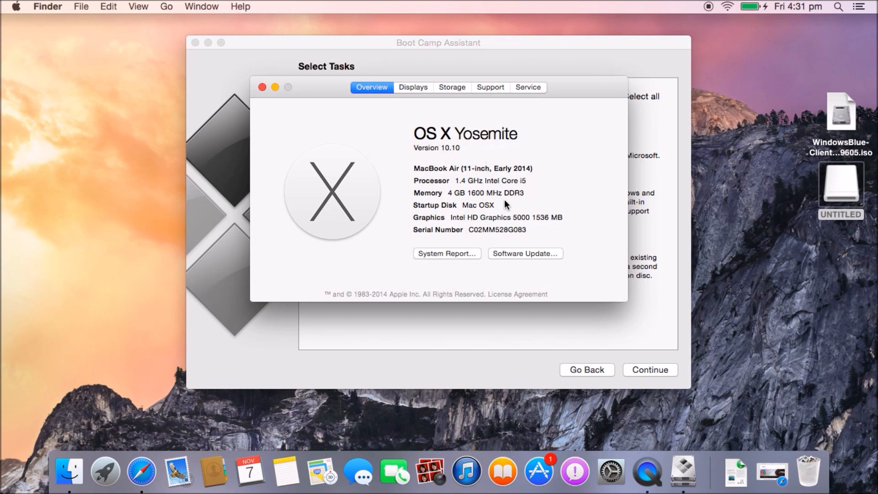
{"action": "mouse_move", "coordinate": [346, 100]}
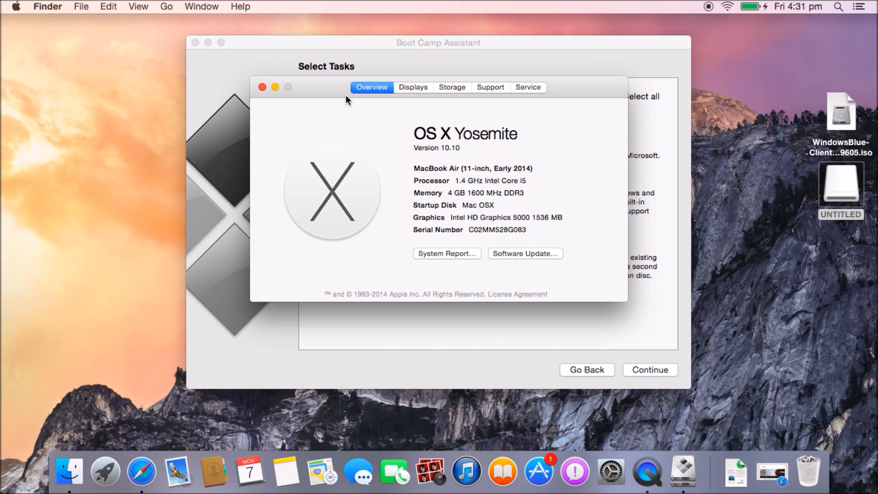
{"action": "mouse_move", "coordinate": [492, 168]}
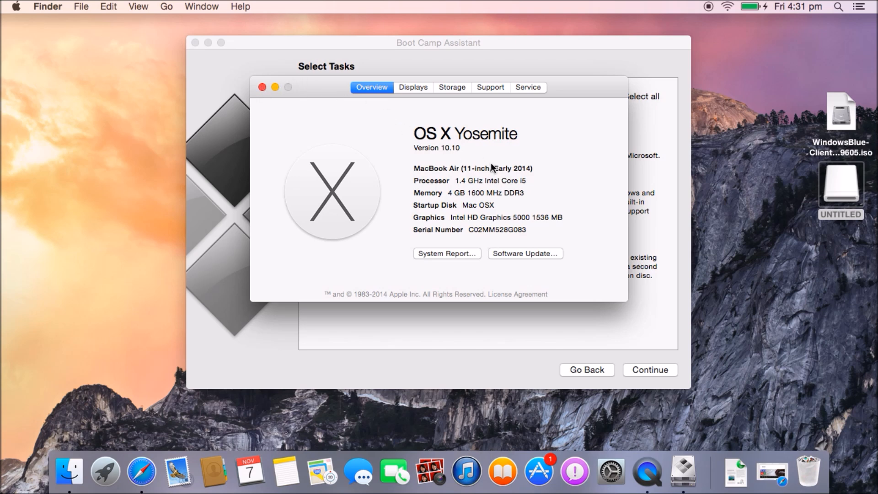
{"action": "left_click", "coordinate": [260, 88]}
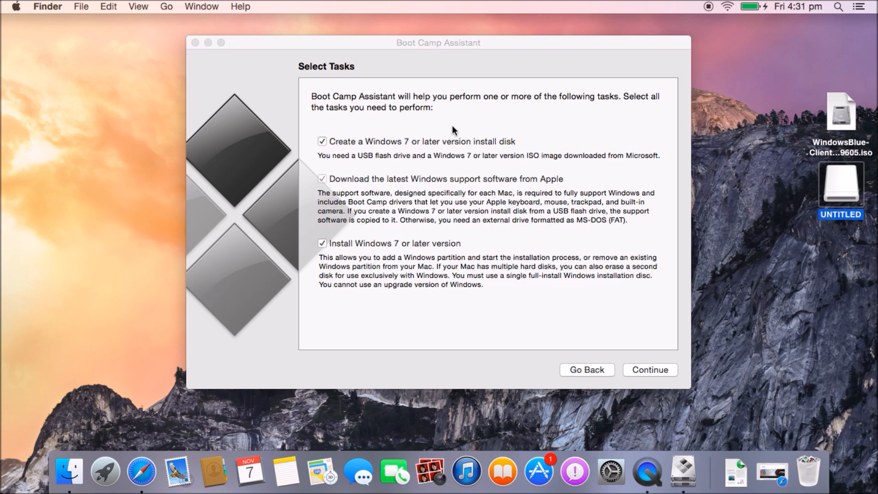
{"action": "mouse_move", "coordinate": [841, 134]}
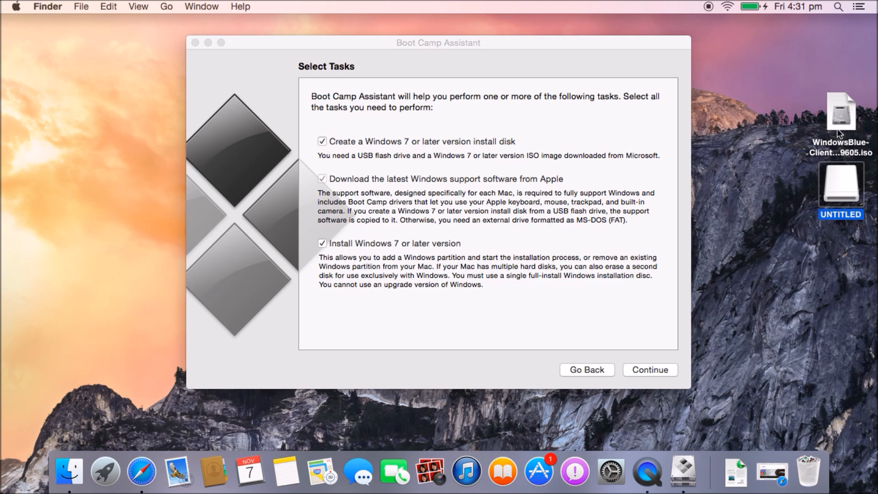
{"action": "mouse_move", "coordinate": [852, 135]}
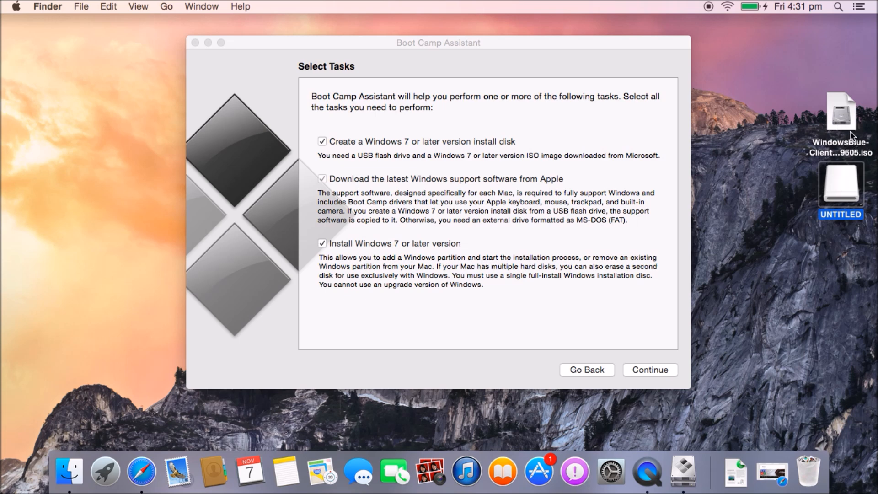
{"action": "mouse_move", "coordinate": [853, 113]}
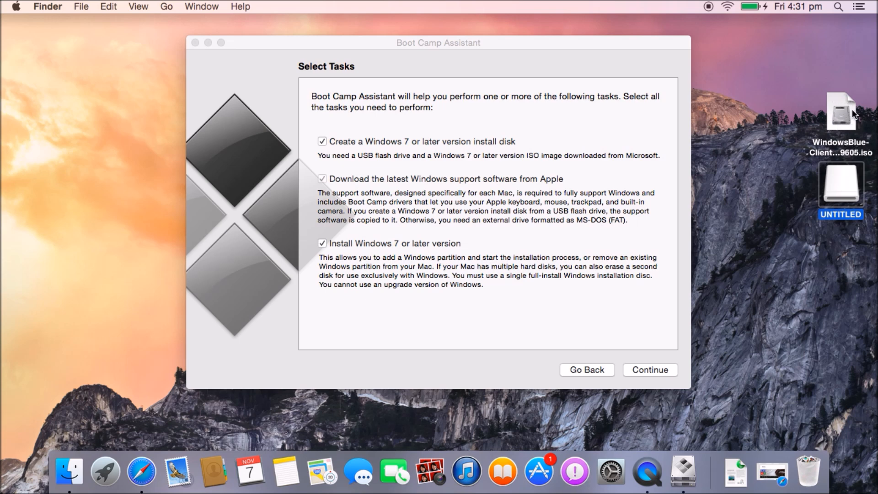
{"action": "left_click", "coordinate": [842, 111]}
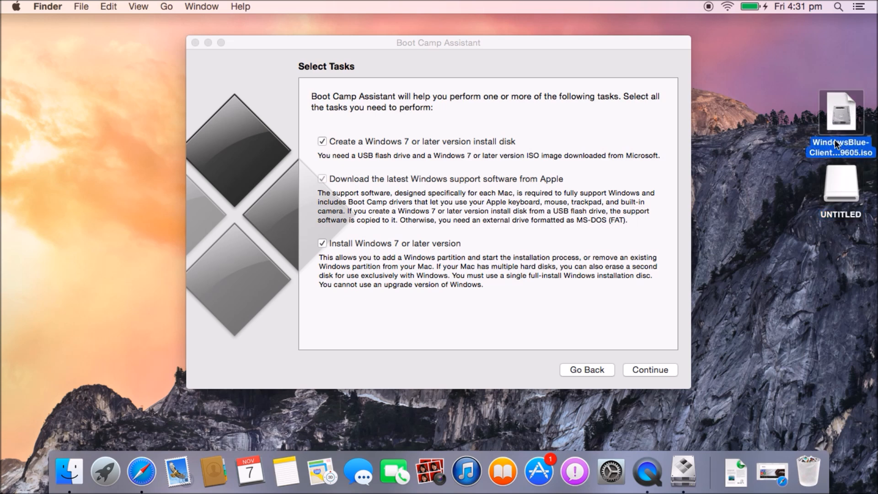
{"action": "mouse_move", "coordinate": [847, 191]}
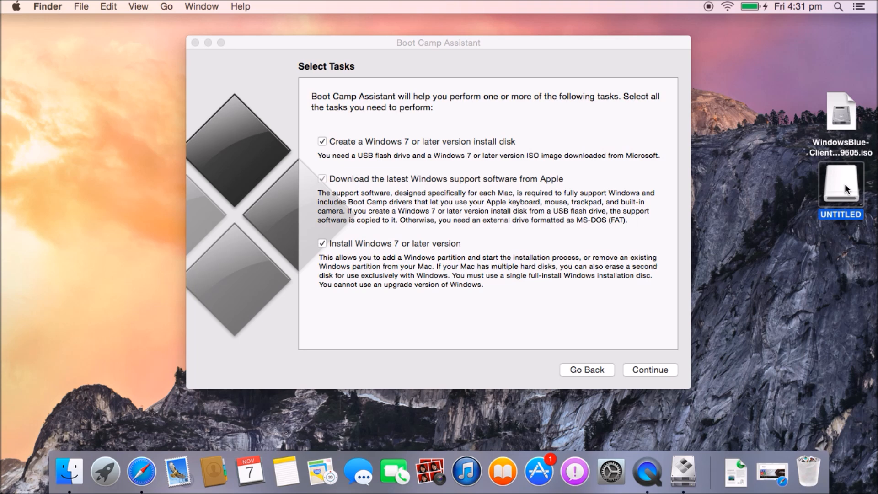
{"action": "mouse_move", "coordinate": [353, 113]}
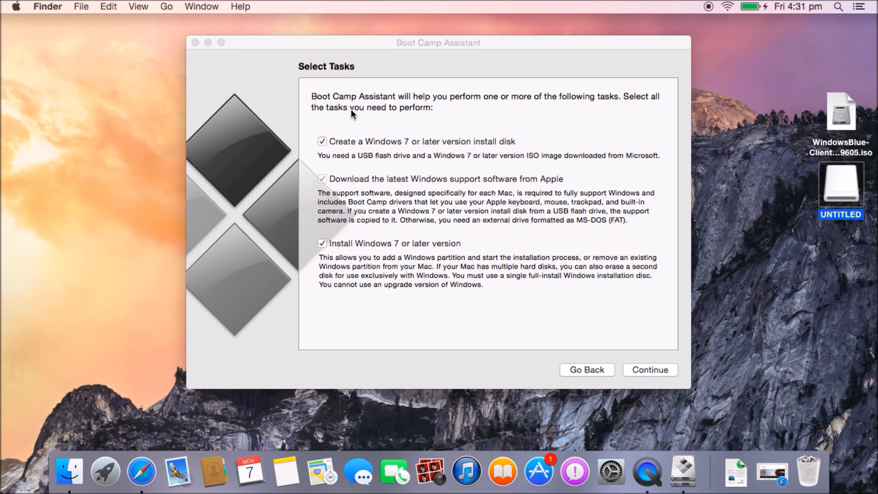
{"action": "mouse_move", "coordinate": [337, 149]}
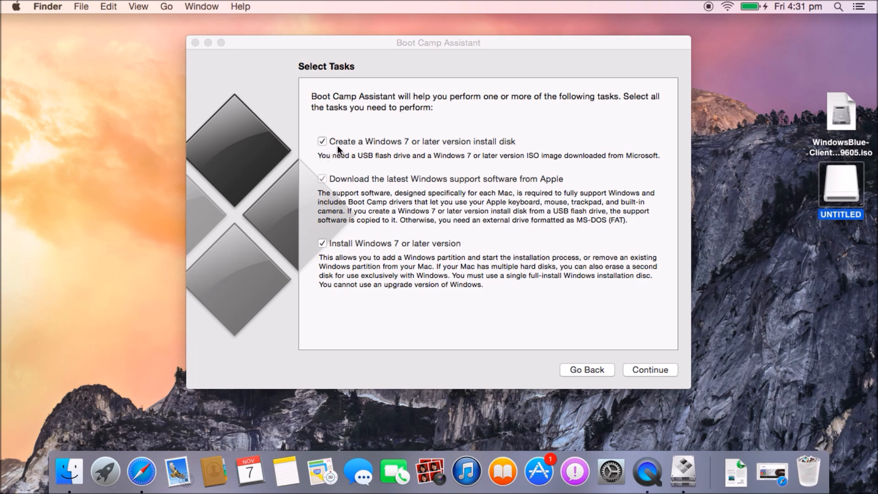
{"action": "mouse_move", "coordinate": [377, 149]}
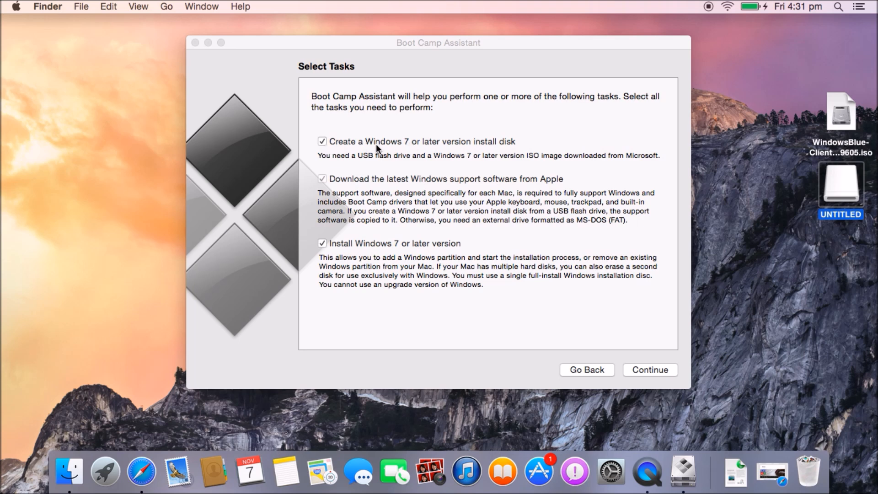
{"action": "mouse_move", "coordinate": [443, 145]}
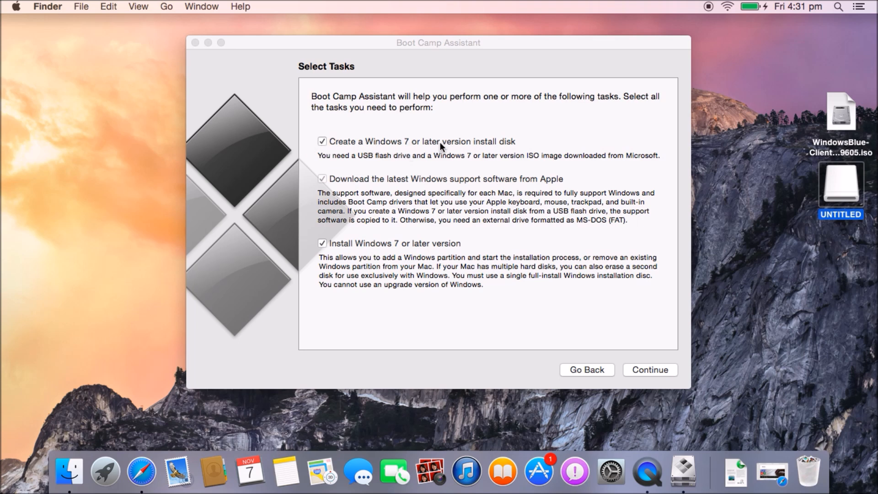
{"action": "mouse_move", "coordinate": [539, 148]}
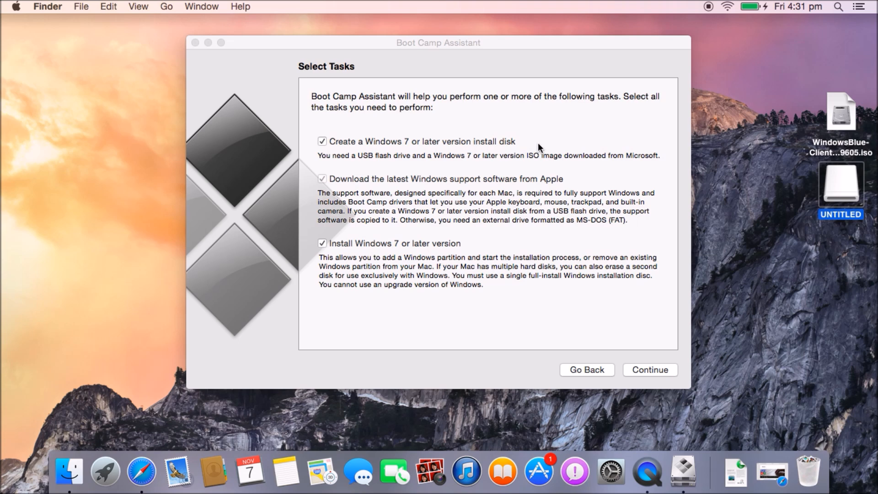
{"action": "mouse_move", "coordinate": [327, 163]}
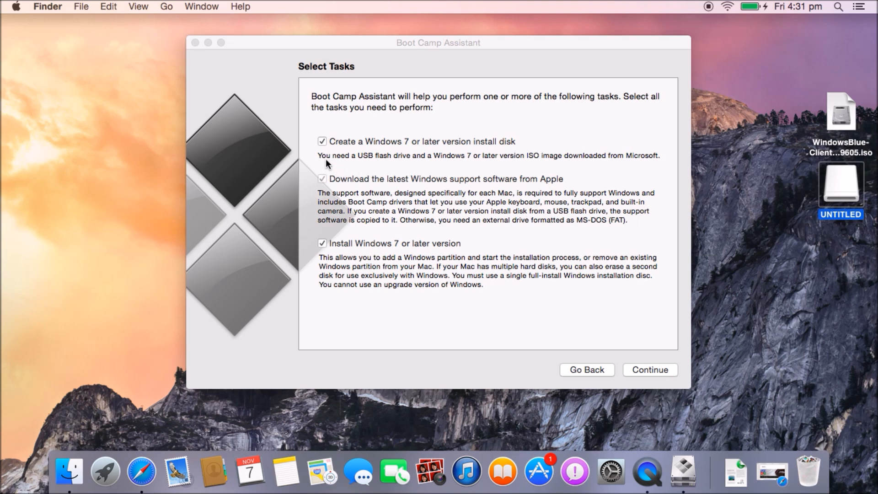
{"action": "mouse_move", "coordinate": [512, 196]}
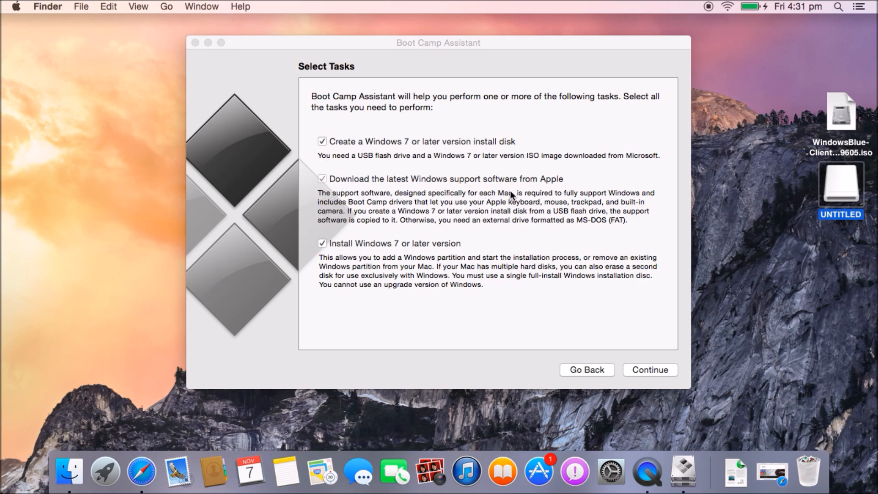
{"action": "mouse_move", "coordinate": [449, 180]}
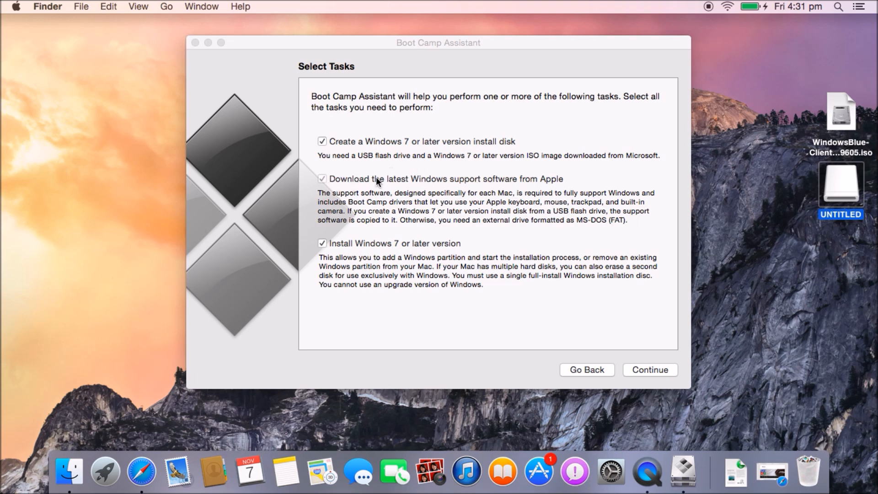
{"action": "mouse_move", "coordinate": [560, 180]}
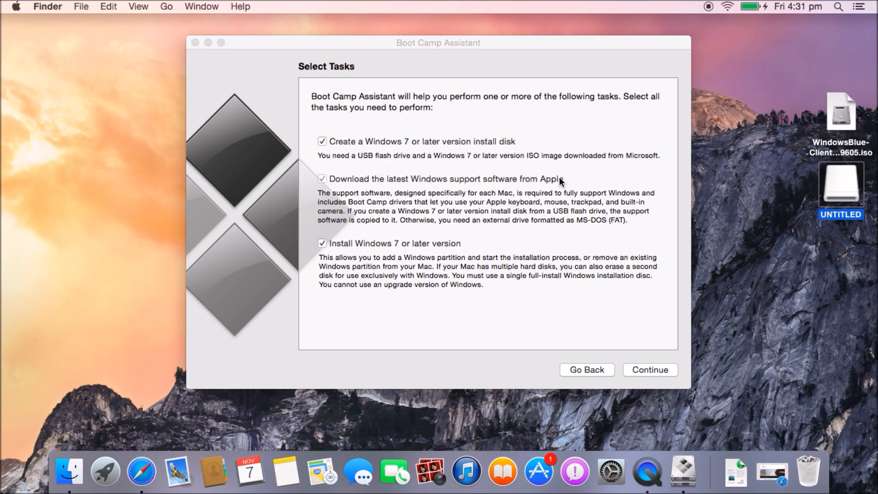
{"action": "mouse_move", "coordinate": [317, 252]}
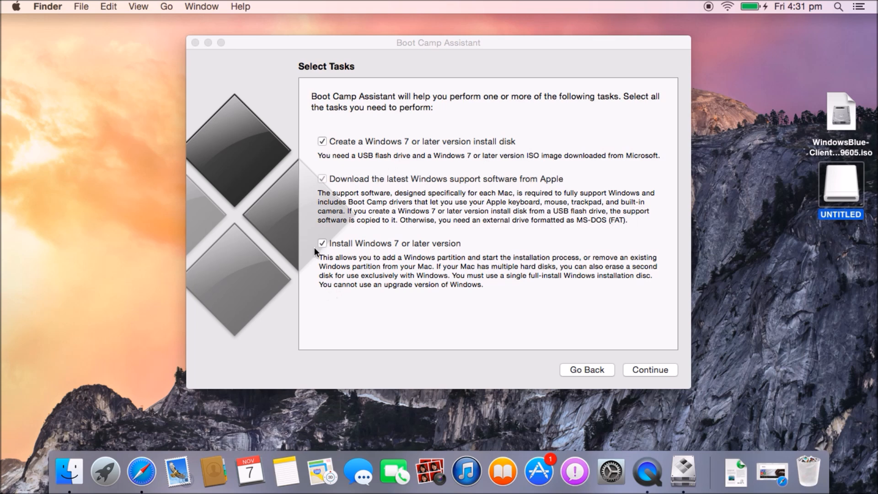
{"action": "mouse_move", "coordinate": [411, 251]}
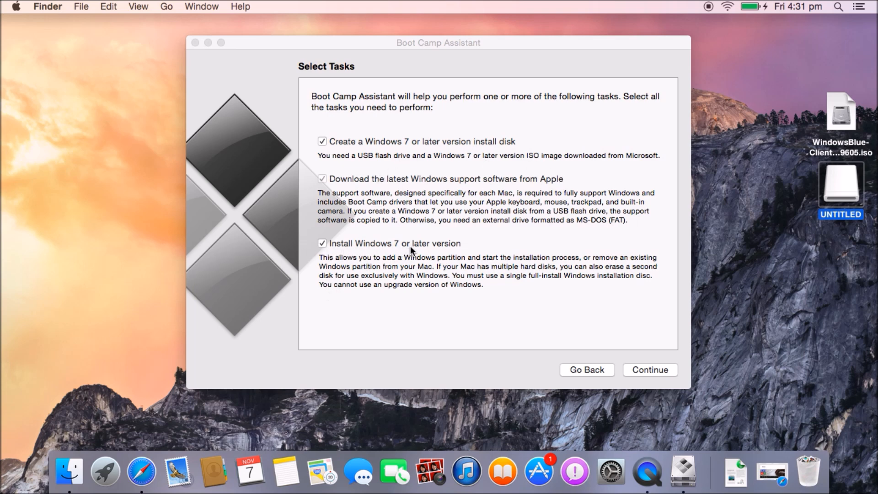
{"action": "mouse_move", "coordinate": [656, 379]}
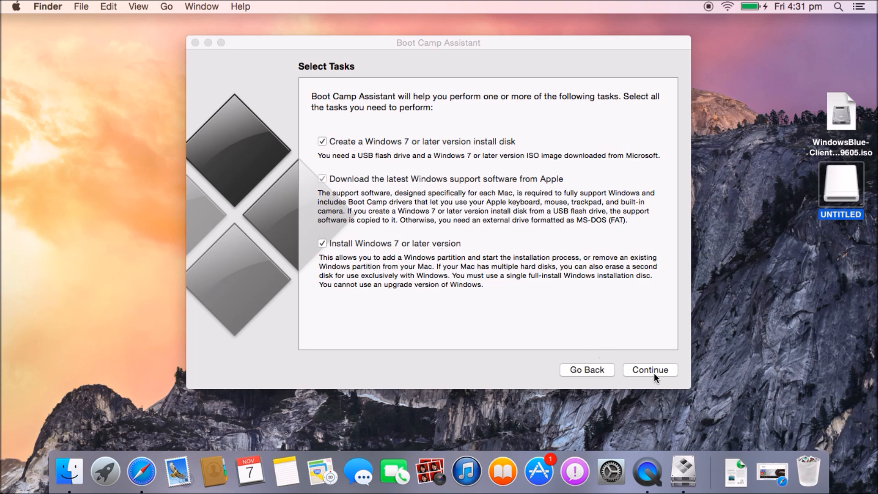
Continue with all three tasks to the Create Bootable USB Drive screen.
{"action": "left_click", "coordinate": [649, 370]}
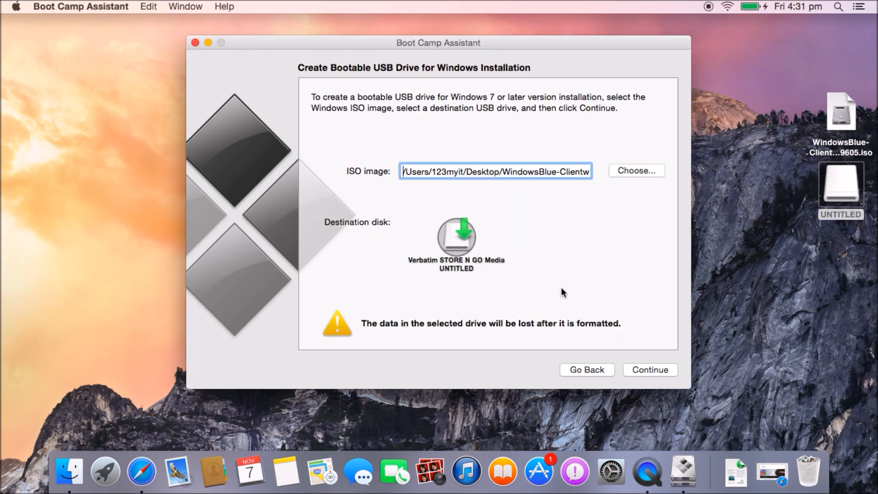
{"action": "mouse_move", "coordinate": [459, 171]}
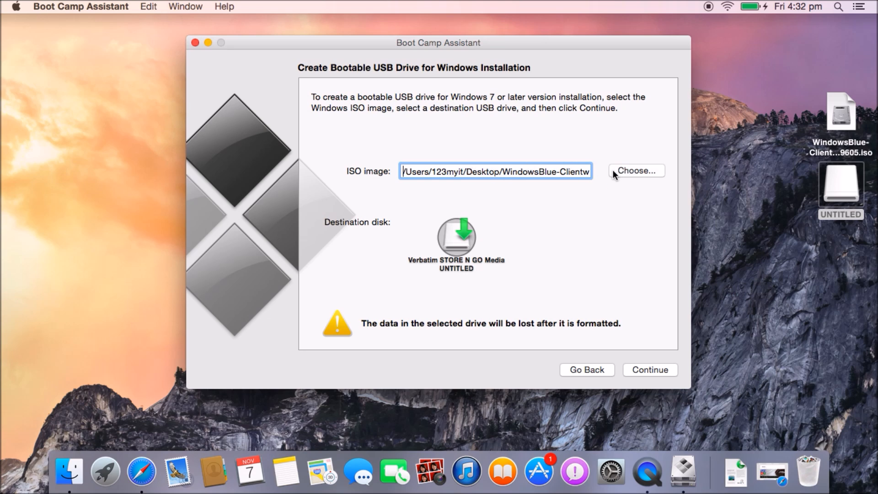
Browse for an ISO, look in Documents, then cancel to keep the Desktop Windows Blue ISO.
{"action": "left_click", "coordinate": [636, 171]}
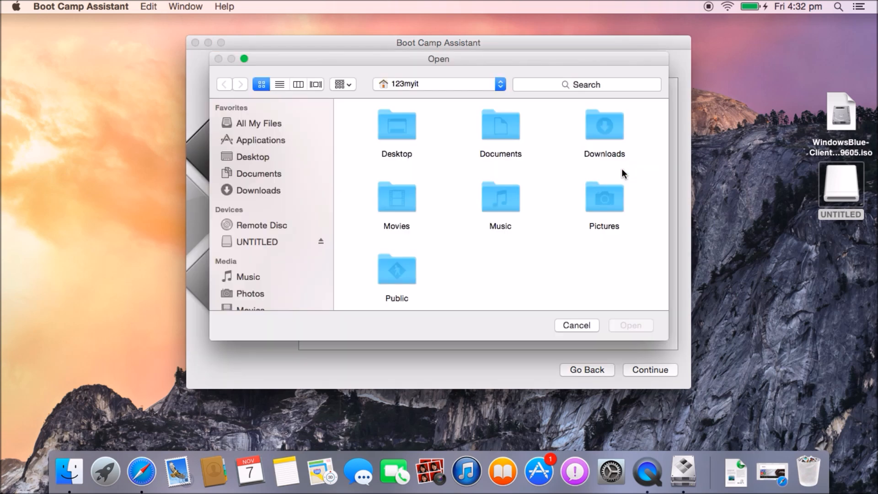
{"action": "mouse_move", "coordinate": [852, 123]}
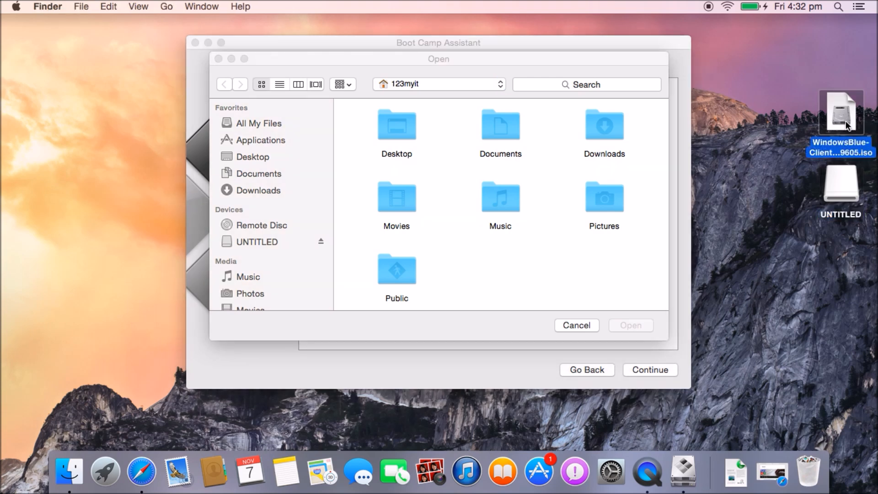
{"action": "mouse_move", "coordinate": [549, 130]}
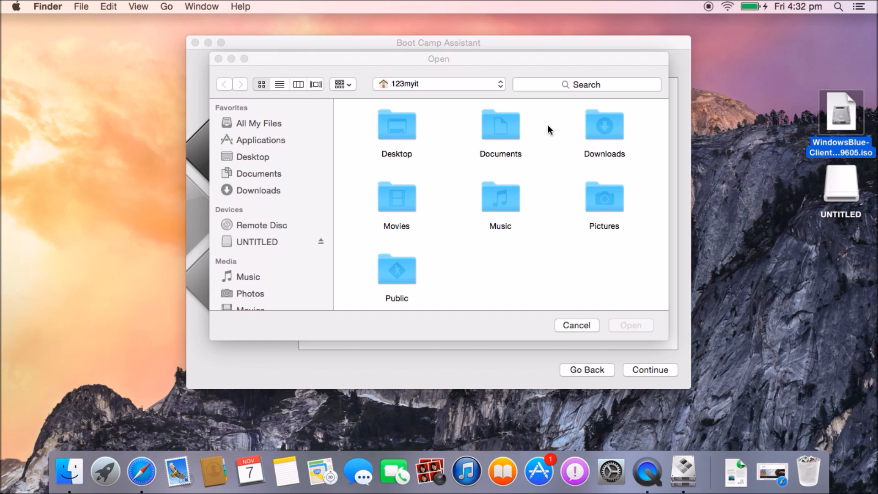
{"action": "mouse_move", "coordinate": [507, 128]}
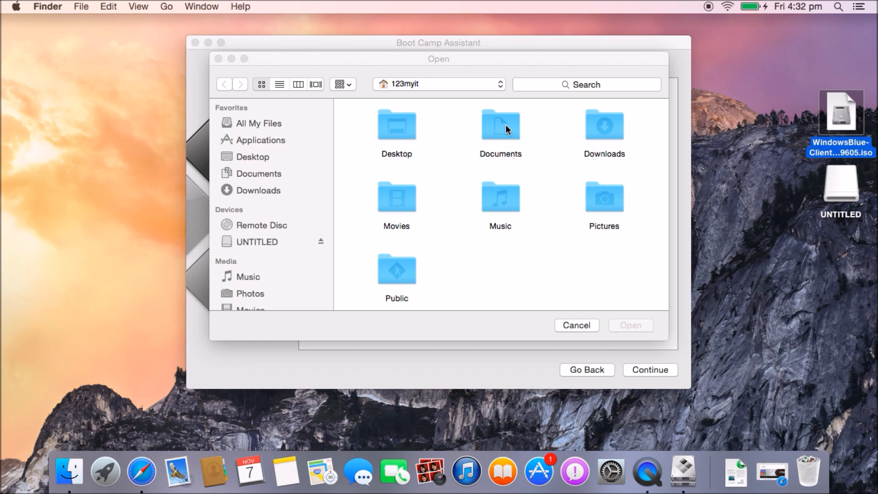
{"action": "mouse_move", "coordinate": [570, 331]}
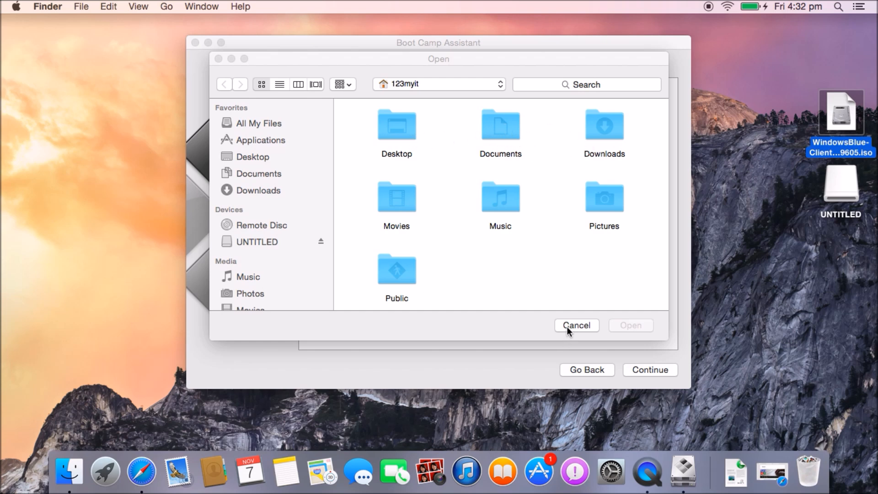
{"action": "double_click", "coordinate": [501, 126]}
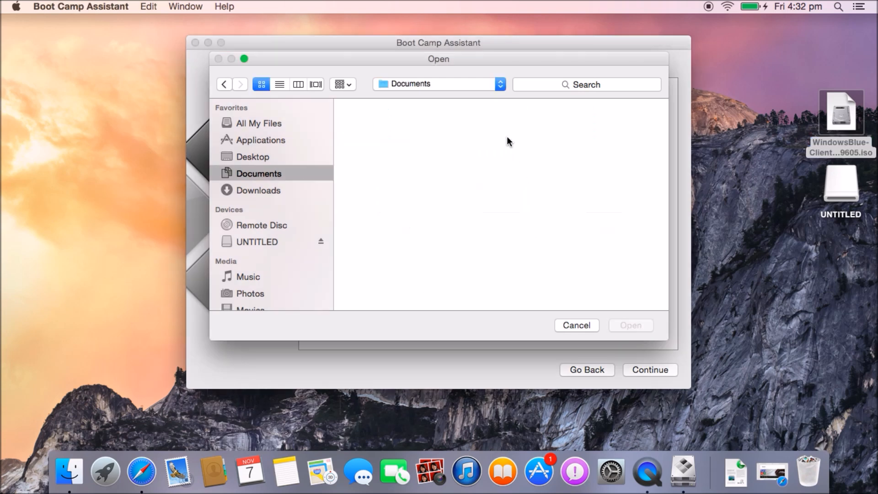
{"action": "mouse_move", "coordinate": [570, 331]}
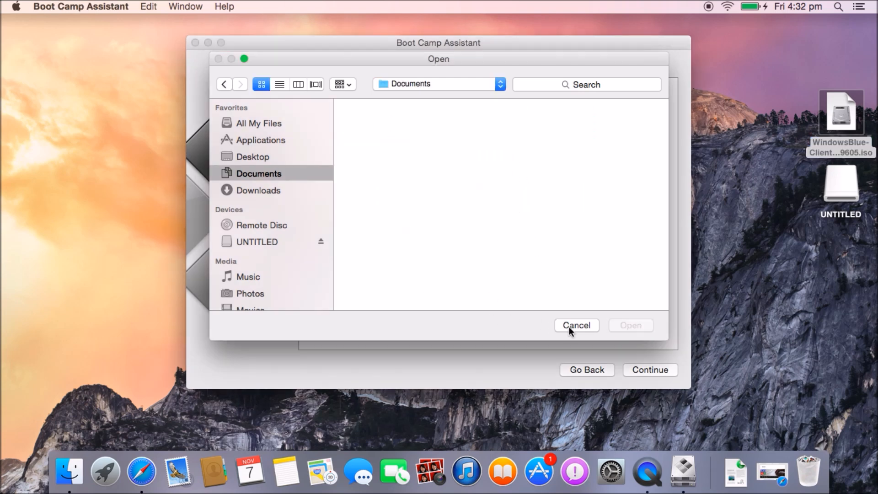
{"action": "left_click", "coordinate": [576, 325]}
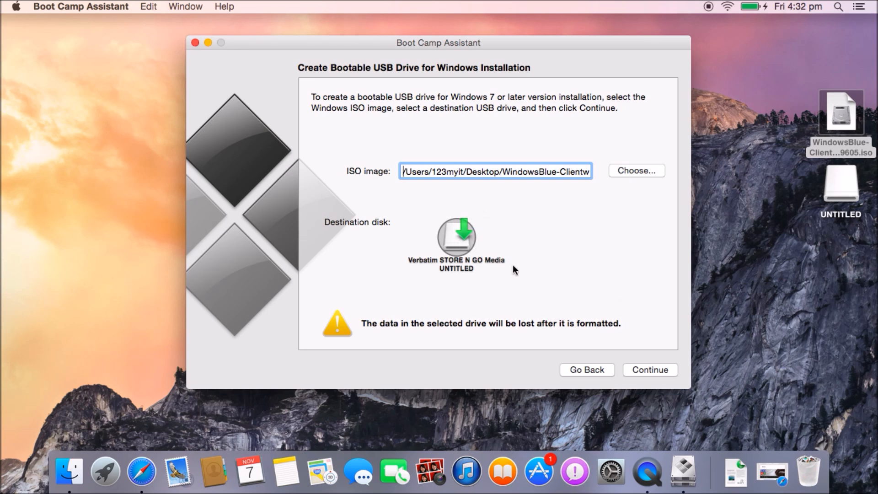
{"action": "mouse_move", "coordinate": [567, 189]}
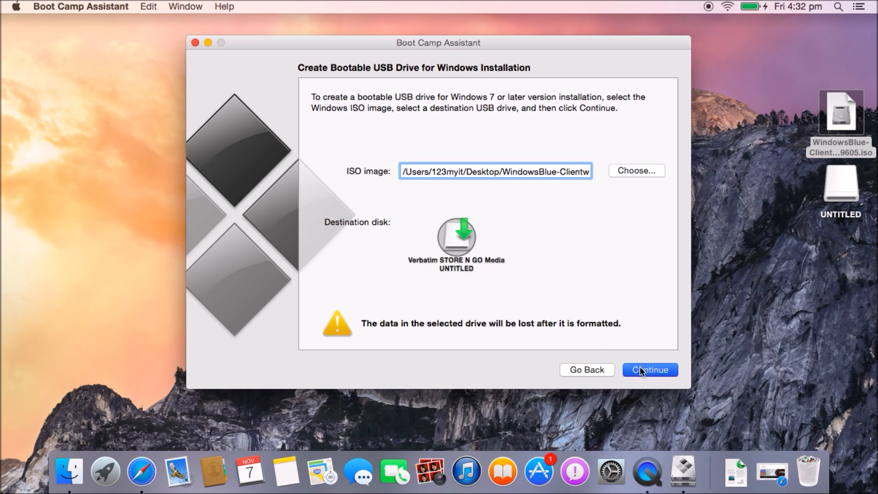
Continue and confirm erasing the UNTITLED drive so Windows files start copying to it.
{"action": "left_click", "coordinate": [650, 370]}
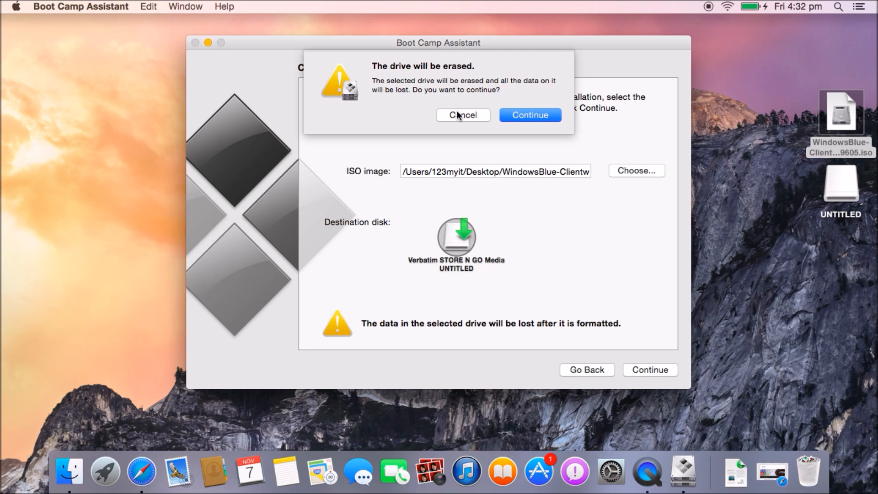
{"action": "mouse_move", "coordinate": [472, 89]}
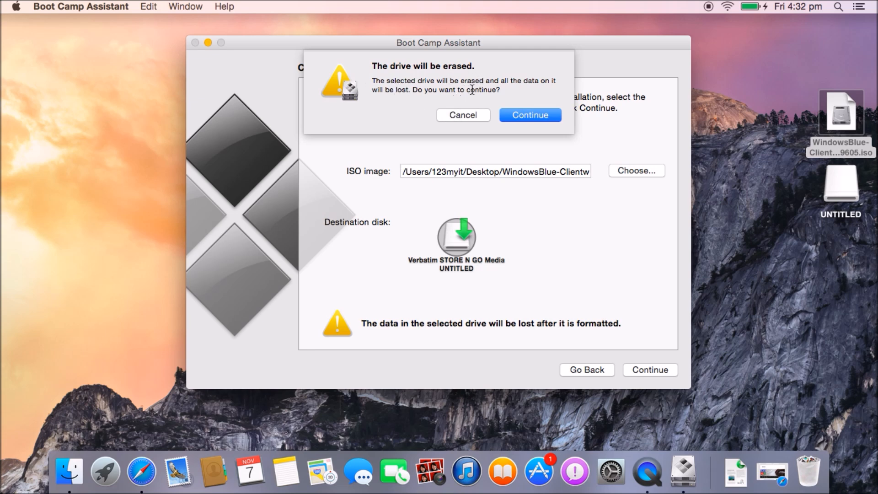
{"action": "mouse_move", "coordinate": [397, 99]}
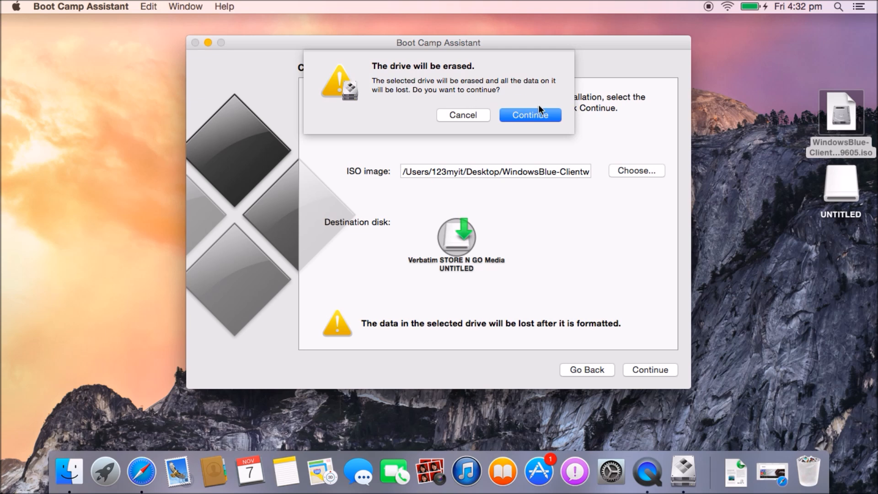
{"action": "mouse_move", "coordinate": [532, 98]}
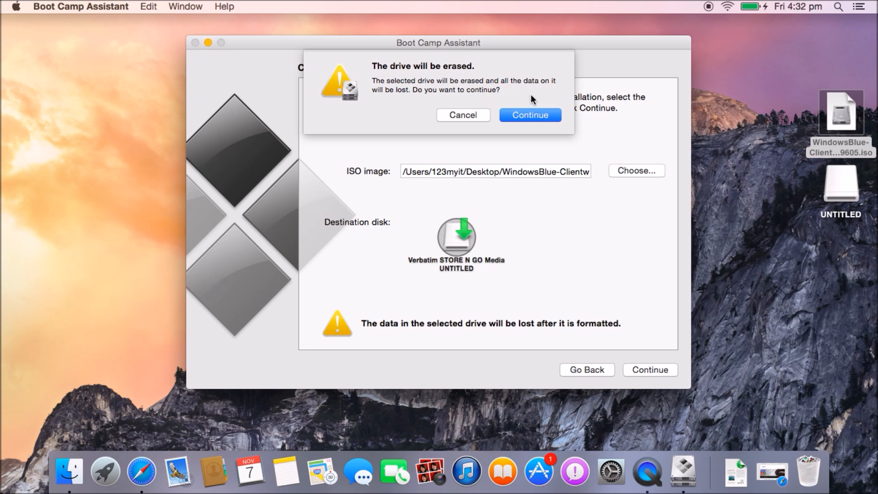
{"action": "left_click", "coordinate": [529, 115]}
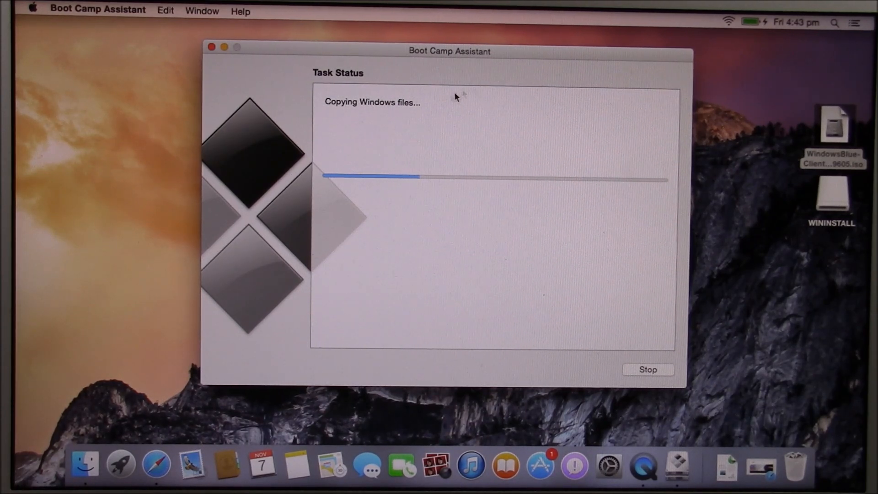
{"action": "mouse_move", "coordinate": [812, 129]}
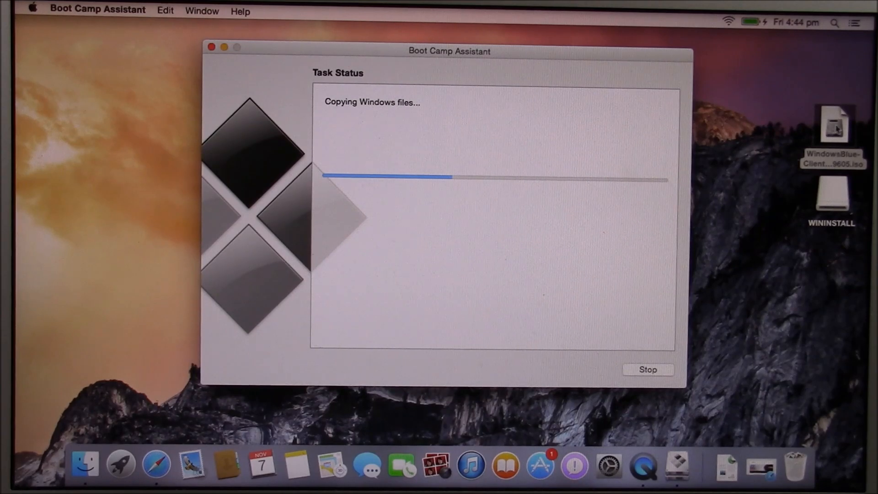
{"action": "mouse_move", "coordinate": [840, 199]}
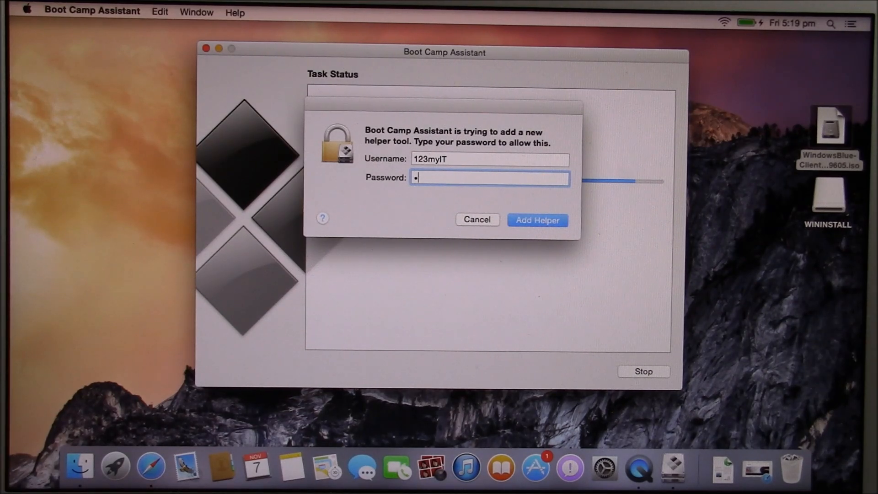
Authorise adding the Boot Camp helper tool after the Windows files finish copying.
{"action": "left_click", "coordinate": [537, 219]}
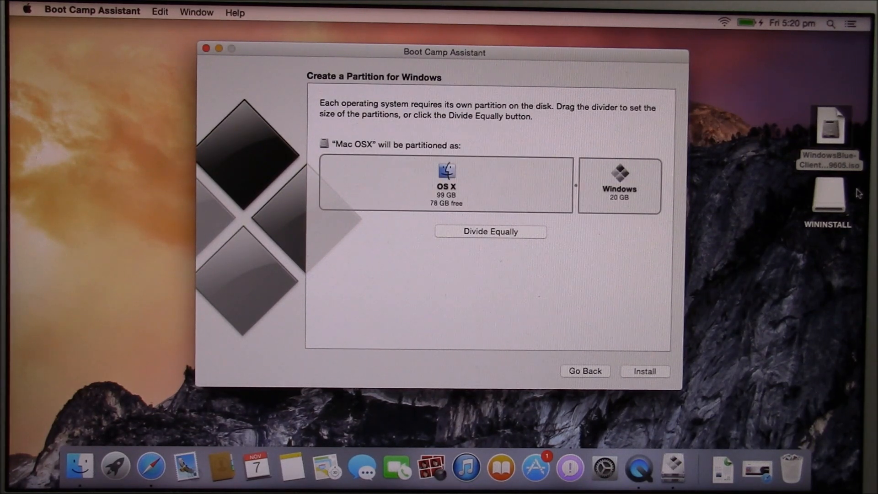
{"action": "mouse_move", "coordinate": [551, 195]}
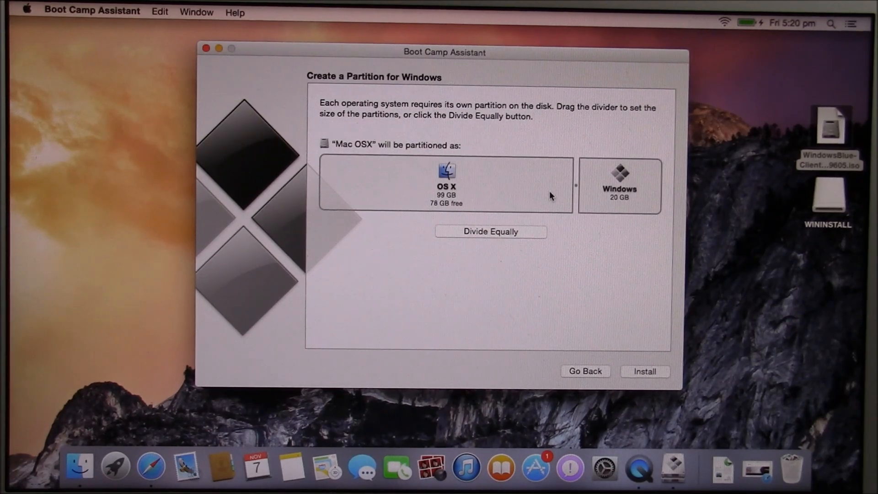
{"action": "mouse_move", "coordinate": [504, 180]}
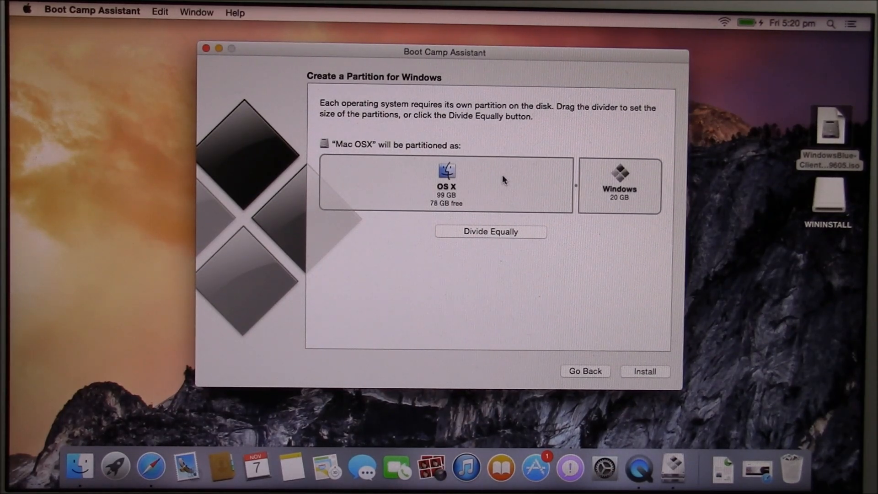
{"action": "mouse_move", "coordinate": [435, 189]}
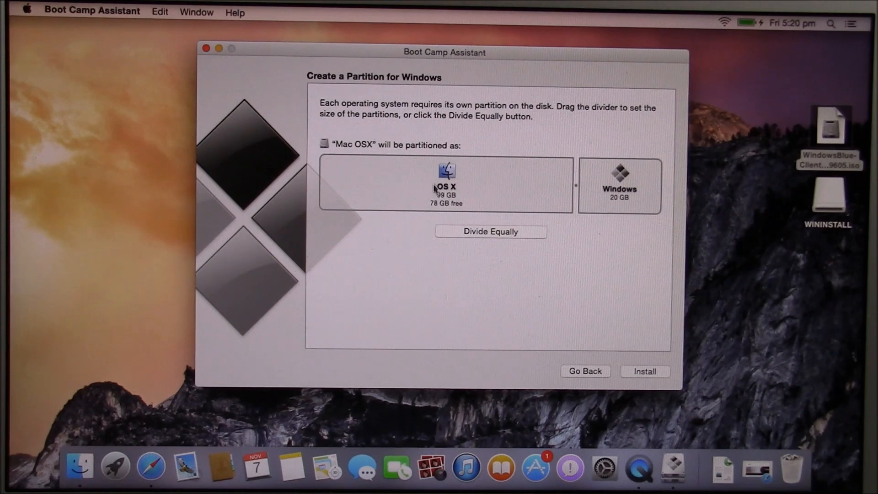
{"action": "mouse_move", "coordinate": [448, 168]}
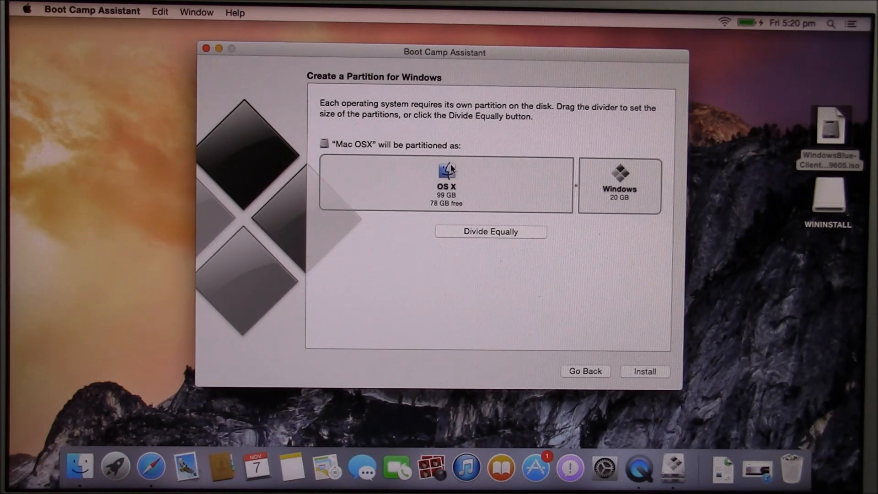
{"action": "mouse_move", "coordinate": [580, 185]}
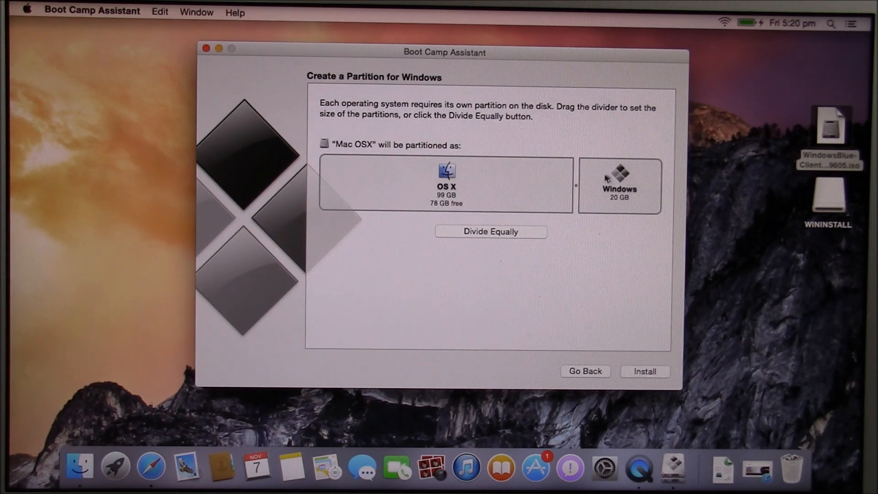
{"action": "mouse_move", "coordinate": [610, 198]}
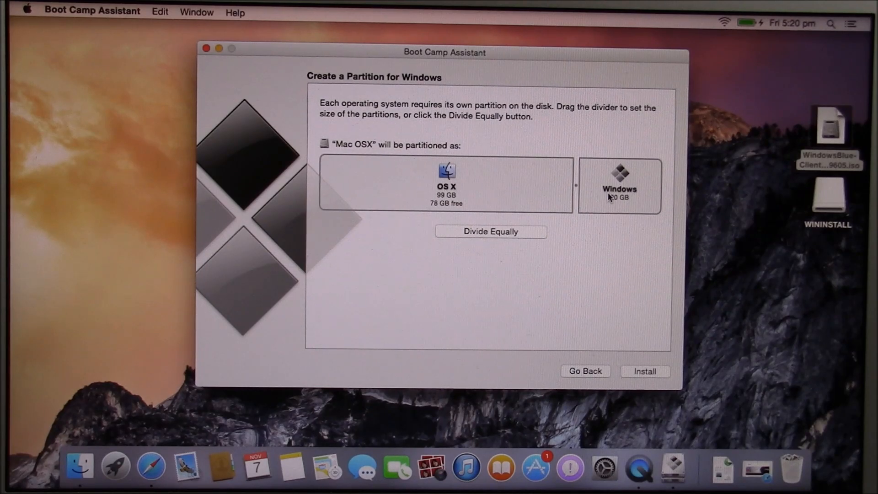
{"action": "mouse_move", "coordinate": [515, 185]}
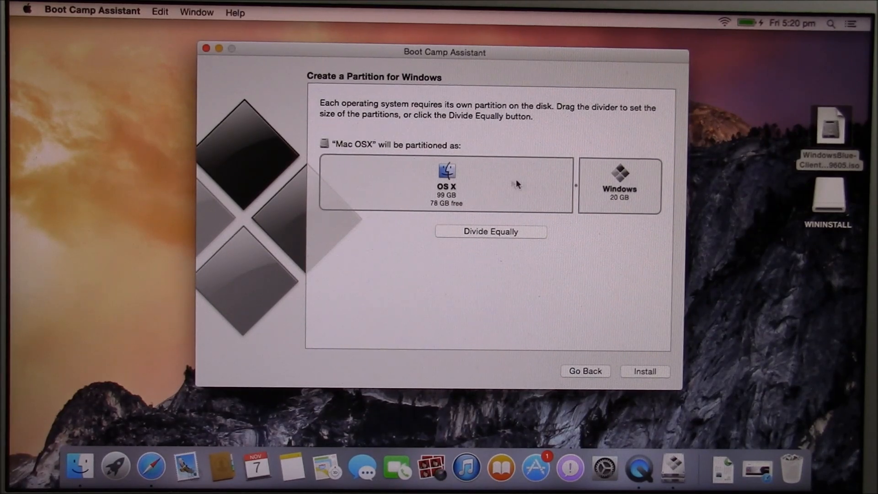
{"action": "mouse_move", "coordinate": [598, 186]}
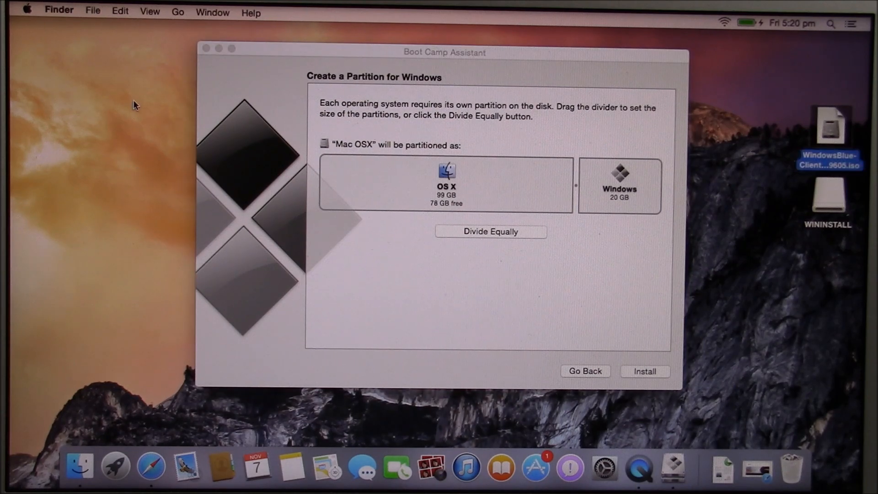
{"action": "left_click", "coordinate": [178, 12]}
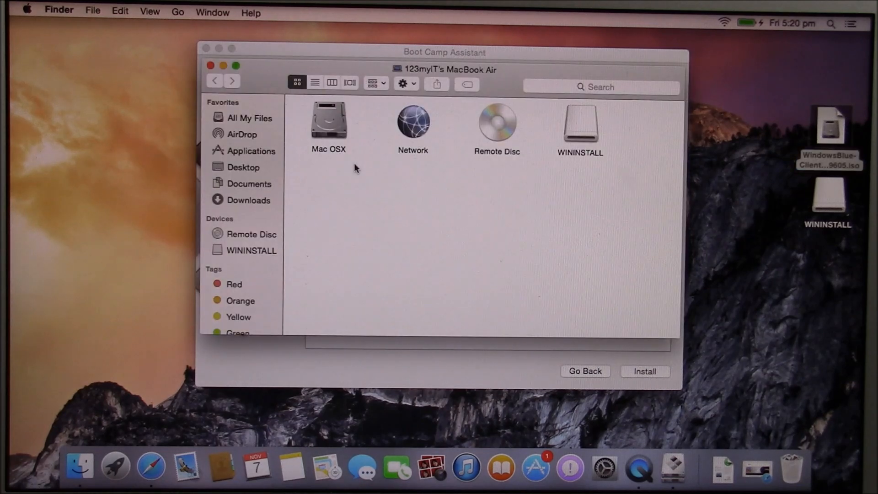
{"action": "left_click", "coordinate": [328, 118]}
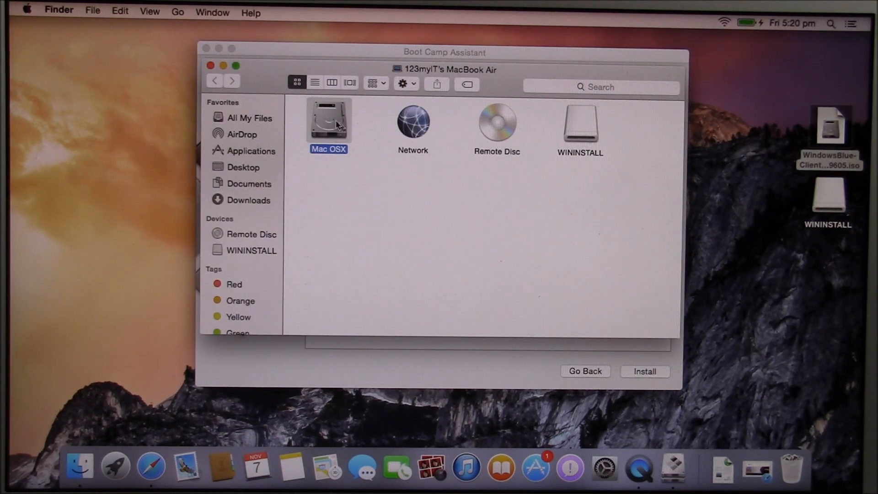
{"action": "left_click", "coordinate": [644, 371]}
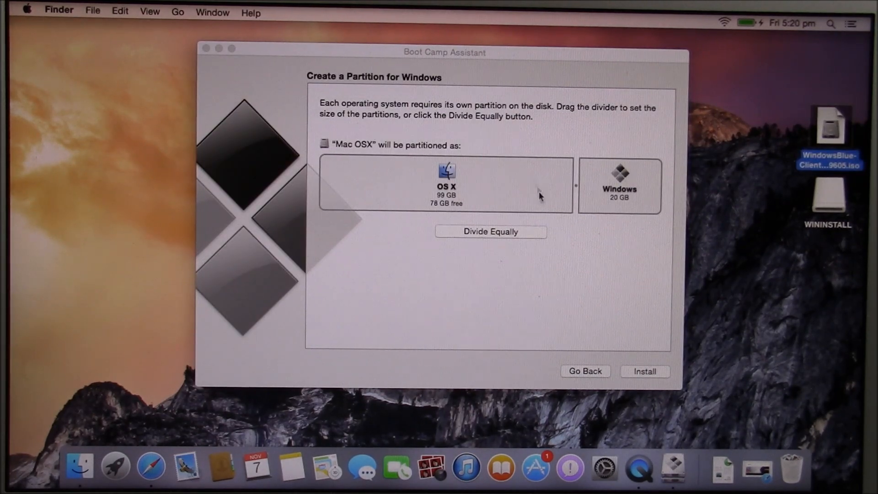
{"action": "mouse_move", "coordinate": [546, 212]}
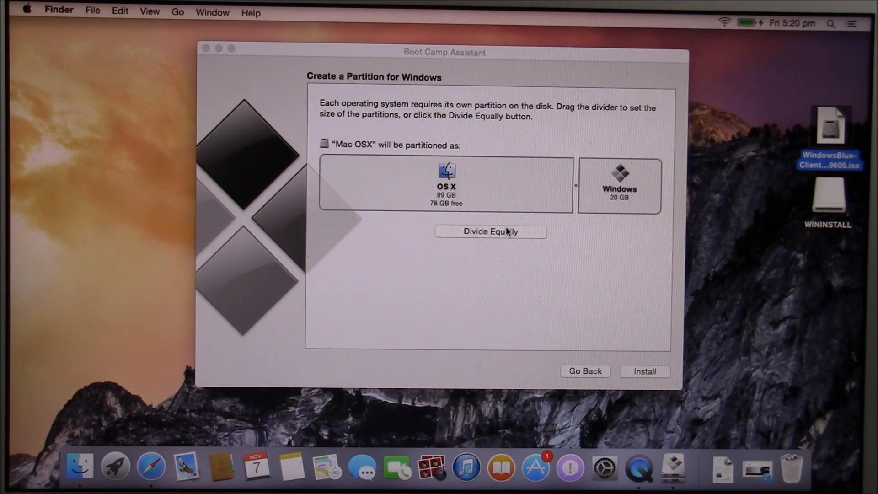
Divide the disk equally so OS X gets 59 GB and Windows gets 60 GB.
{"action": "left_click", "coordinate": [490, 231]}
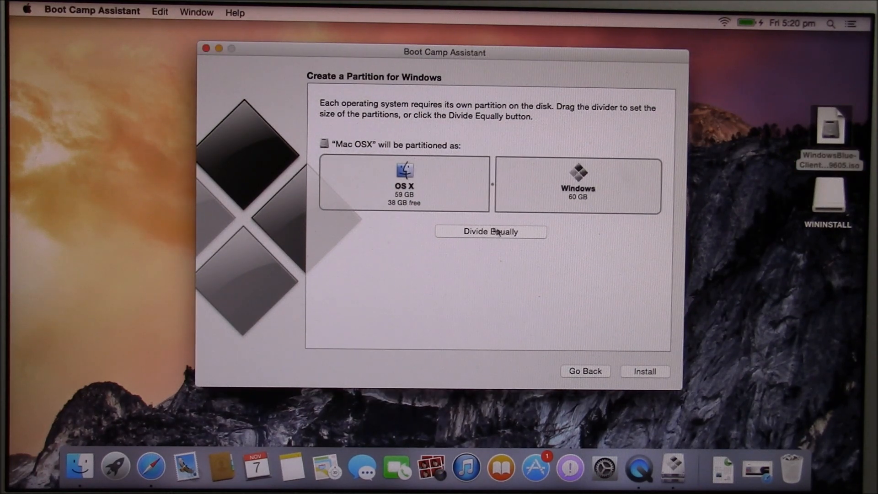
{"action": "mouse_move", "coordinate": [422, 205]}
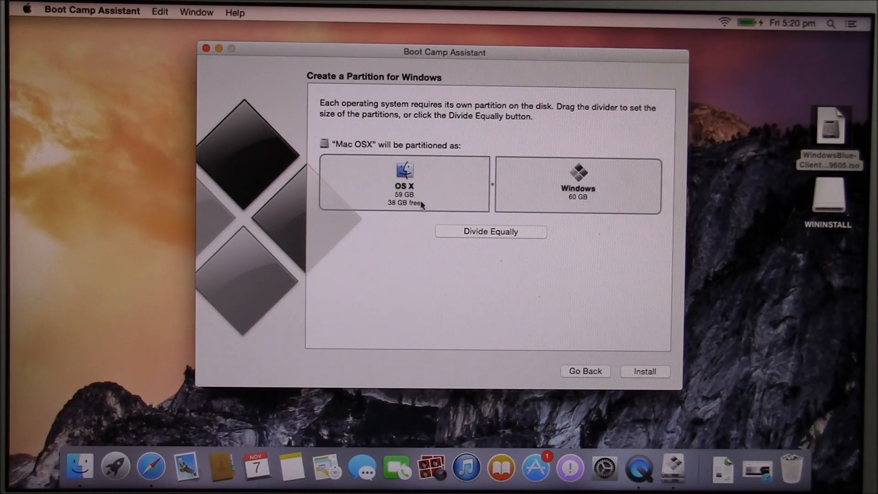
{"action": "mouse_move", "coordinate": [440, 209]}
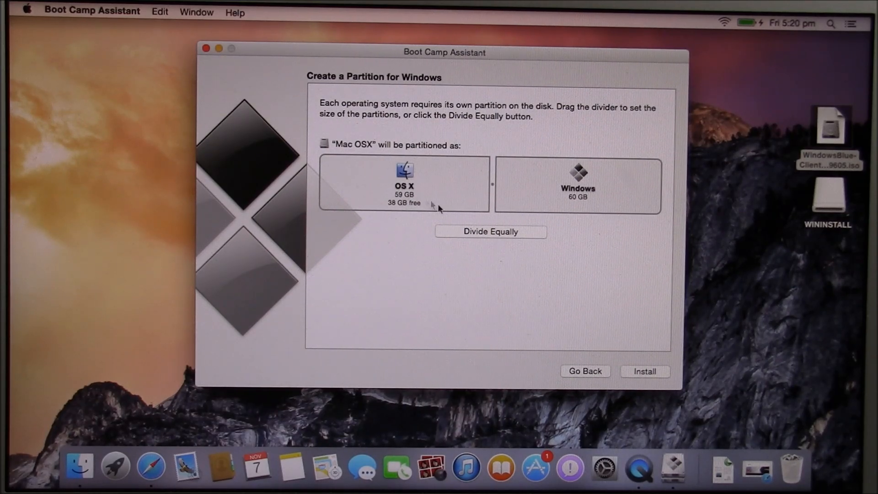
{"action": "mouse_move", "coordinate": [594, 198]}
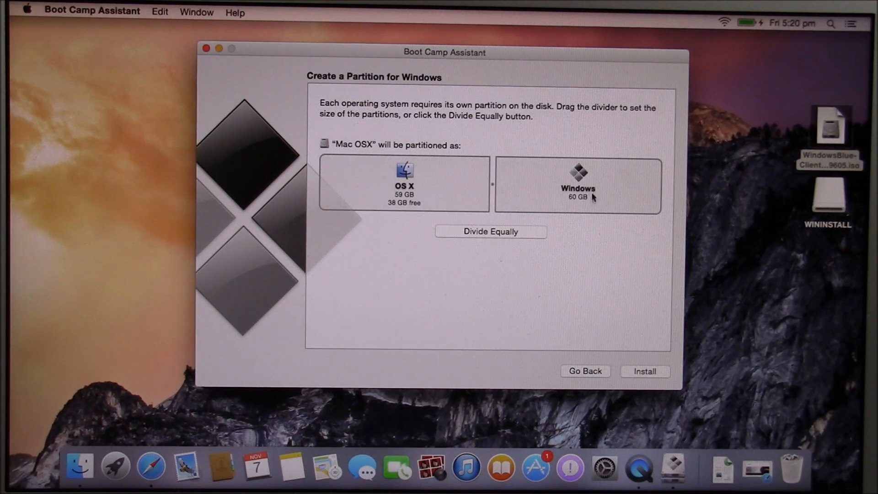
{"action": "mouse_move", "coordinate": [509, 192]}
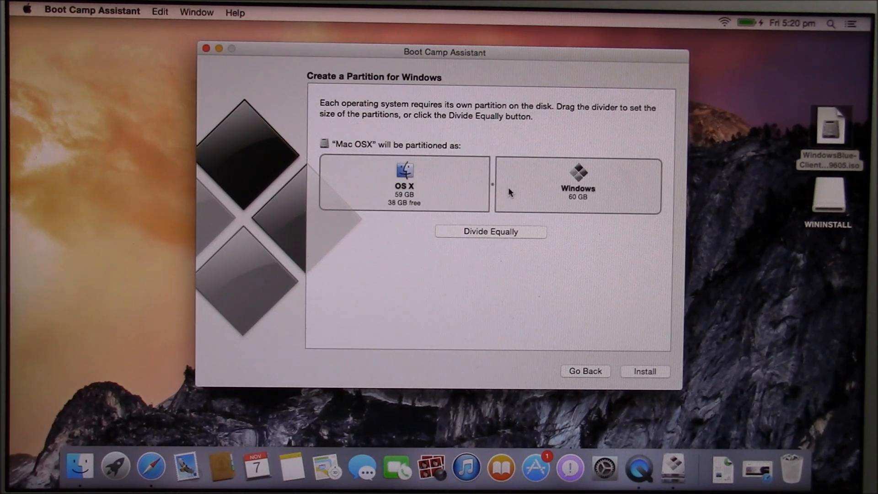
{"action": "mouse_move", "coordinate": [527, 180]}
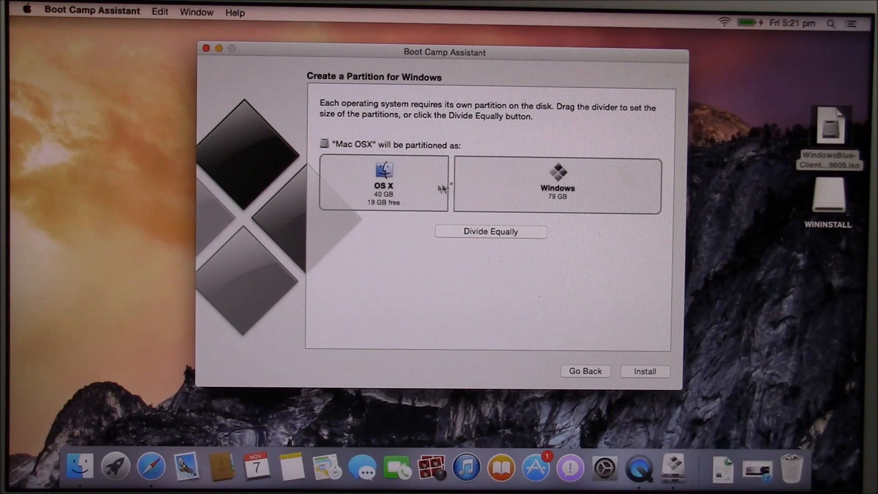
{"action": "mouse_move", "coordinate": [398, 201]}
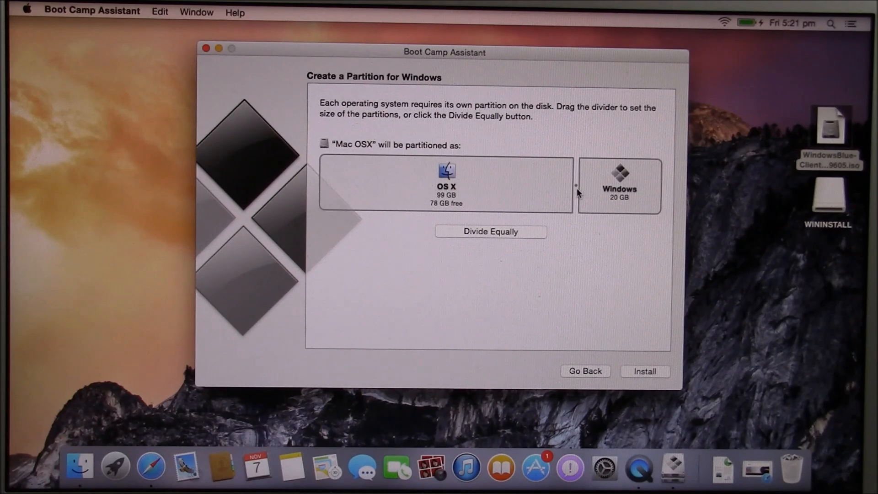
{"action": "left_click", "coordinate": [490, 231]}
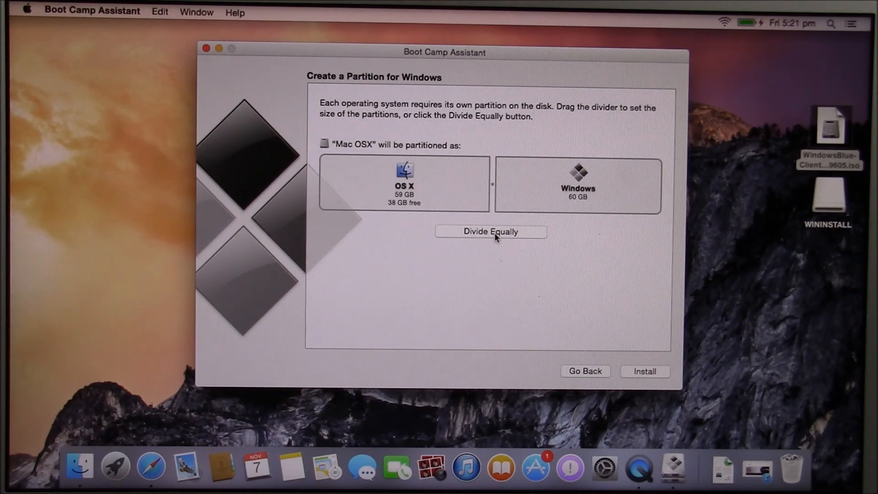
{"action": "mouse_move", "coordinate": [549, 245]}
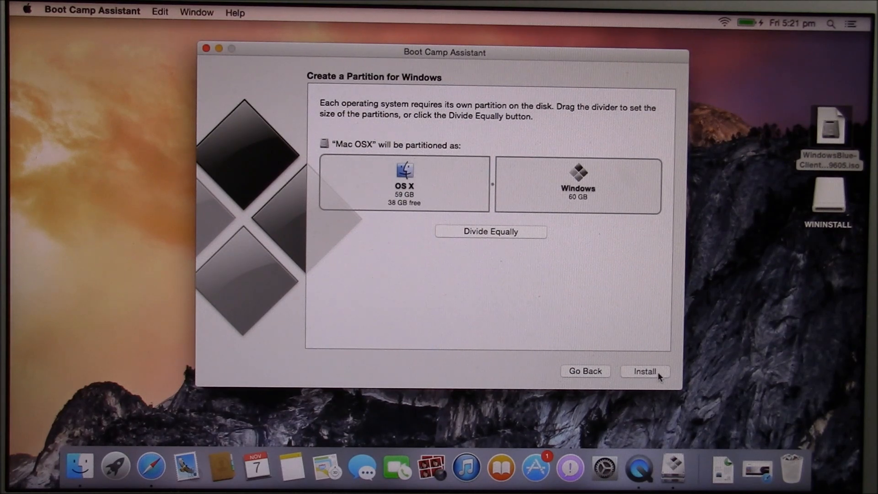
Begin partitioning the disk with the 59 GB / 60 GB split for Windows.
{"action": "left_click", "coordinate": [645, 370]}
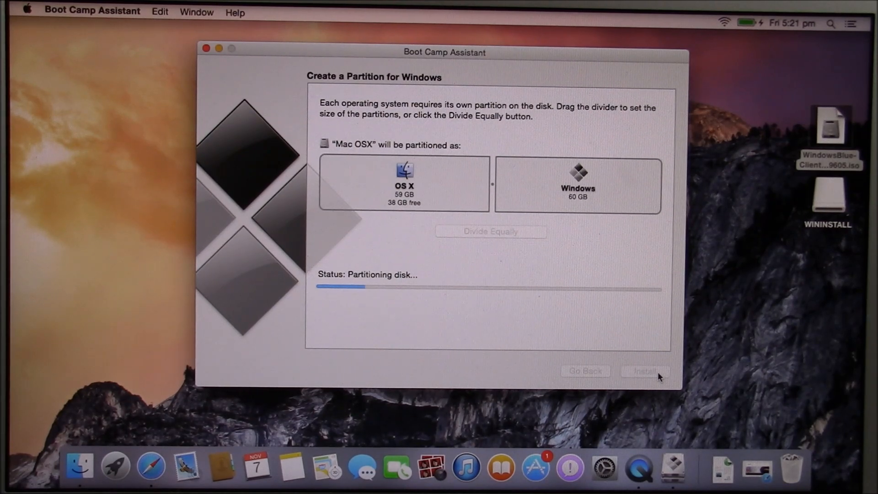
{"action": "mouse_move", "coordinate": [499, 204]}
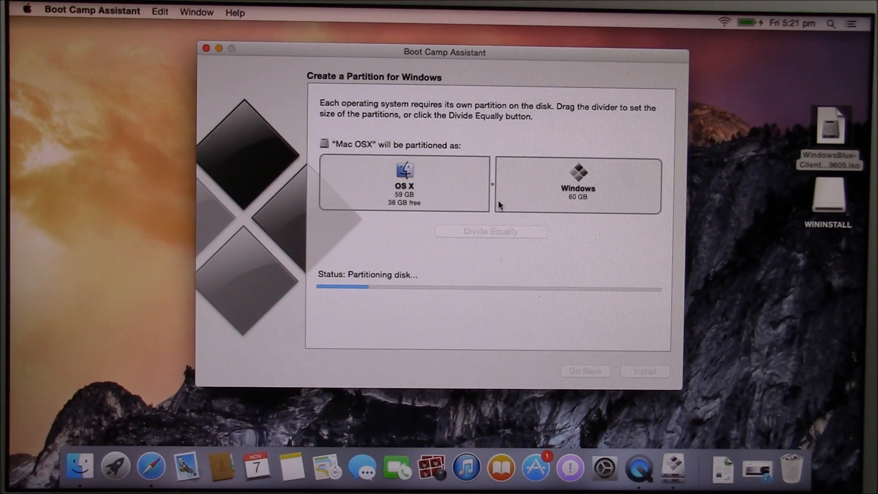
{"action": "mouse_move", "coordinate": [453, 188]}
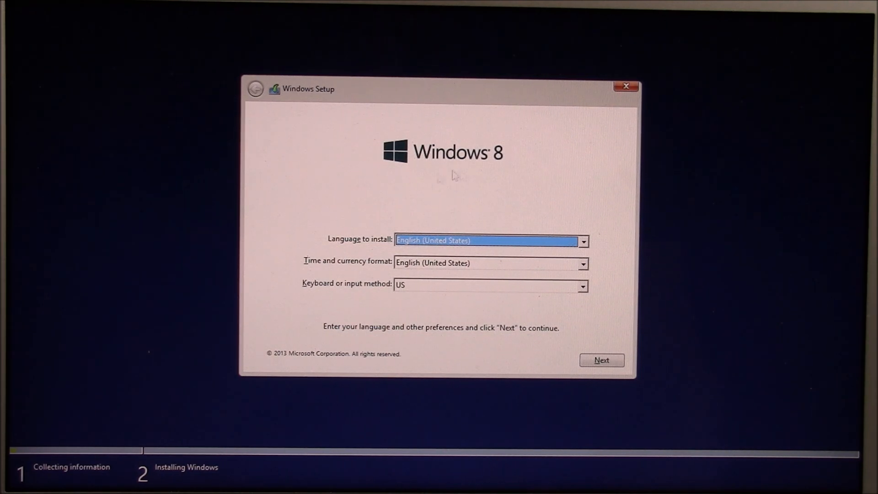
{"action": "mouse_move", "coordinate": [473, 227]}
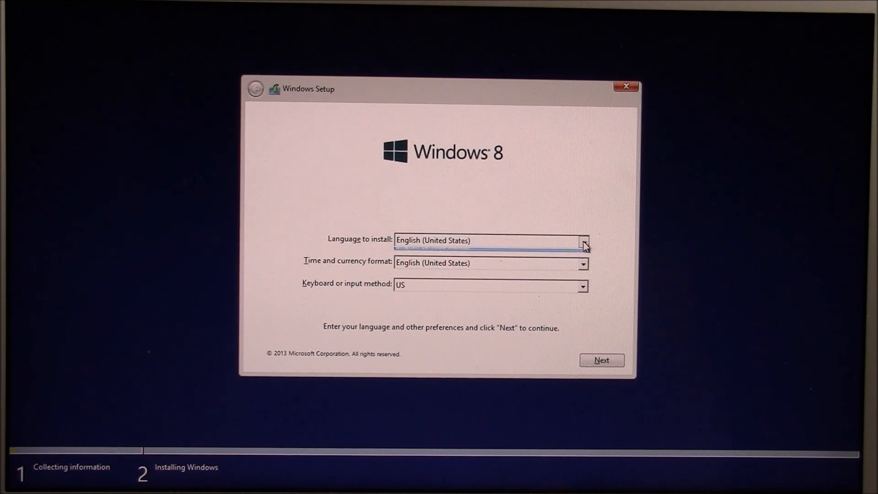
Choose English (Australia) as the time and currency format and continue to product key entry.
{"action": "left_click", "coordinate": [583, 262]}
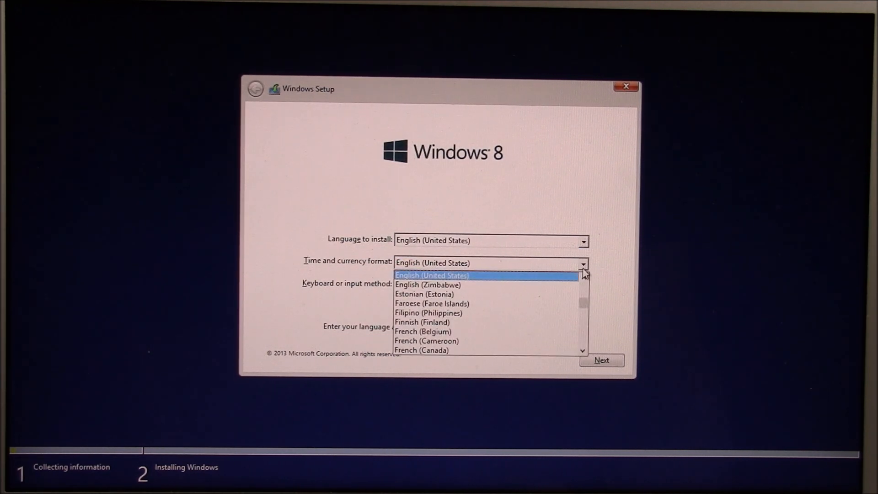
{"action": "scroll", "scroll_direction": "up", "scroll_amount": 3}
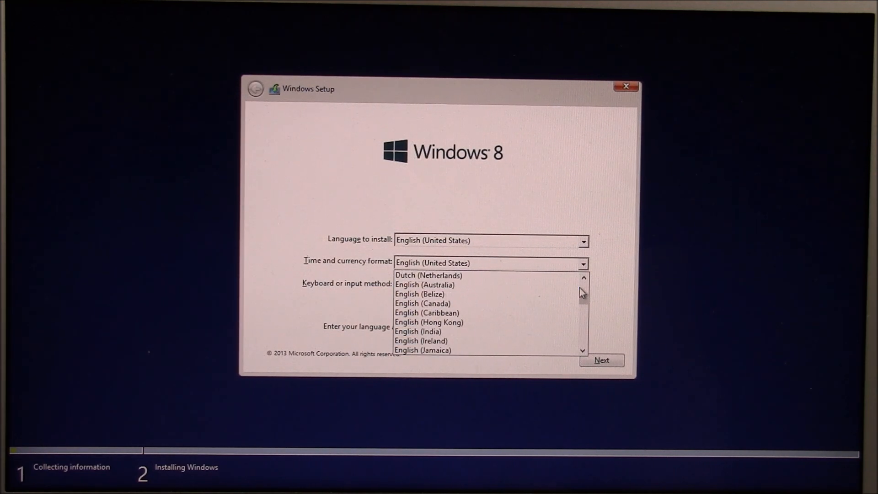
{"action": "left_click", "coordinate": [425, 285]}
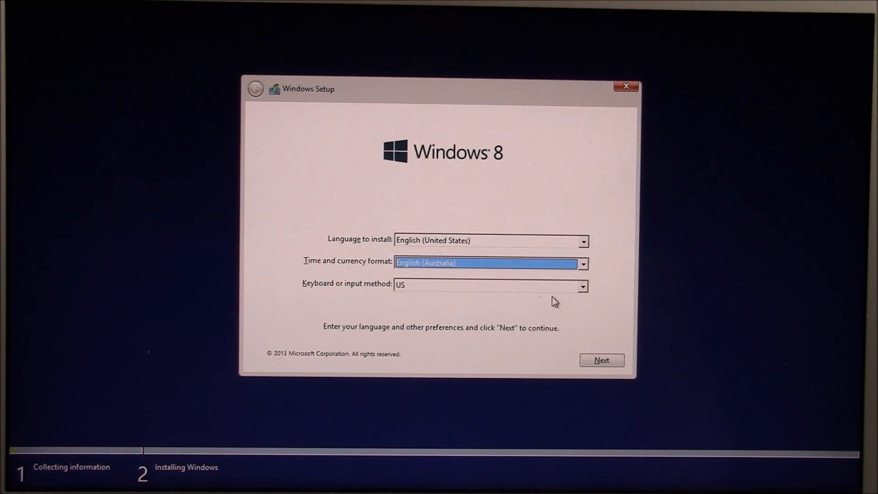
{"action": "left_click", "coordinate": [602, 360]}
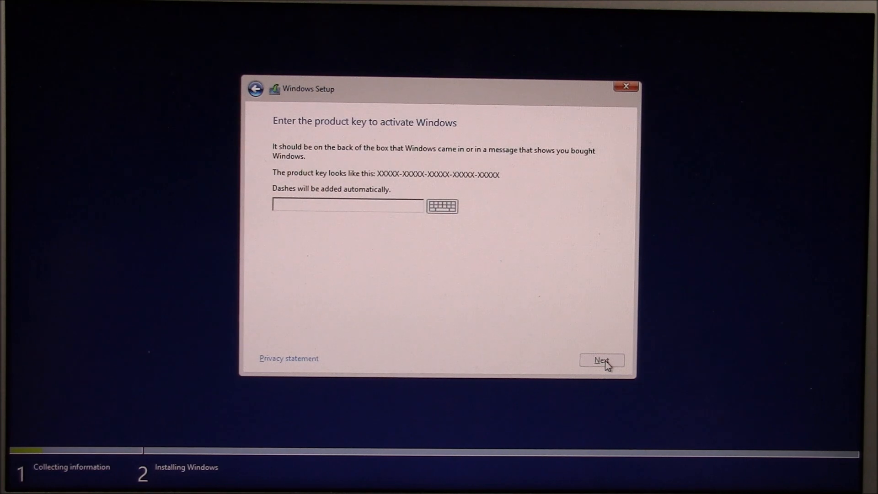
{"action": "type", "text": "N"}
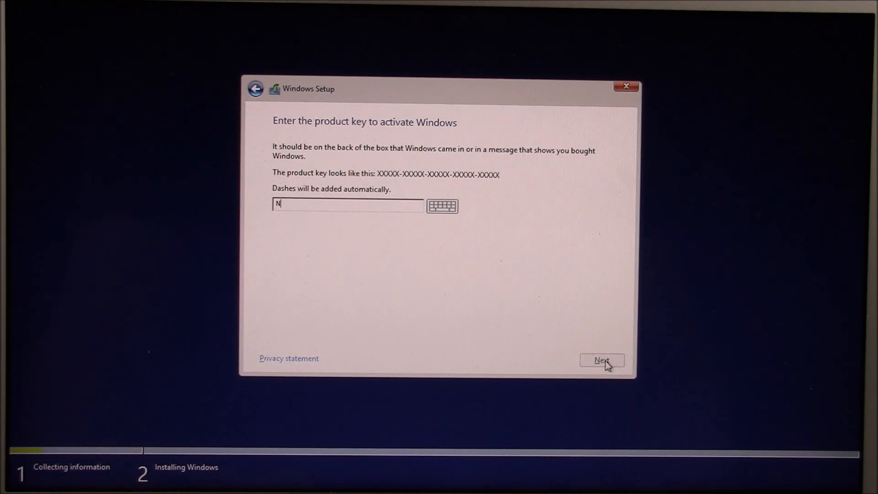
{"action": "type", "text": "TTX"}
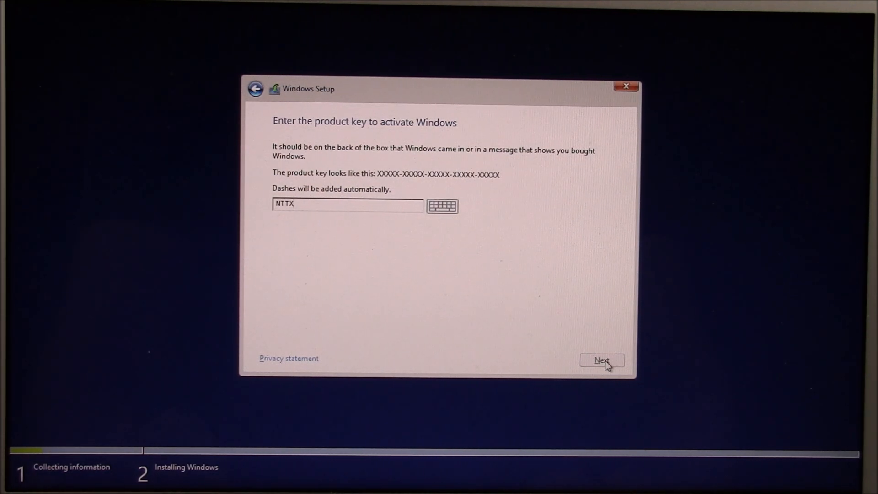
{"action": "type", "text": "3-RV7VB-T7X7F-WQYYY-9Y92F"}
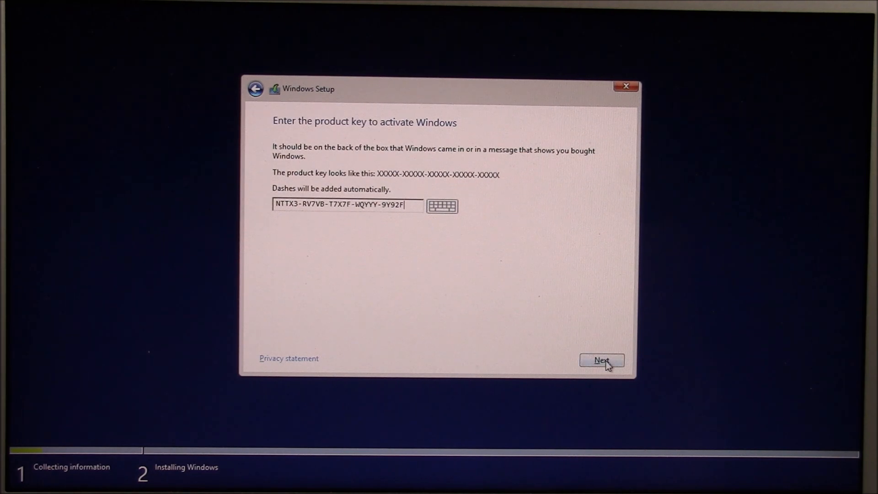
{"action": "left_click", "coordinate": [602, 361]}
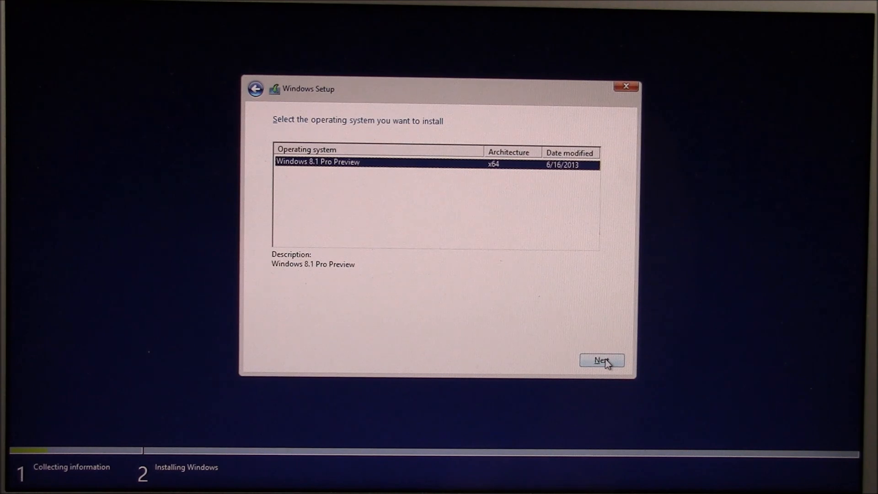
Proceed with Windows 8.1 Pro Preview and accept the license terms to reach the install location.
{"action": "left_click", "coordinate": [602, 361]}
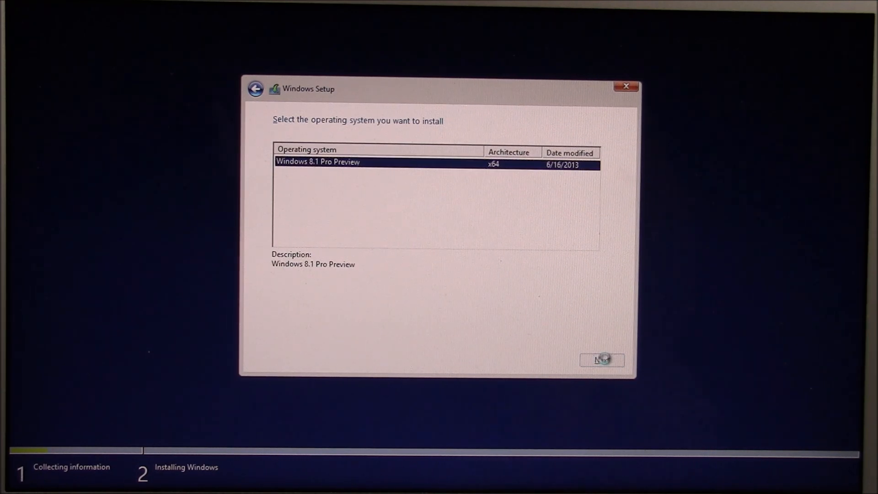
{"action": "left_click", "coordinate": [601, 359]}
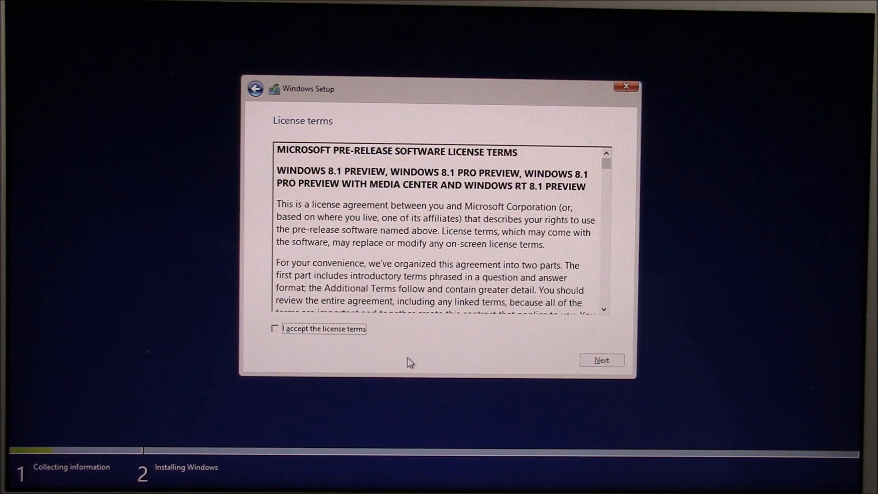
{"action": "left_click", "coordinate": [275, 329]}
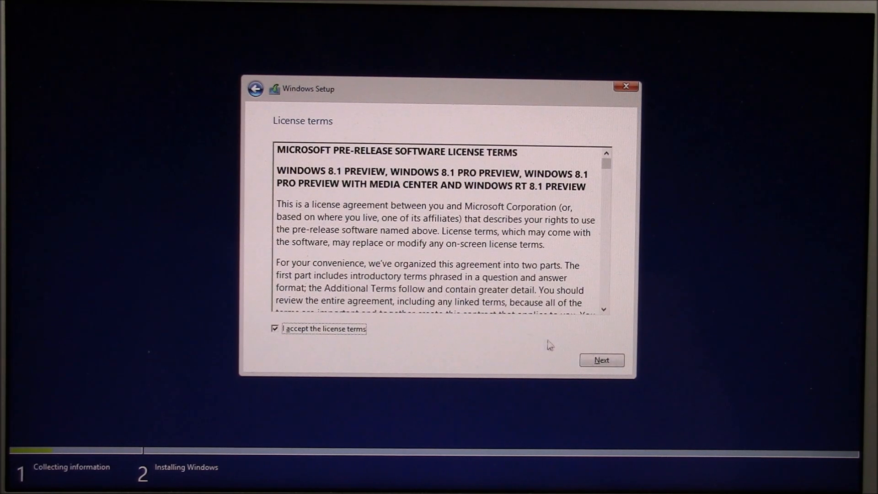
{"action": "left_click", "coordinate": [602, 360]}
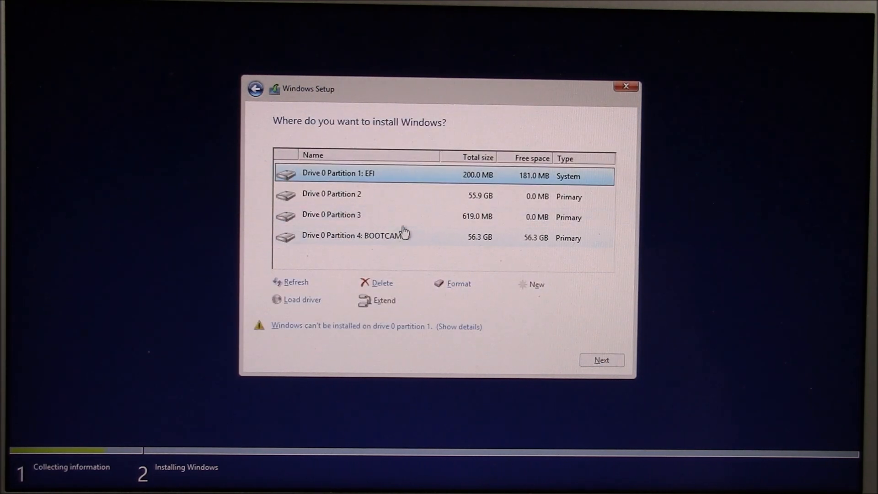
Format Drive 0 Partition 4: BOOTCAMP and install Windows onto it.
{"action": "left_click", "coordinate": [386, 238]}
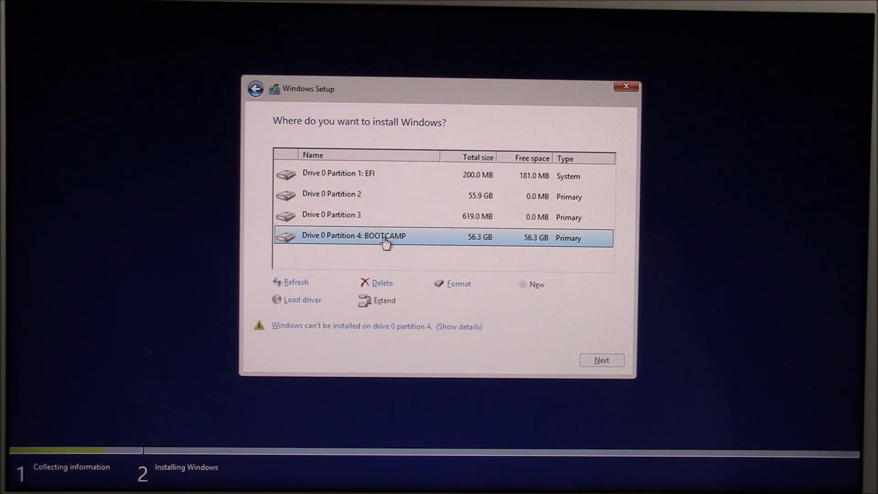
{"action": "mouse_move", "coordinate": [399, 251]}
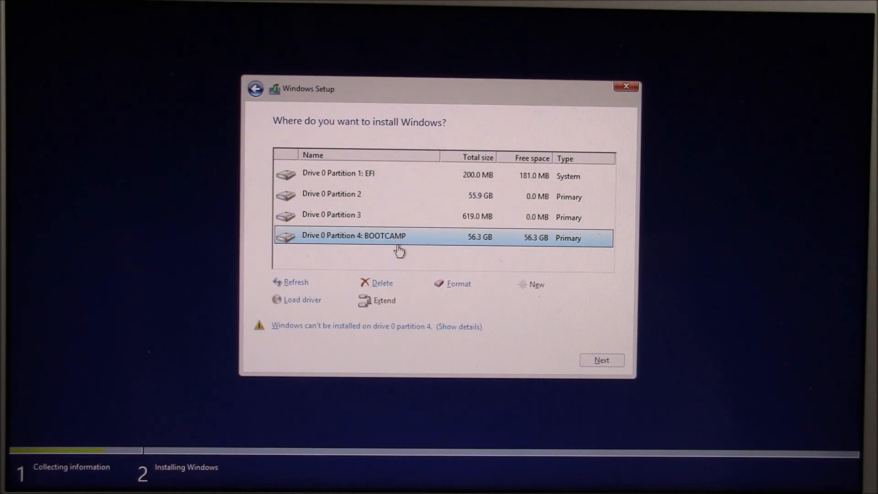
{"action": "mouse_move", "coordinate": [459, 284]}
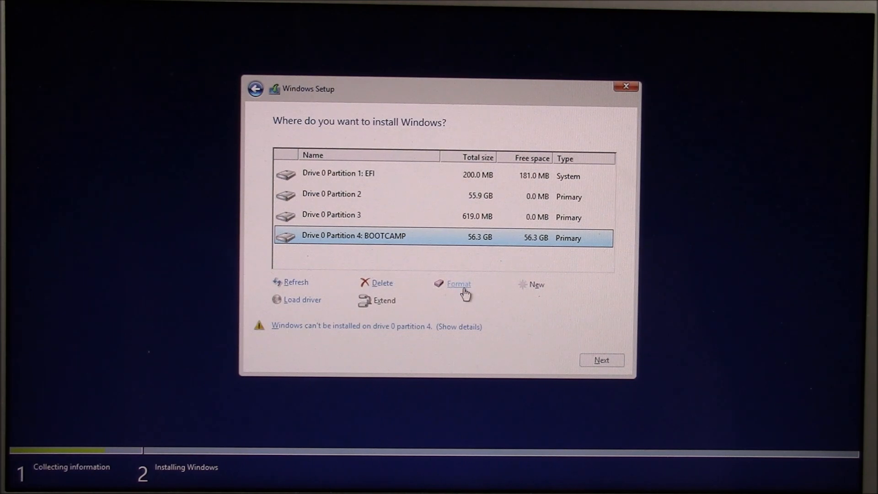
{"action": "left_click", "coordinate": [458, 284]}
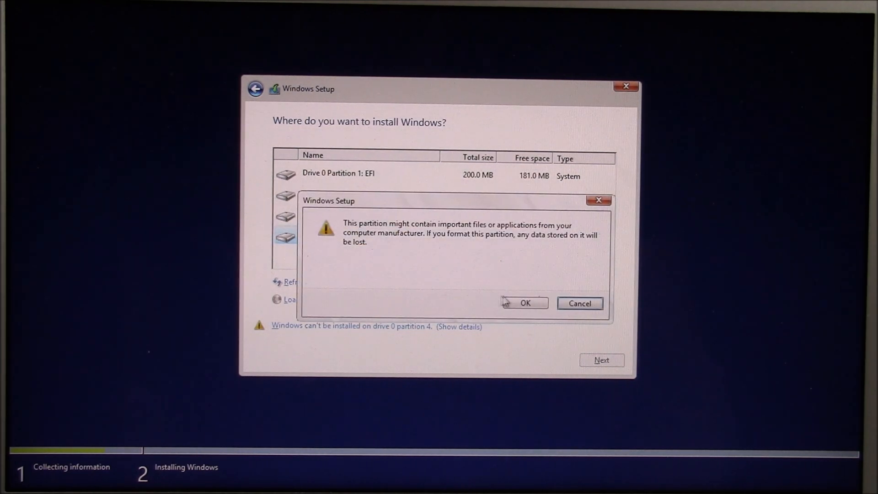
{"action": "left_click", "coordinate": [524, 303]}
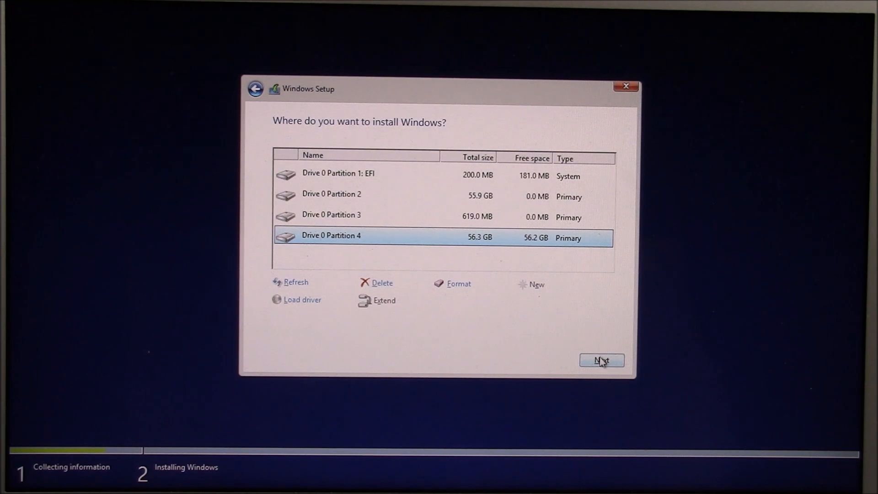
{"action": "left_click", "coordinate": [602, 360]}
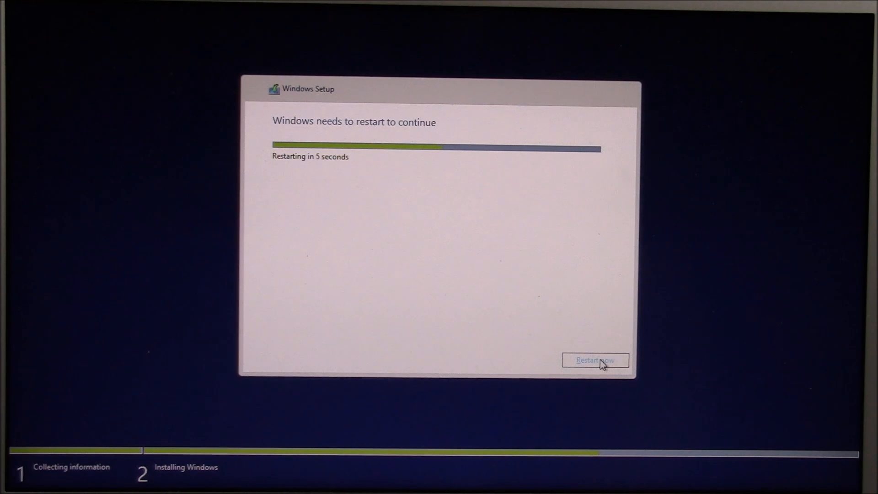
Restart into OOBE, accept express settings and create the local account with user name '123'.
{"action": "left_click", "coordinate": [595, 361]}
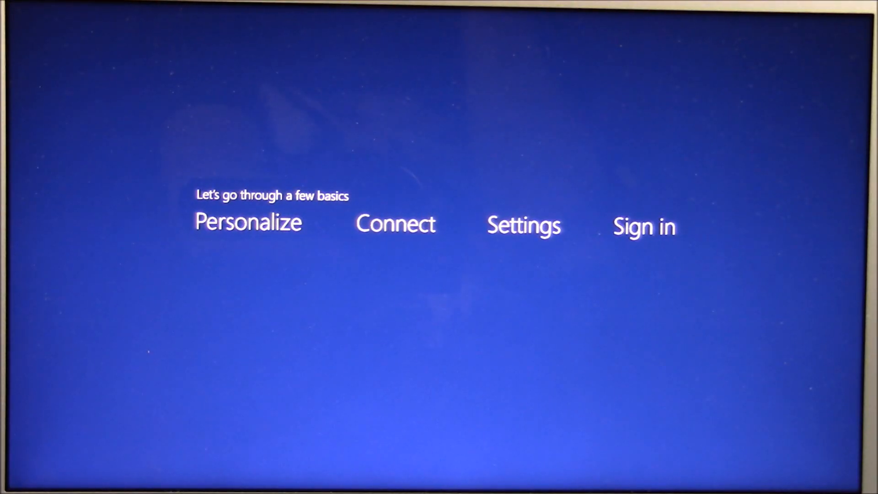
{"action": "left_click", "coordinate": [248, 222]}
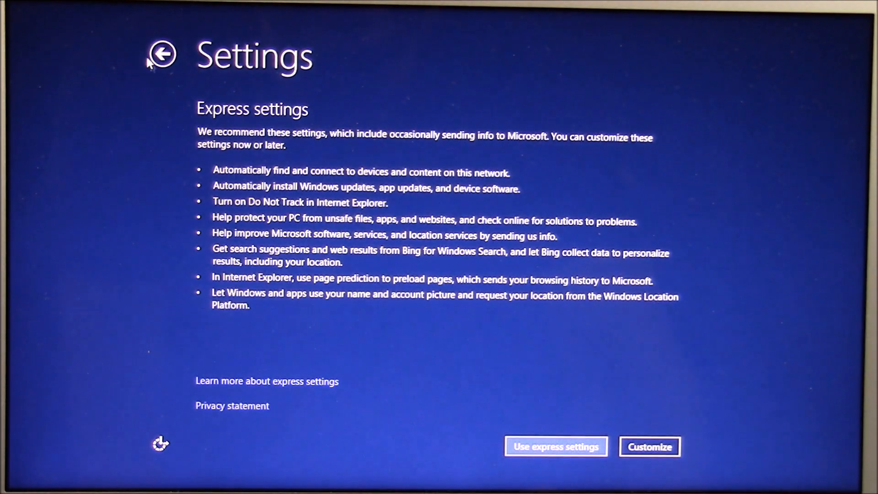
{"action": "mouse_move", "coordinate": [501, 418]}
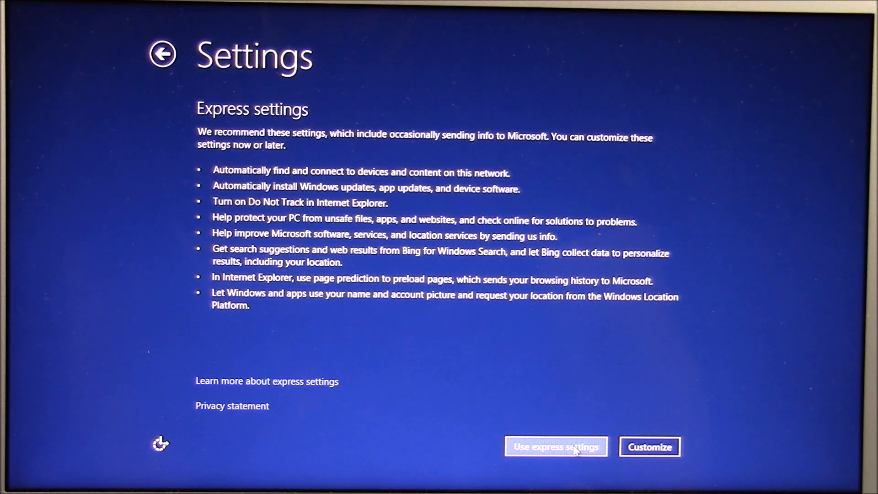
{"action": "left_click", "coordinate": [555, 446]}
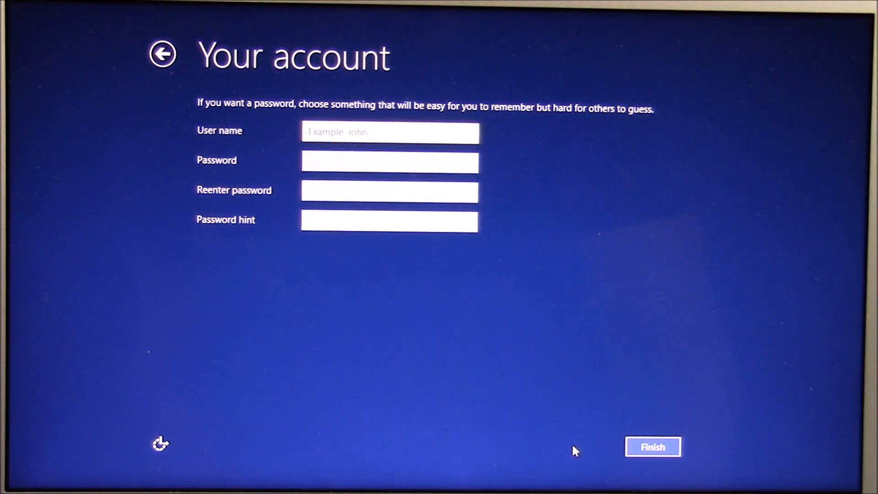
{"action": "mouse_move", "coordinate": [329, 147]}
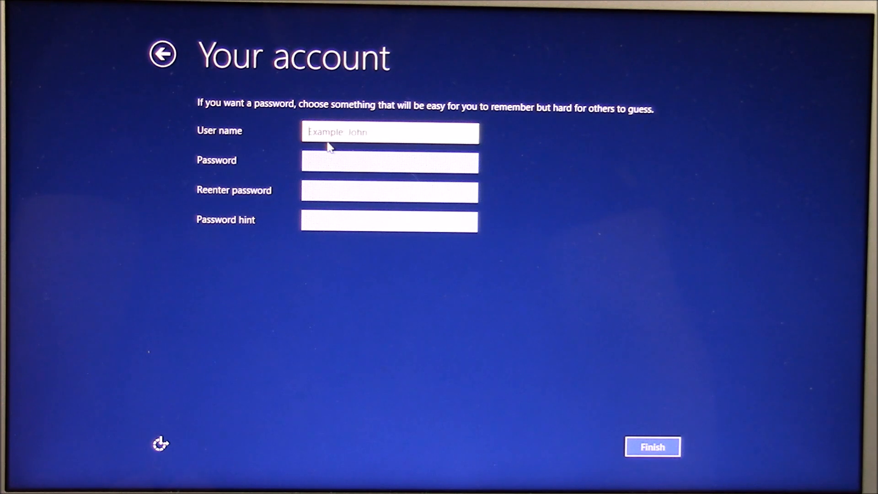
{"action": "type", "text": "123"}
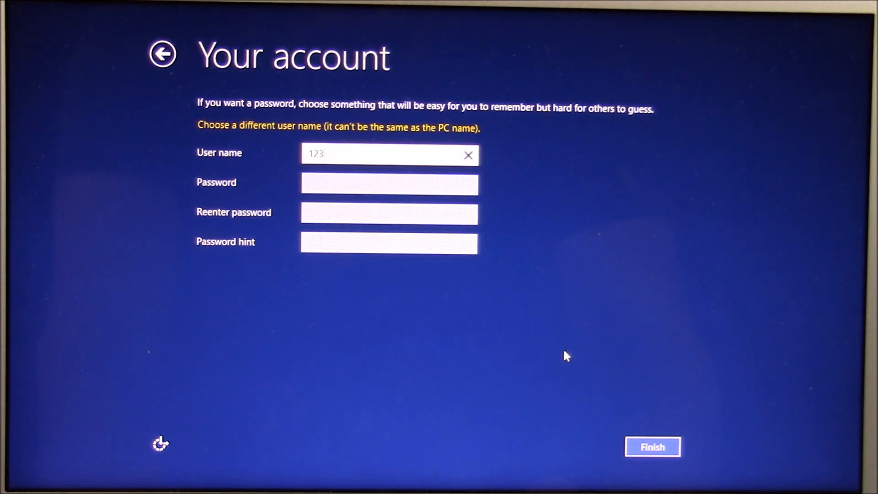
{"action": "left_click", "coordinate": [653, 446]}
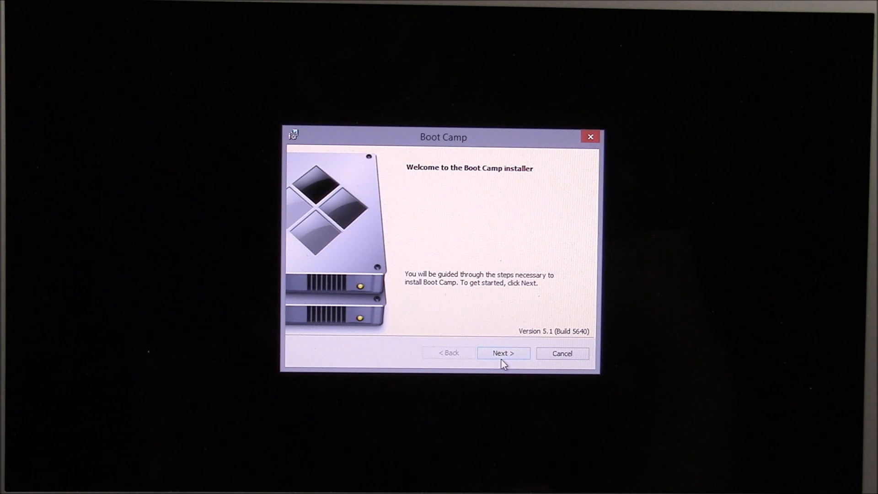
Accept the Boot Camp license, install the support software and restart Windows.
{"action": "left_click", "coordinate": [502, 353]}
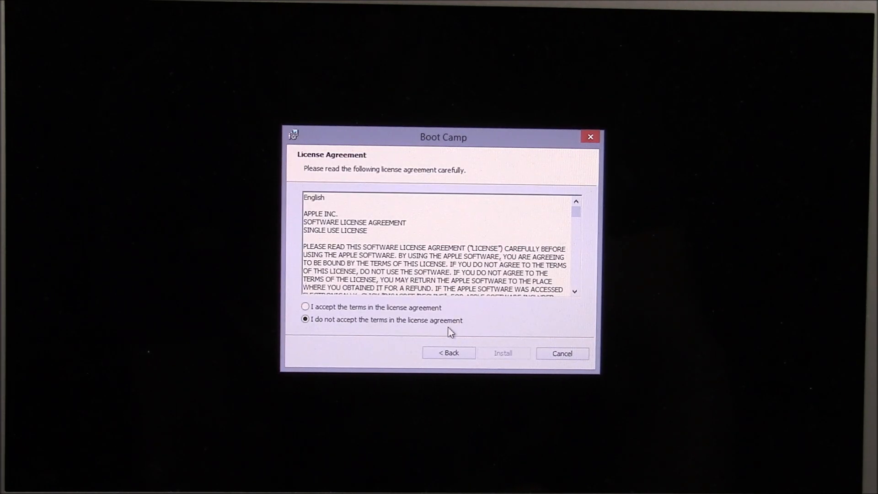
{"action": "left_click", "coordinate": [306, 308]}
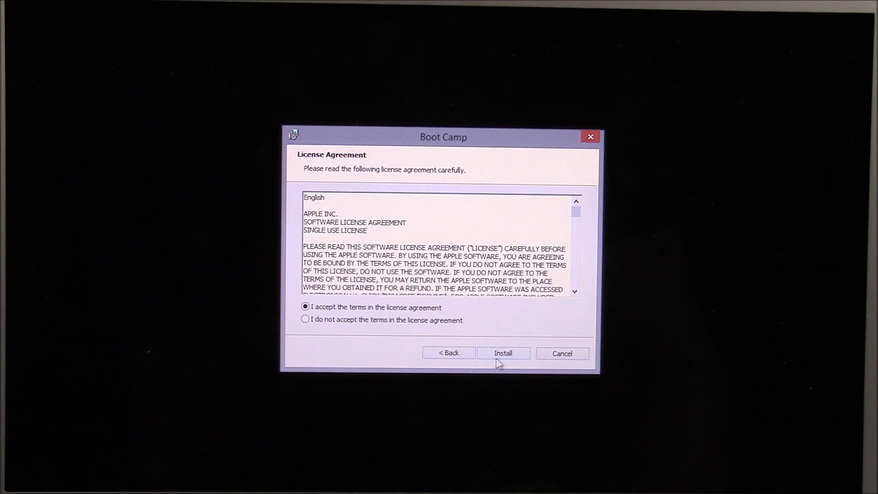
{"action": "mouse_move", "coordinate": [503, 361]}
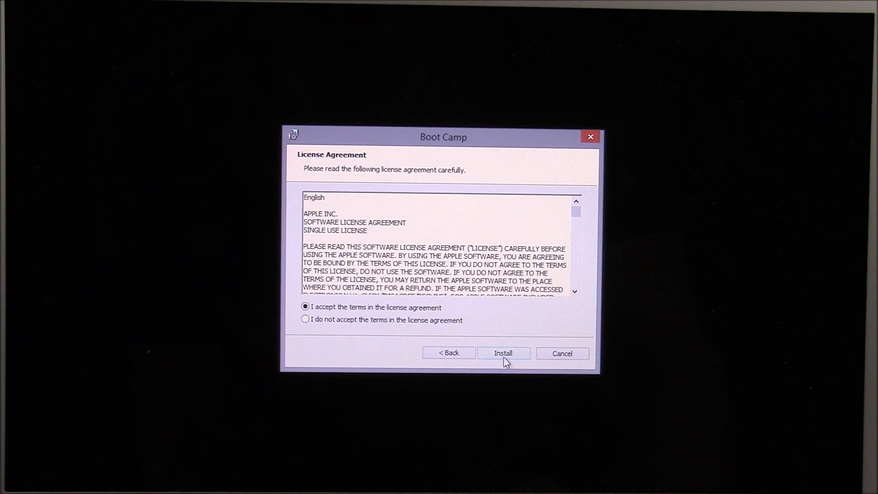
{"action": "left_click", "coordinate": [503, 353]}
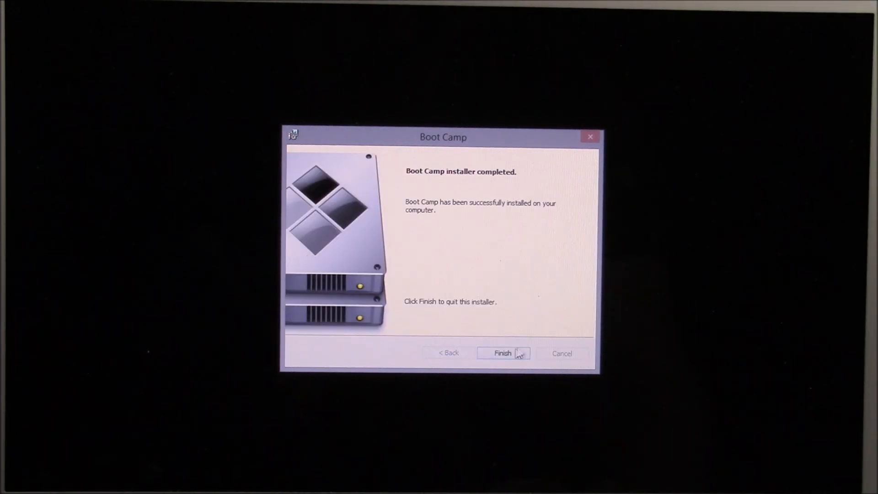
{"action": "left_click", "coordinate": [502, 353]}
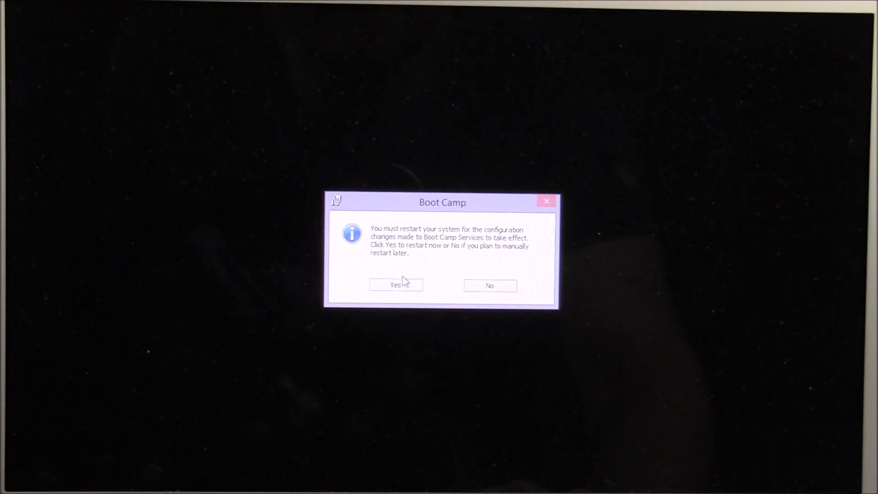
{"action": "left_click", "coordinate": [397, 285]}
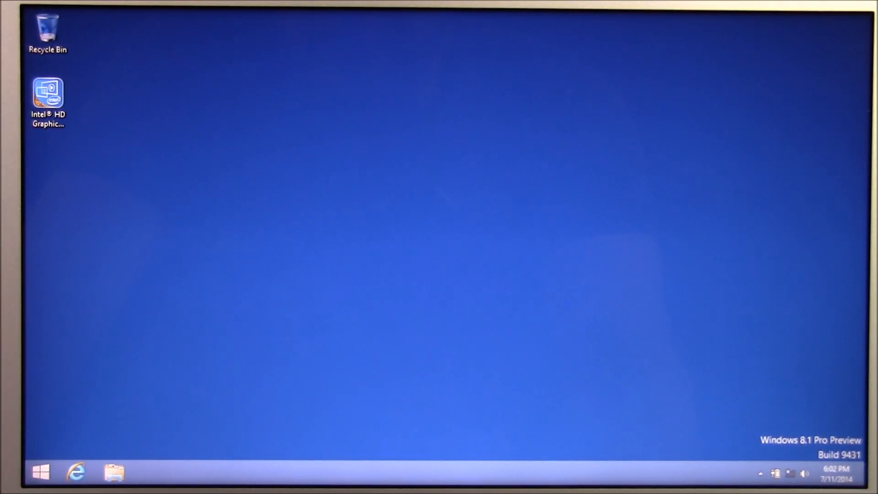
Open the Windows 8.1 Start screen from the taskbar Start button.
{"action": "left_click", "coordinate": [40, 473]}
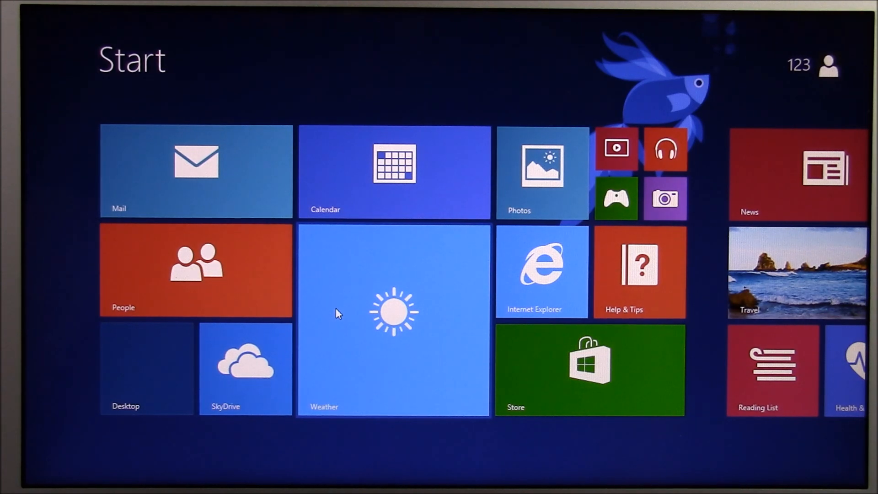
{"action": "mouse_move", "coordinate": [258, 313]}
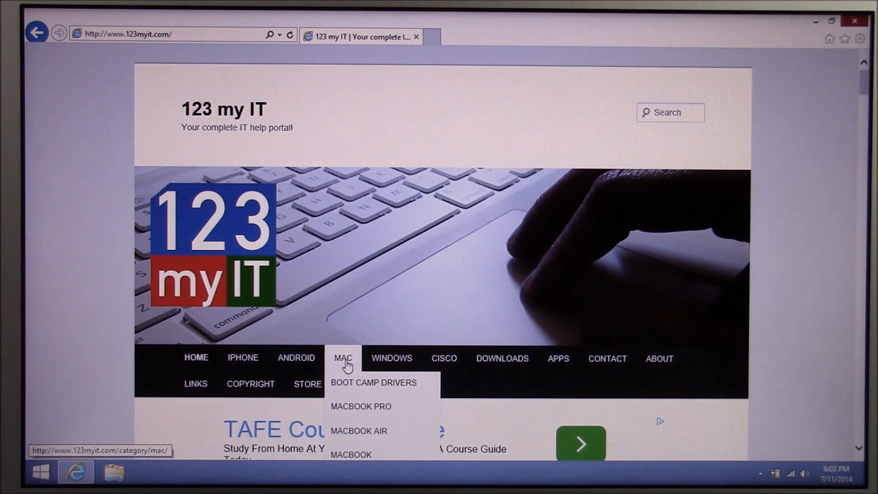
{"action": "mouse_move", "coordinate": [360, 406]}
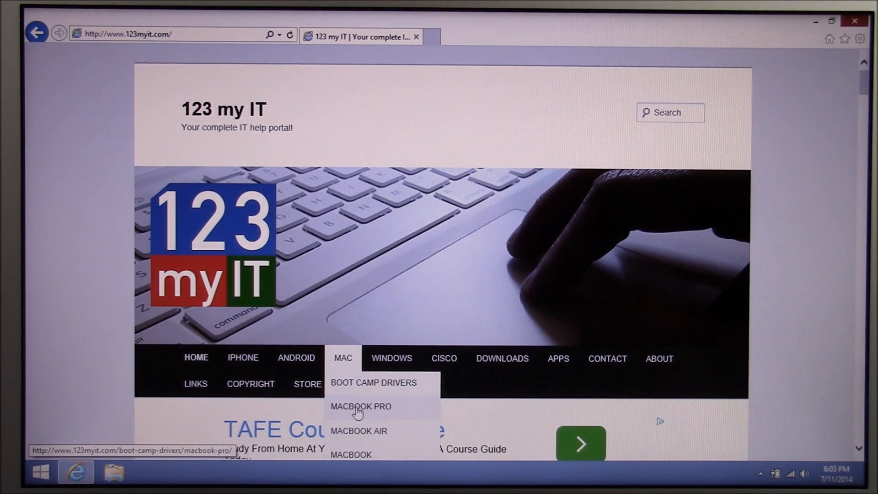
{"action": "mouse_move", "coordinate": [864, 90]}
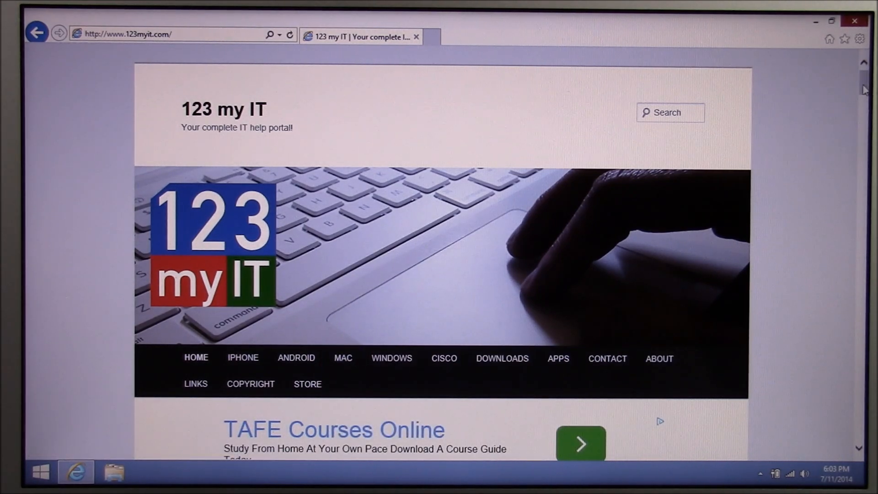
Go to the 123myit MacBook Air page and scroll to its Boot Camp drivers list.
{"action": "scroll", "scroll_direction": "down", "scroll_amount": 3}
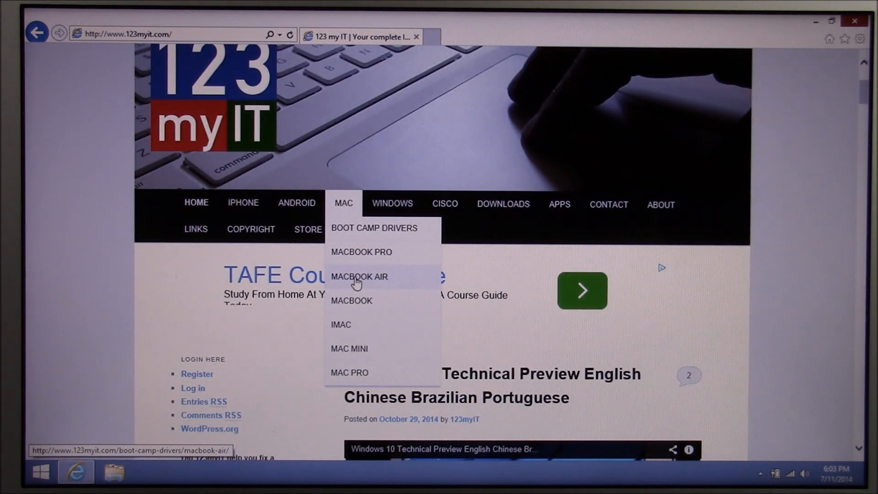
{"action": "left_click", "coordinate": [359, 276]}
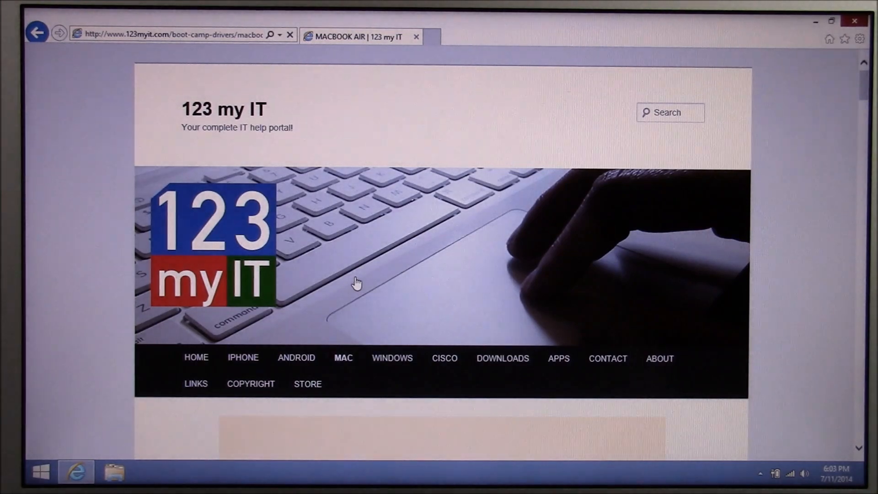
{"action": "scroll", "scroll_direction": "down", "scroll_amount": 3}
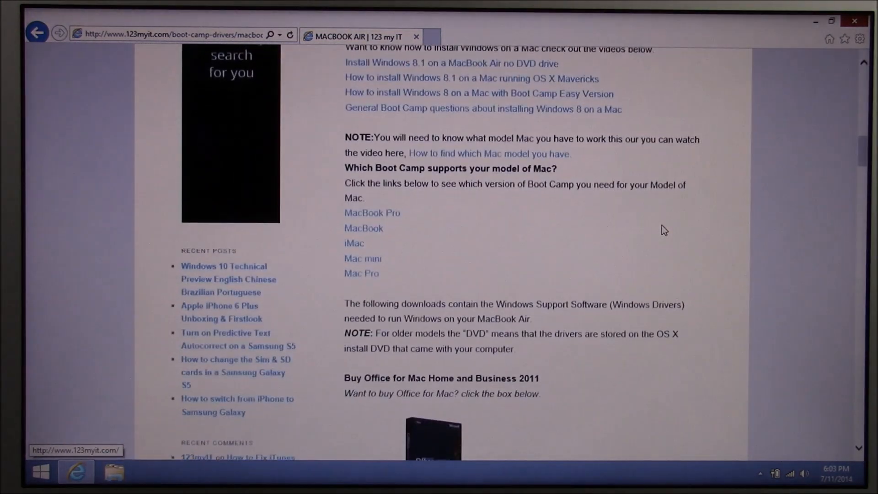
{"action": "scroll", "scroll_direction": "down", "scroll_amount": 3}
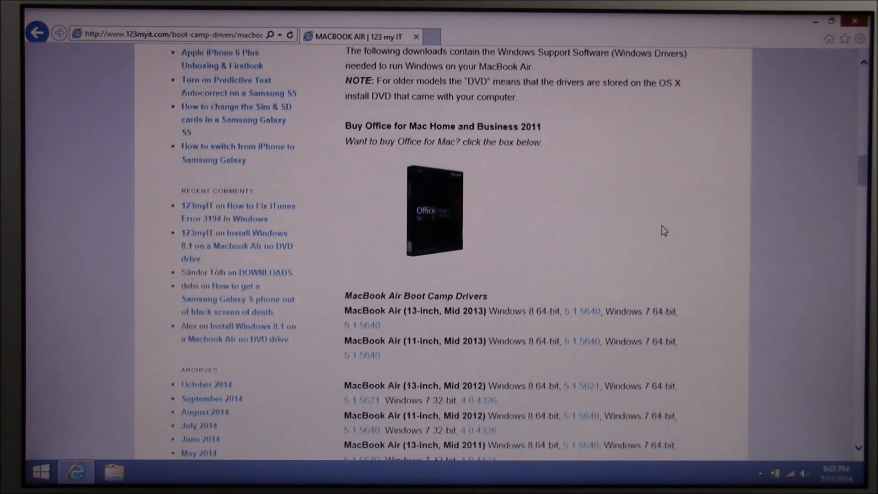
{"action": "scroll", "scroll_direction": "down", "scroll_amount": 3}
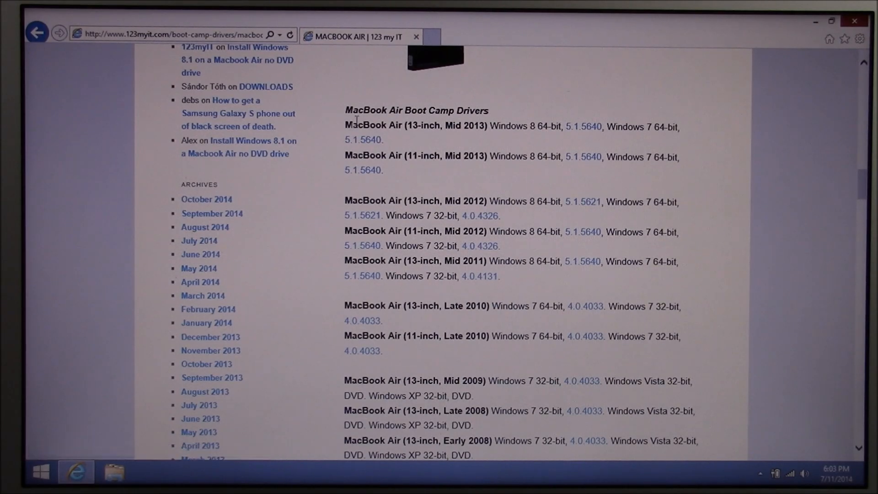
{"action": "mouse_move", "coordinate": [393, 138]}
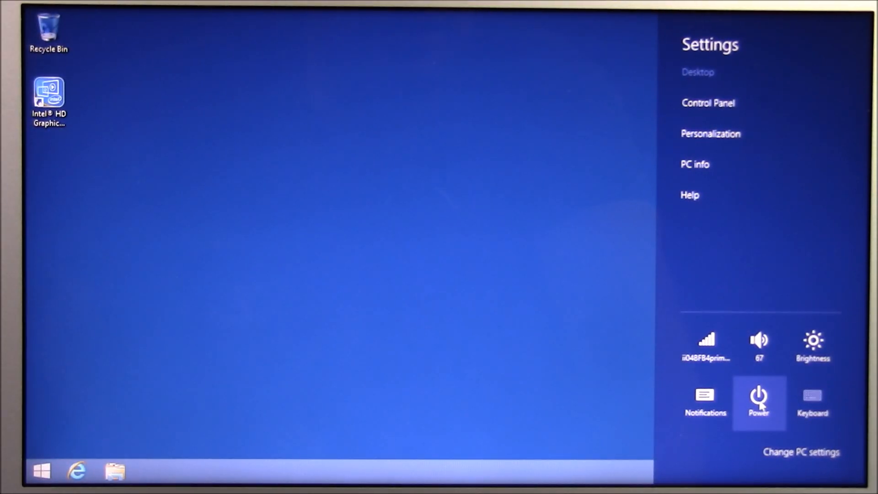
Choose Restart from the Power options in the Settings charm.
{"action": "left_click", "coordinate": [760, 399]}
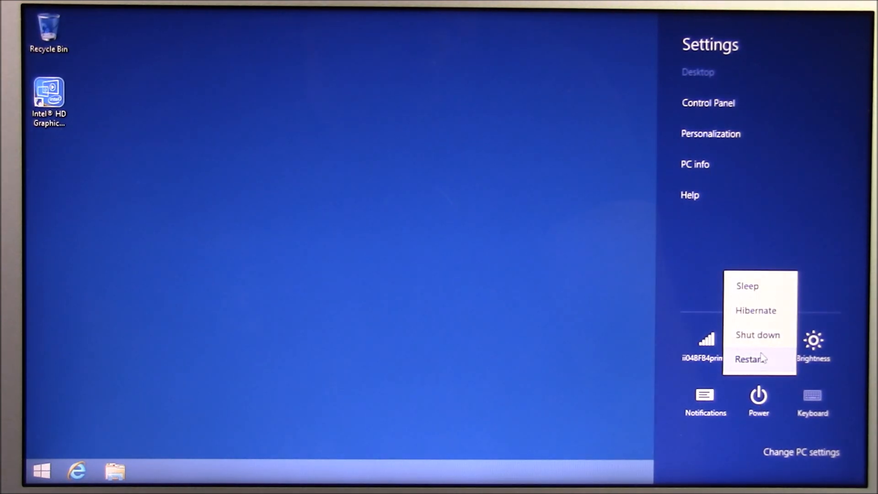
{"action": "left_click", "coordinate": [749, 359]}
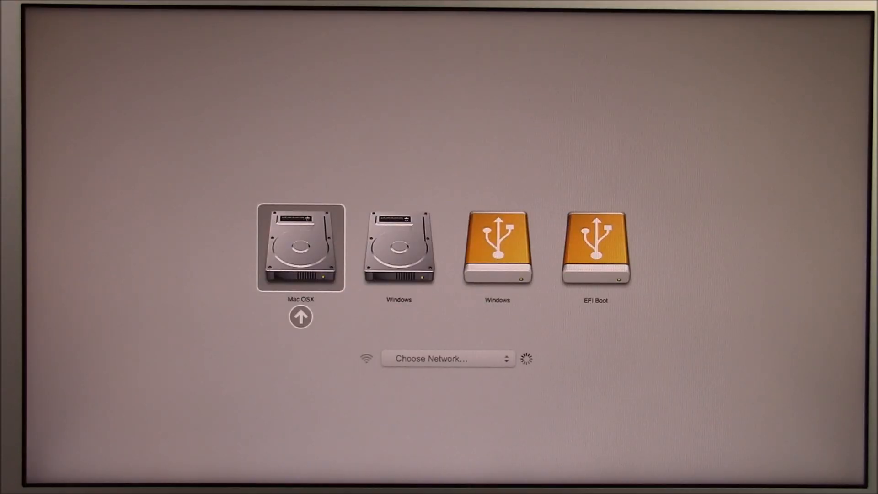
{"action": "mouse_move", "coordinate": [434, 324]}
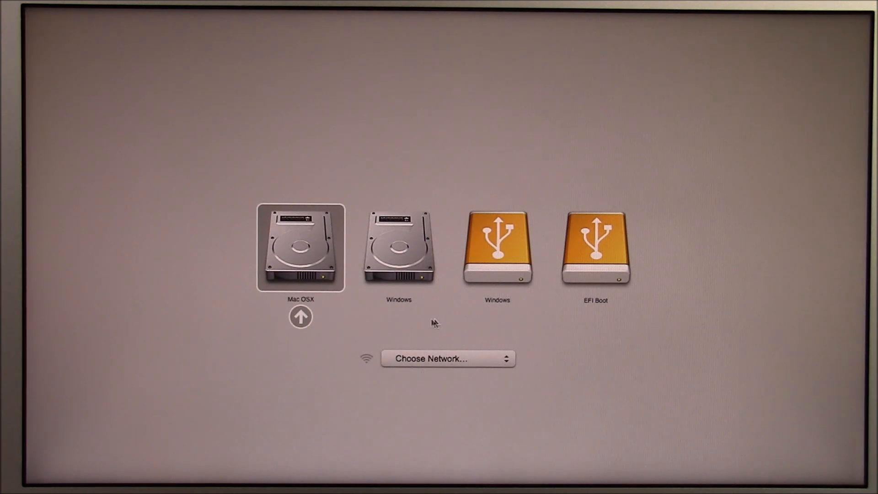
{"action": "mouse_move", "coordinate": [348, 309]}
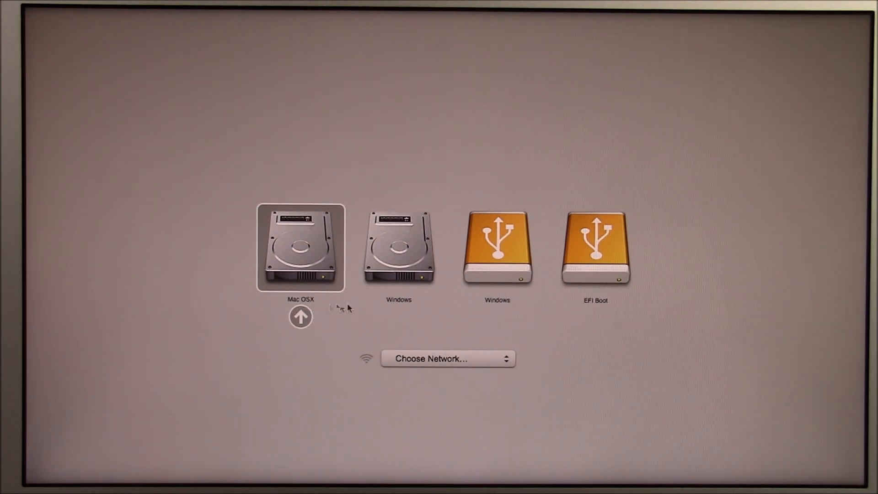
{"action": "mouse_move", "coordinate": [493, 304]}
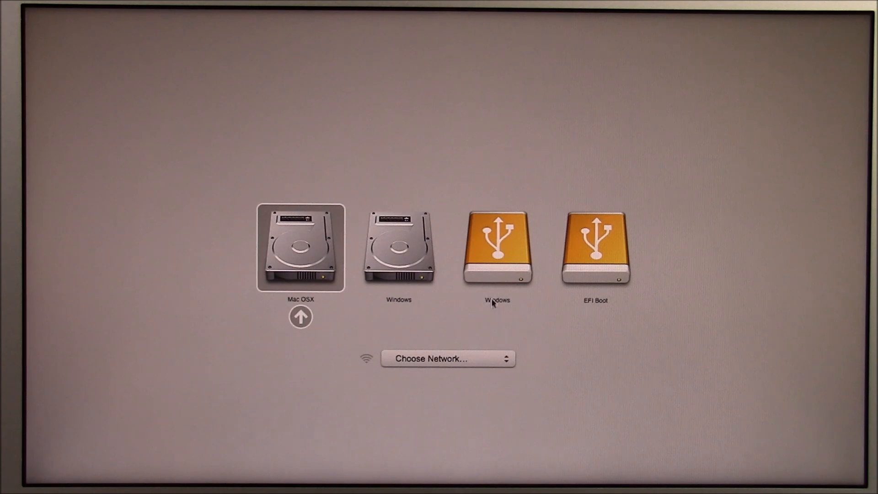
{"action": "mouse_move", "coordinate": [492, 268]}
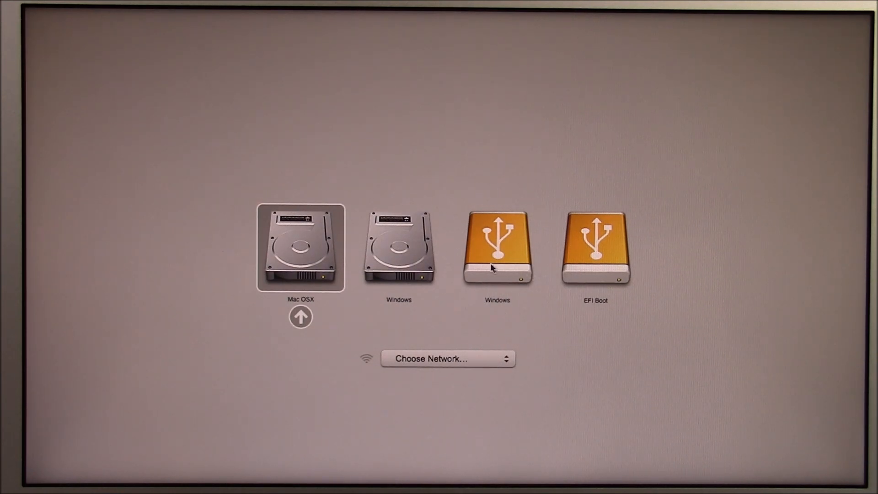
{"action": "mouse_move", "coordinate": [565, 250]}
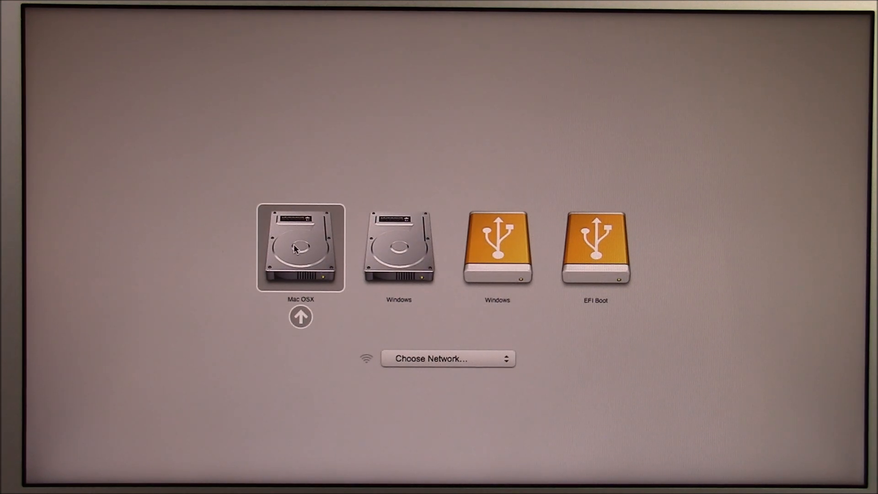
{"action": "mouse_move", "coordinate": [319, 258]}
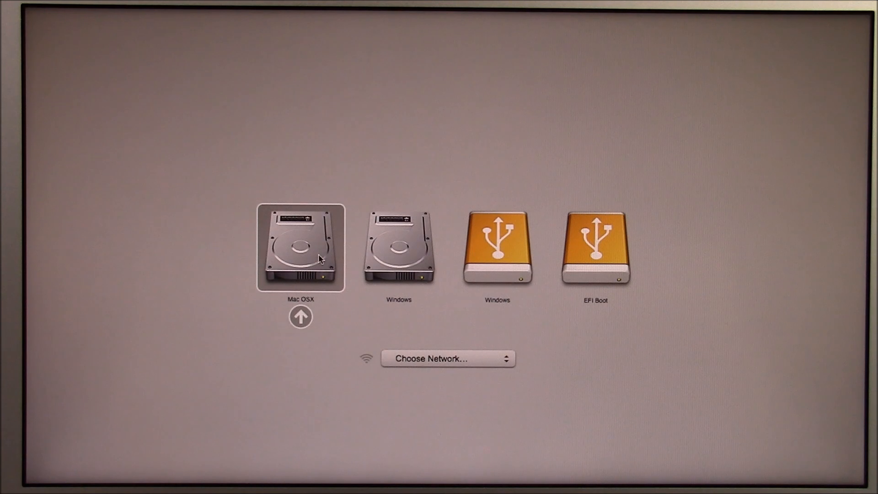